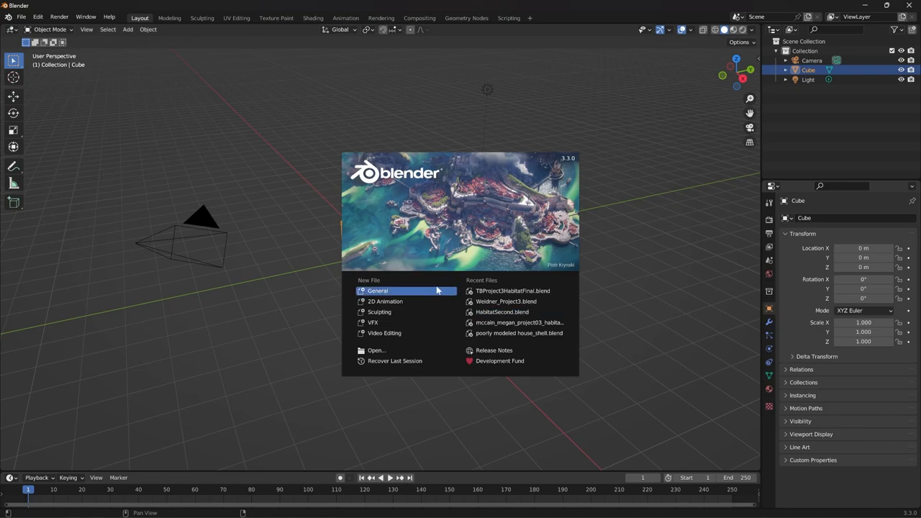
mouse_move(377, 290)
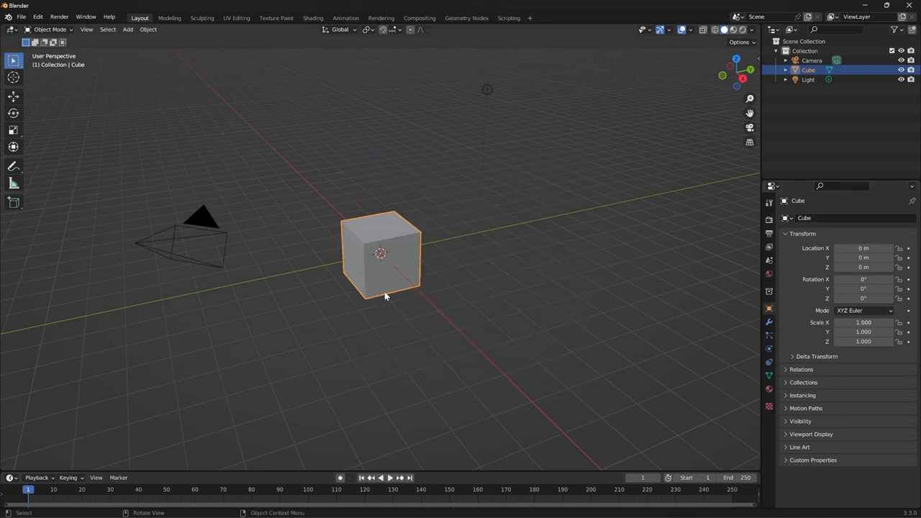
mouse_move(312, 278)
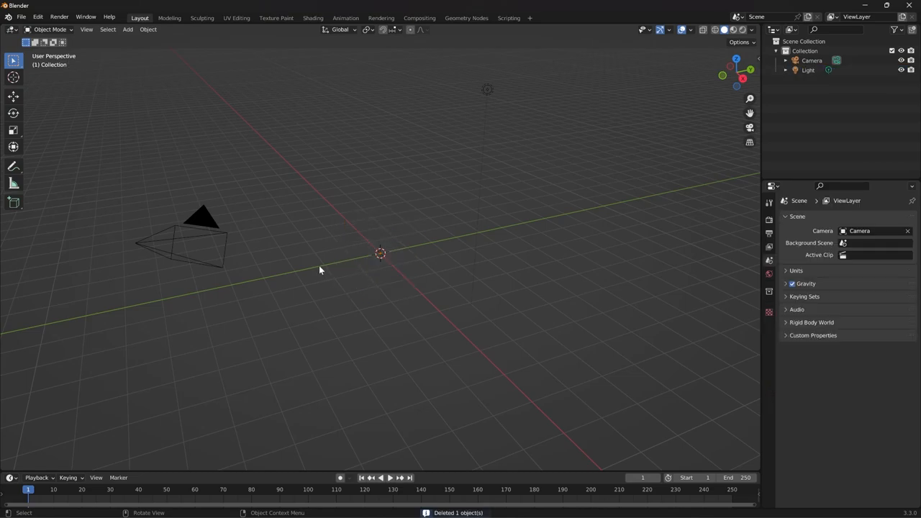
mouse_move(400, 250)
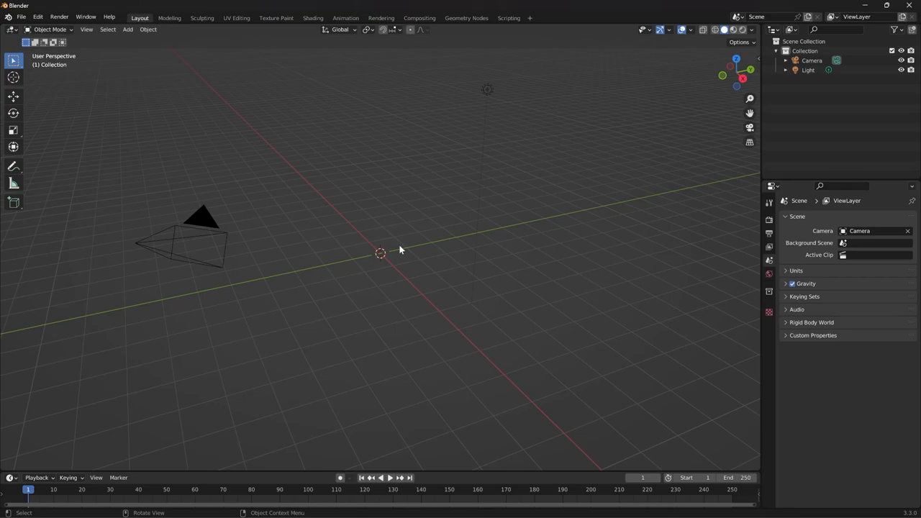
mouse_move(393, 244)
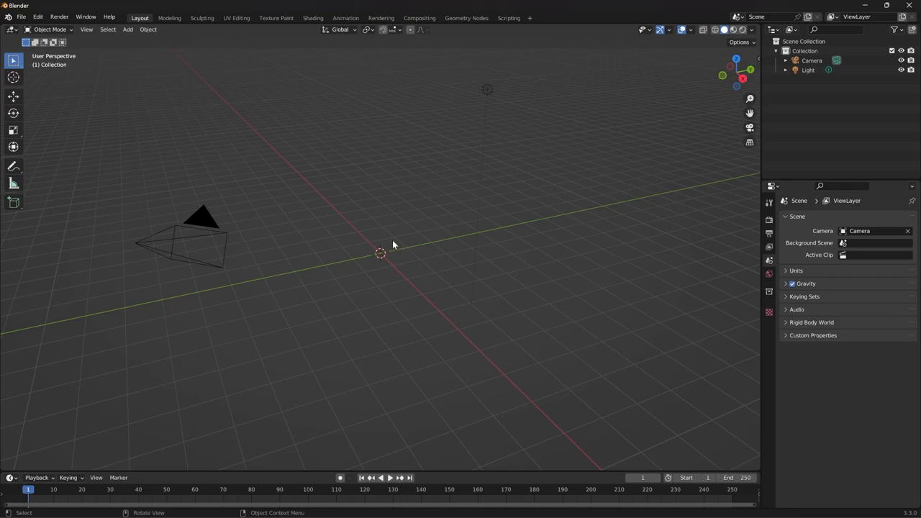
mouse_move(205, 115)
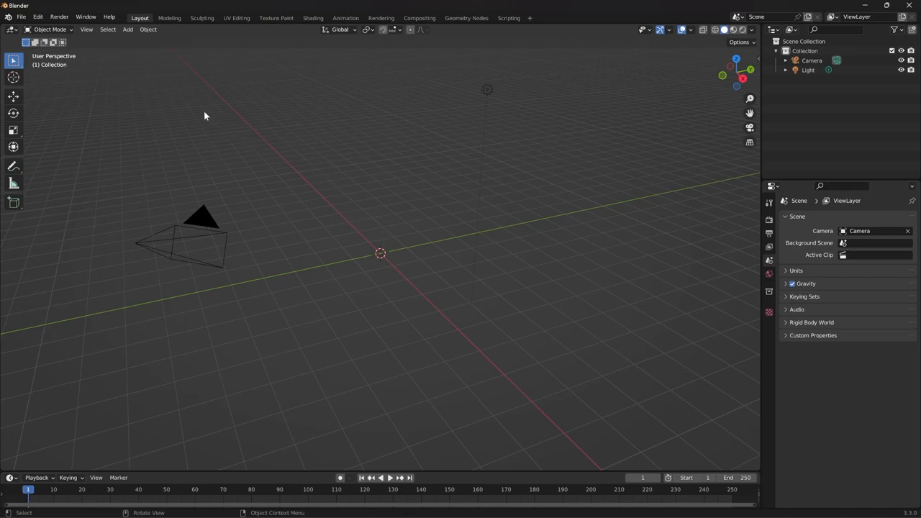
- Add a circle mesh at the scene origin from the Add > Mesh menu
click(128, 29)
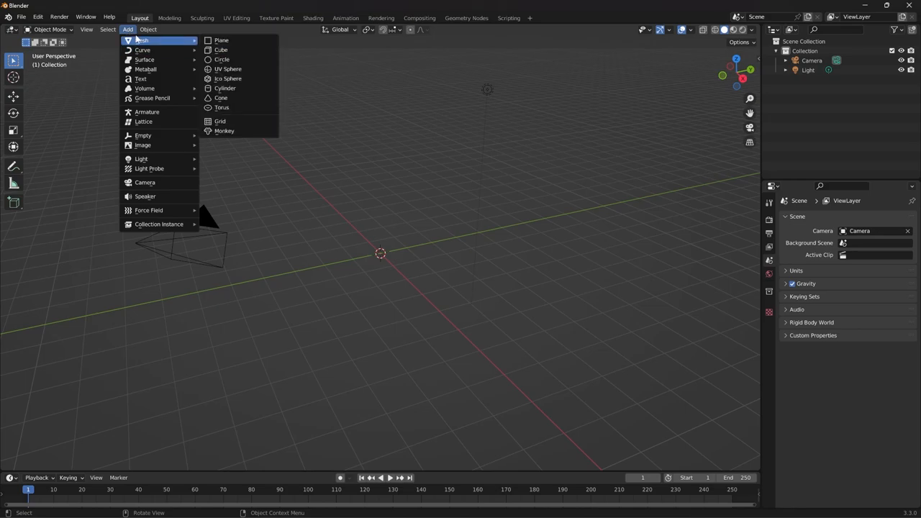
mouse_move(222, 59)
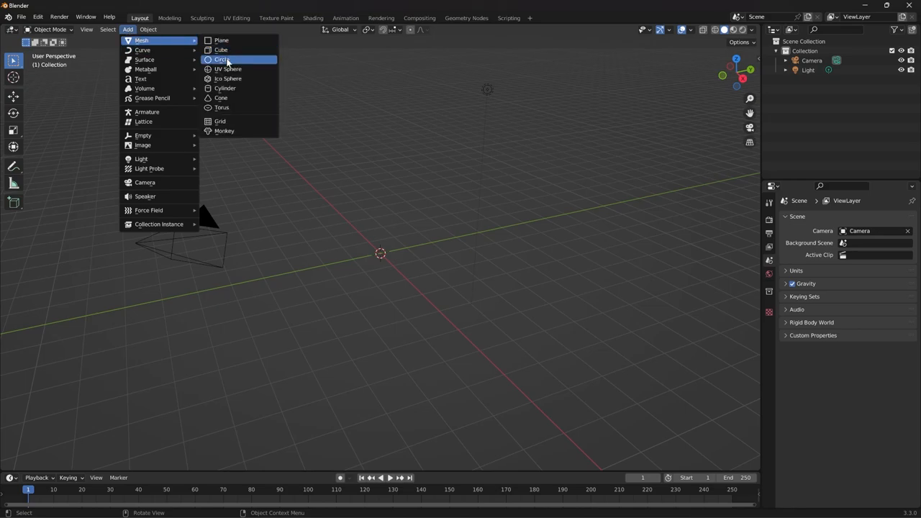
mouse_move(220, 59)
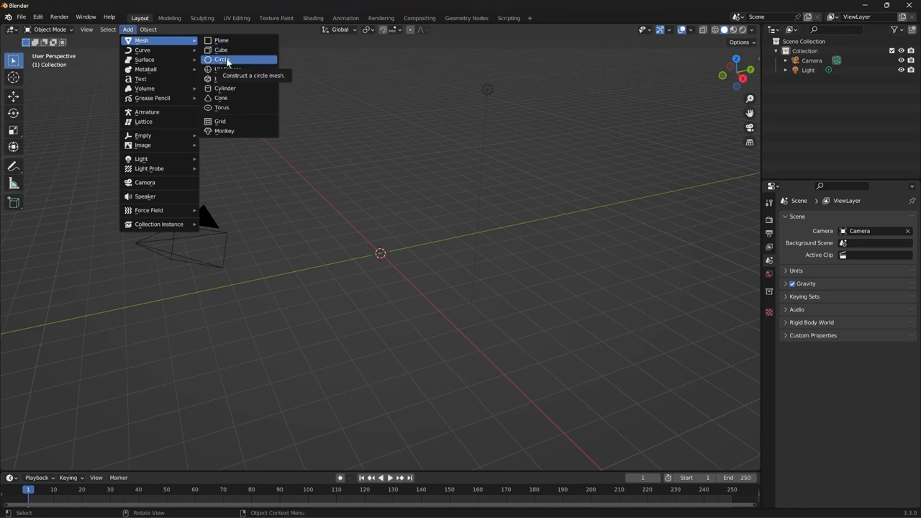
click(221, 59)
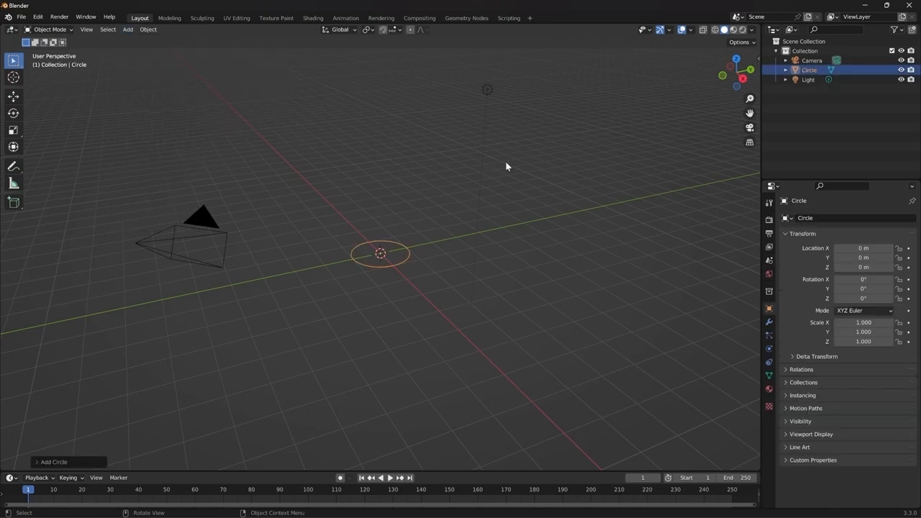
mouse_move(465, 108)
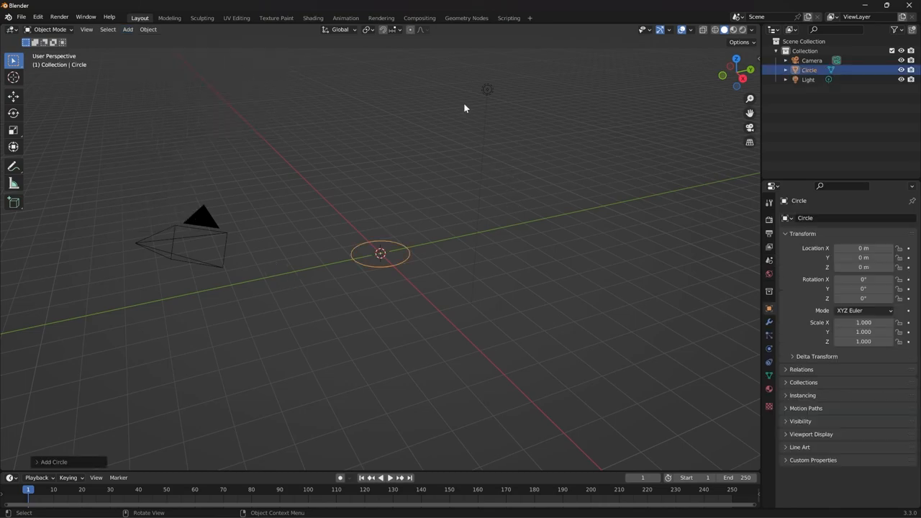
mouse_move(495, 101)
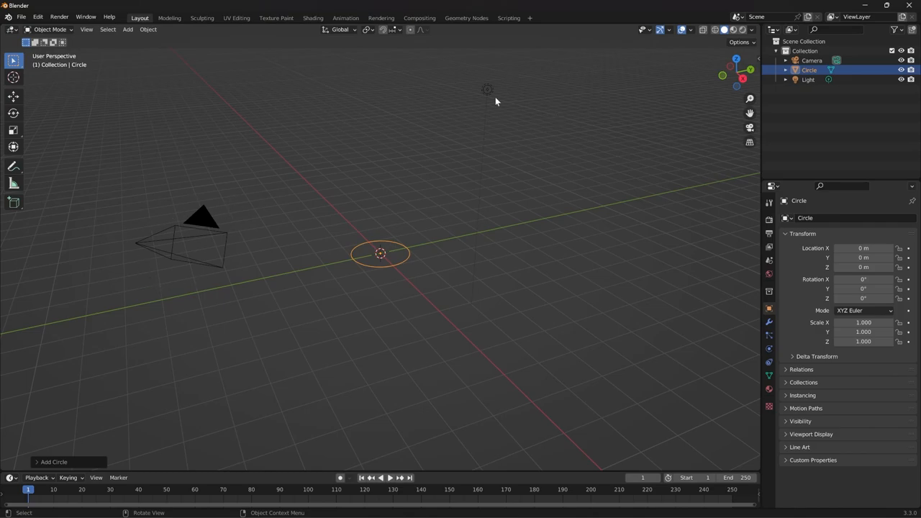
mouse_move(218, 252)
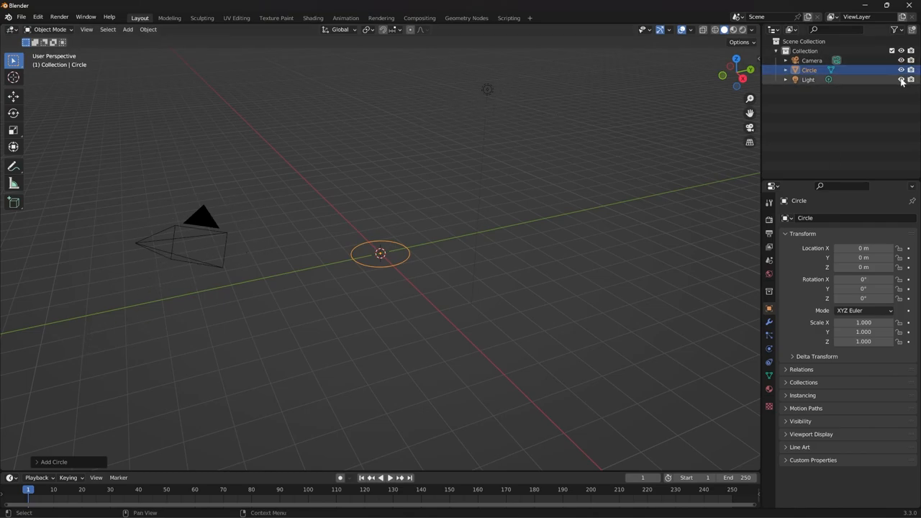
- Set the new circle's vertex count to 12 in the Add Circle panel
click(901, 61)
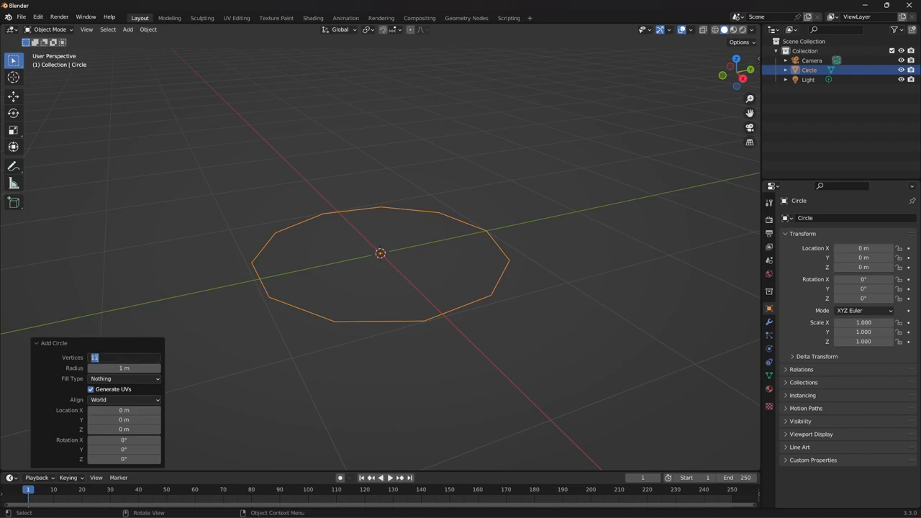
text(12)
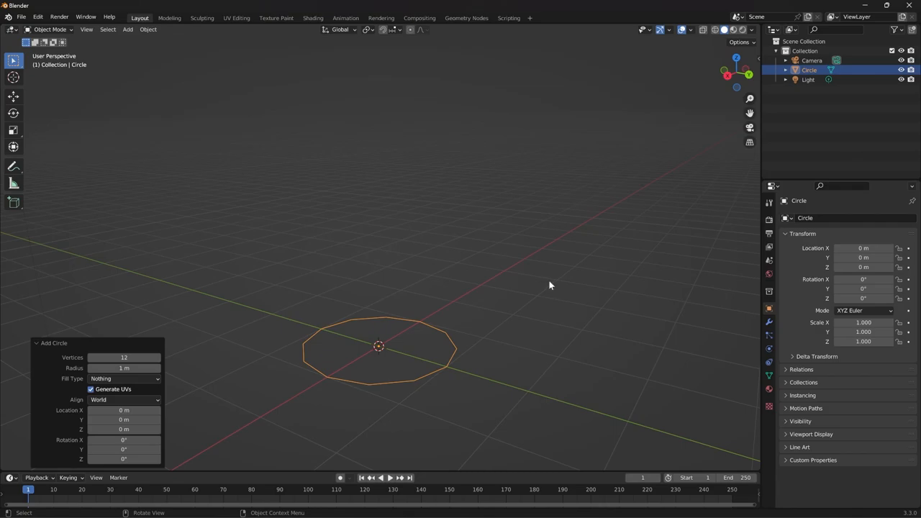
mouse_move(420, 249)
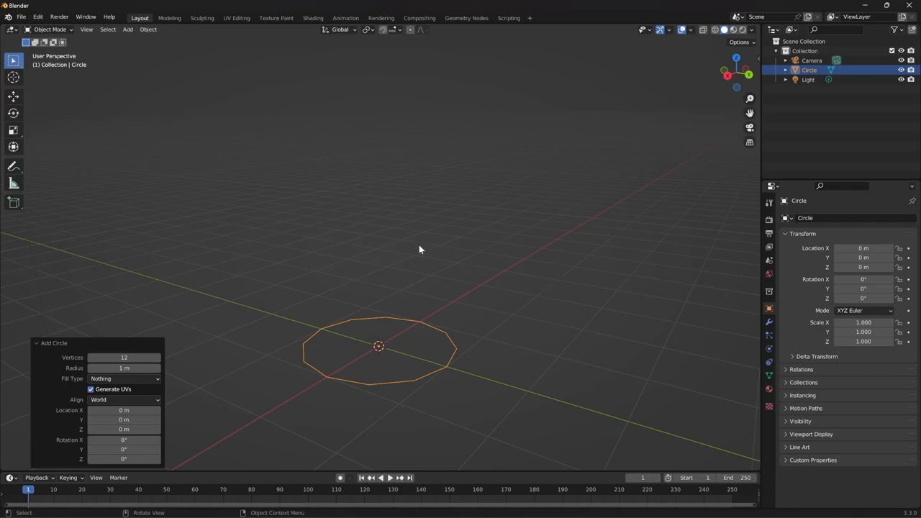
- Switch the circle into Edit Mode with Edge select mode active
key(Tab)
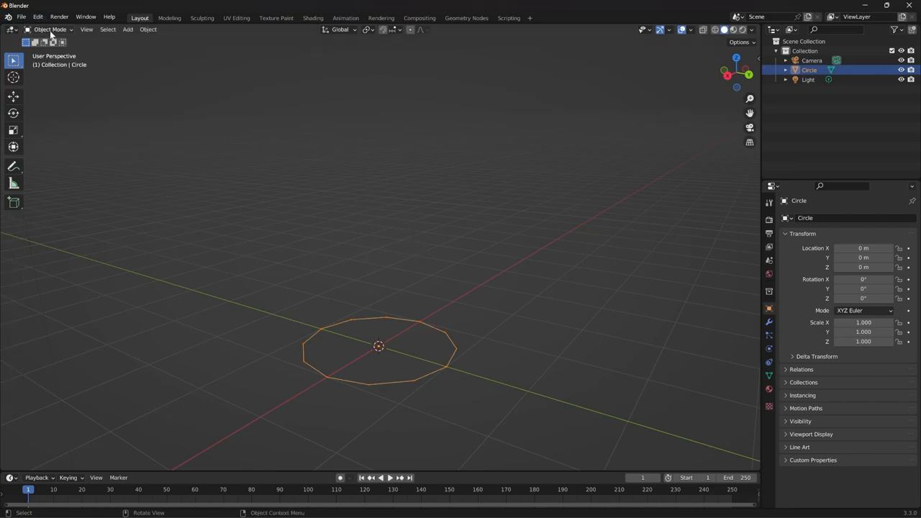
click(49, 29)
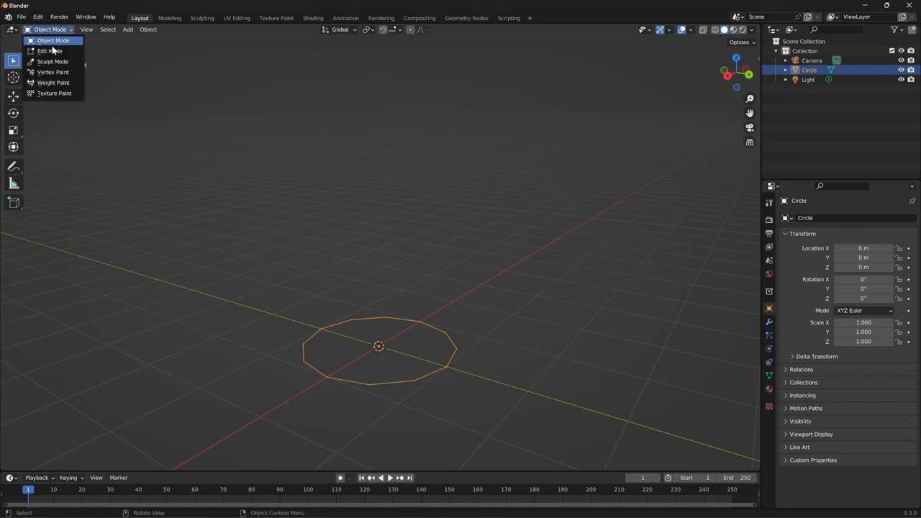
mouse_move(51, 51)
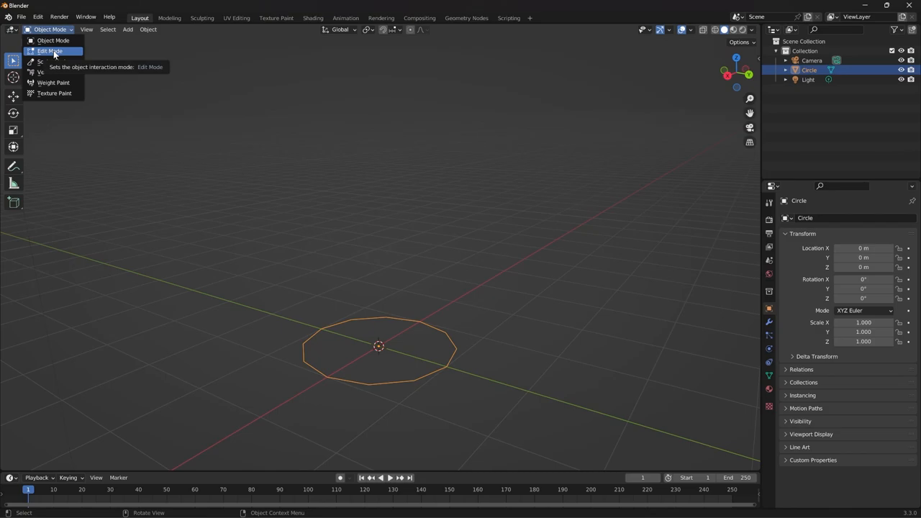
click(49, 50)
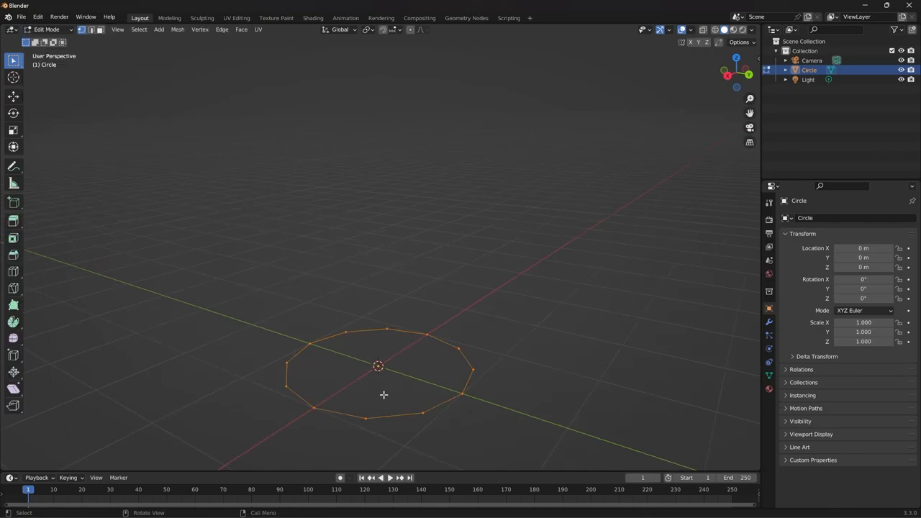
mouse_move(413, 320)
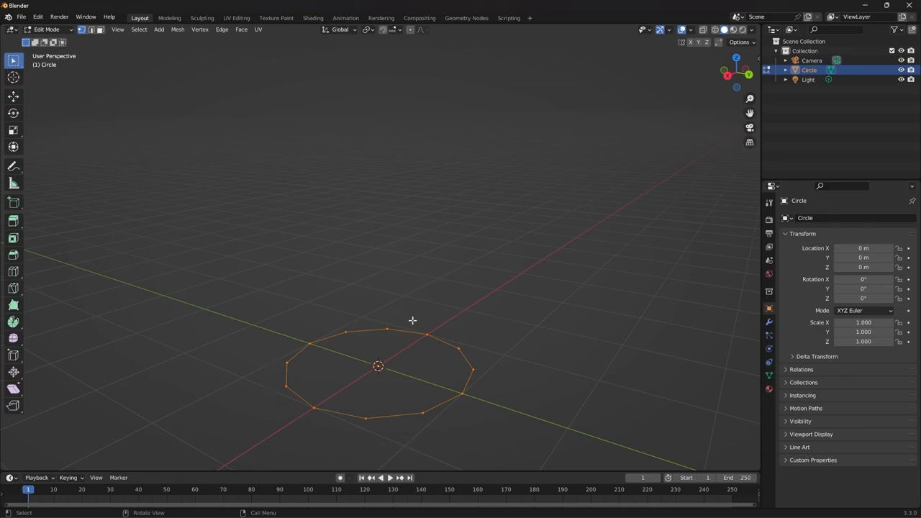
mouse_move(439, 328)
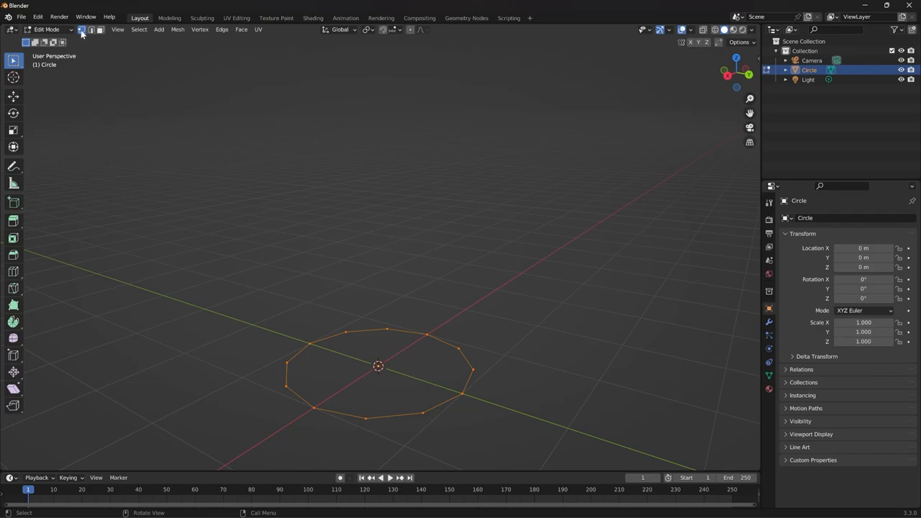
mouse_move(81, 30)
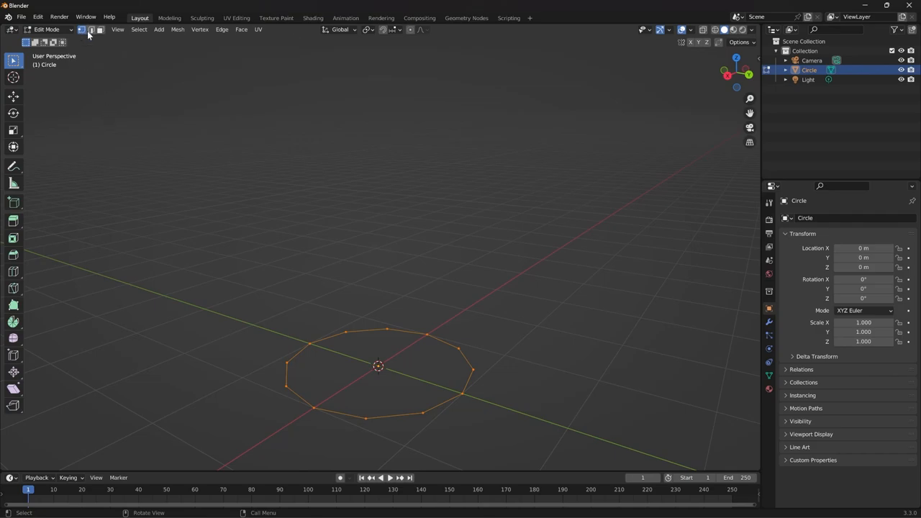
click(92, 29)
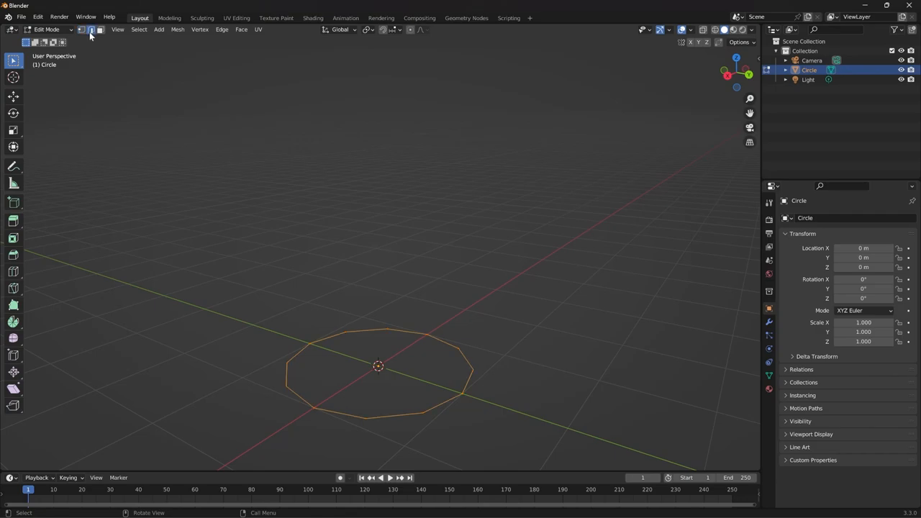
mouse_move(92, 30)
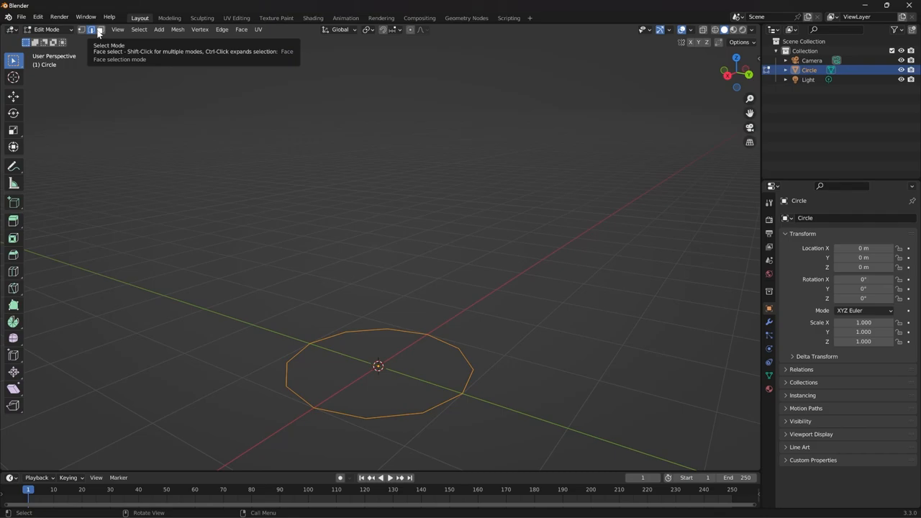
mouse_move(82, 30)
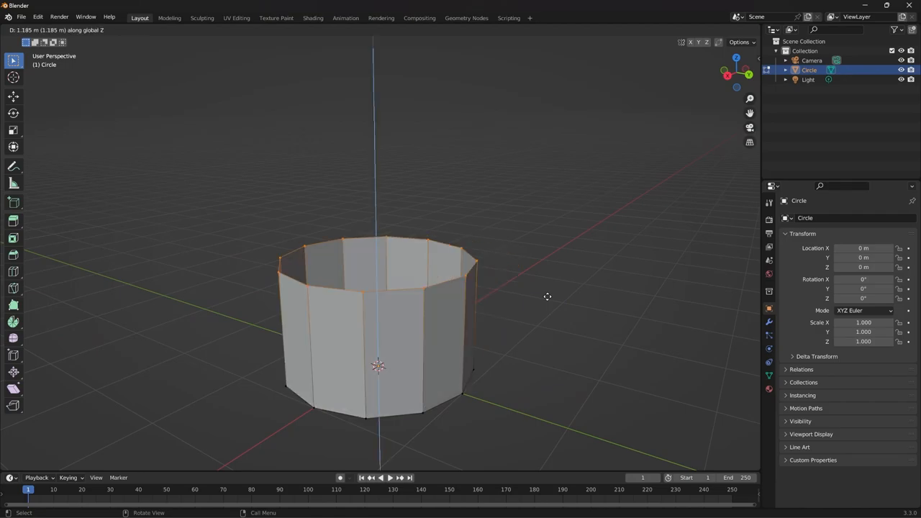
mouse_move(527, 220)
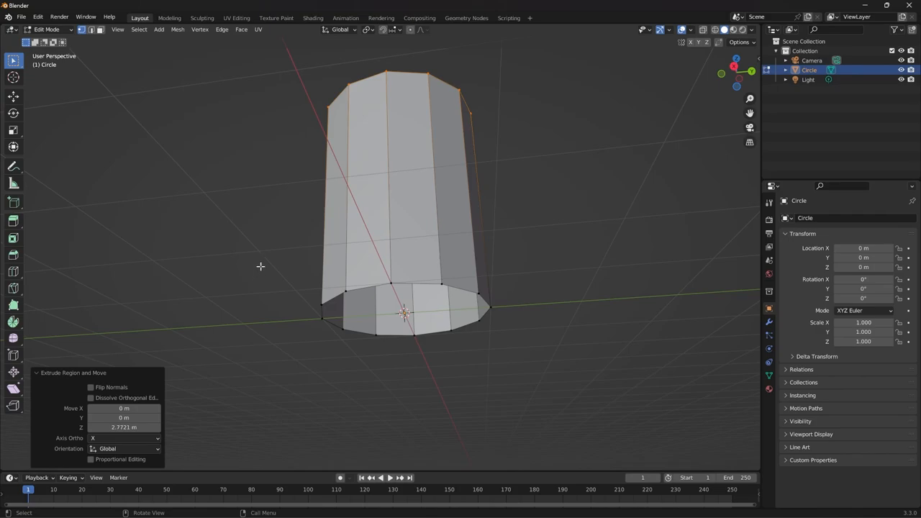
mouse_move(13, 61)
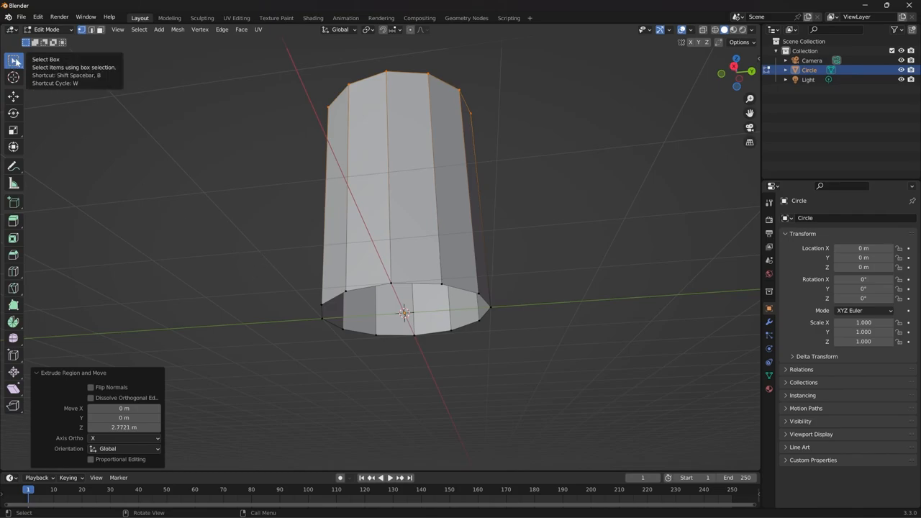
- View the cylinder from the side and select its bottom vertex ring
drag(271, 272, 590, 399)
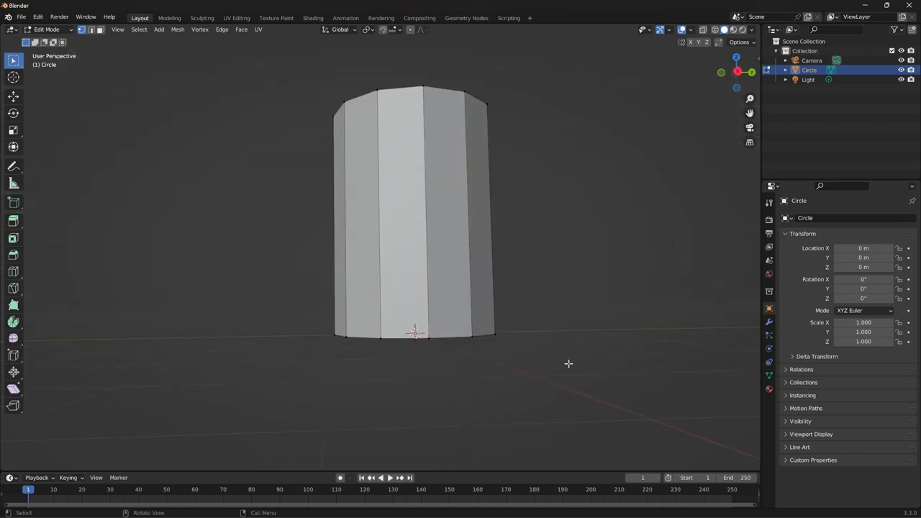
drag(569, 363, 535, 328)
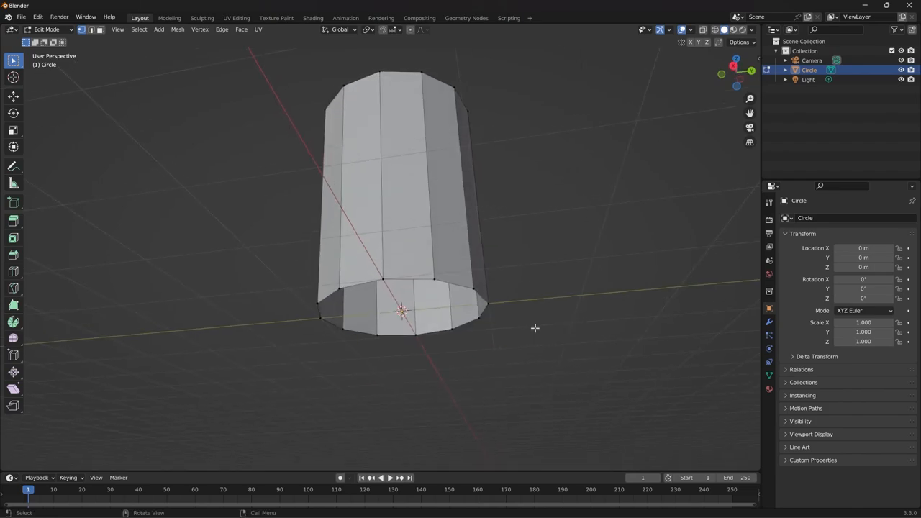
mouse_move(354, 285)
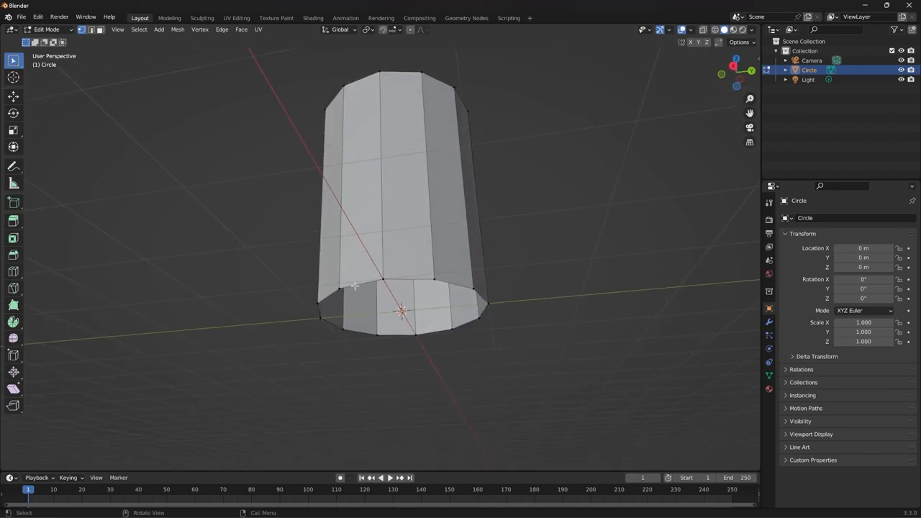
click(355, 285)
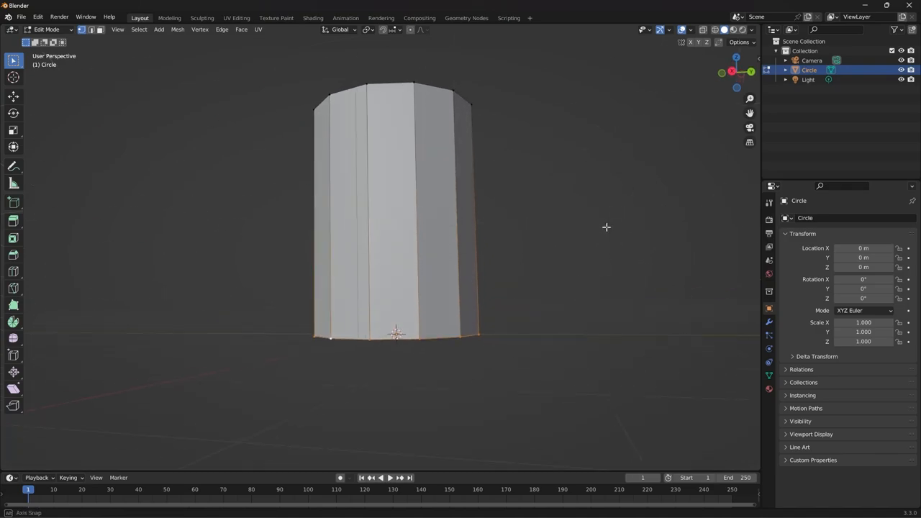
- Tilt the view to see the cylinder from above
drag(607, 228, 423, 270)
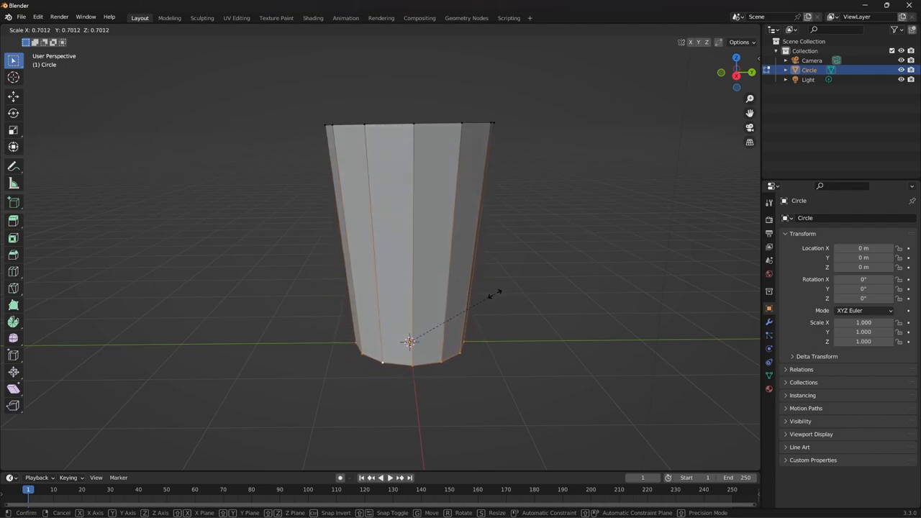
mouse_move(414, 341)
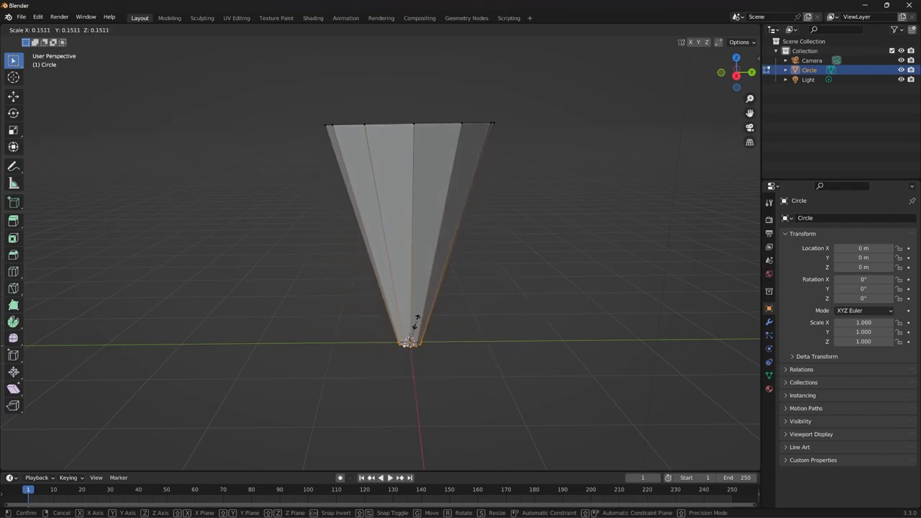
mouse_move(454, 333)
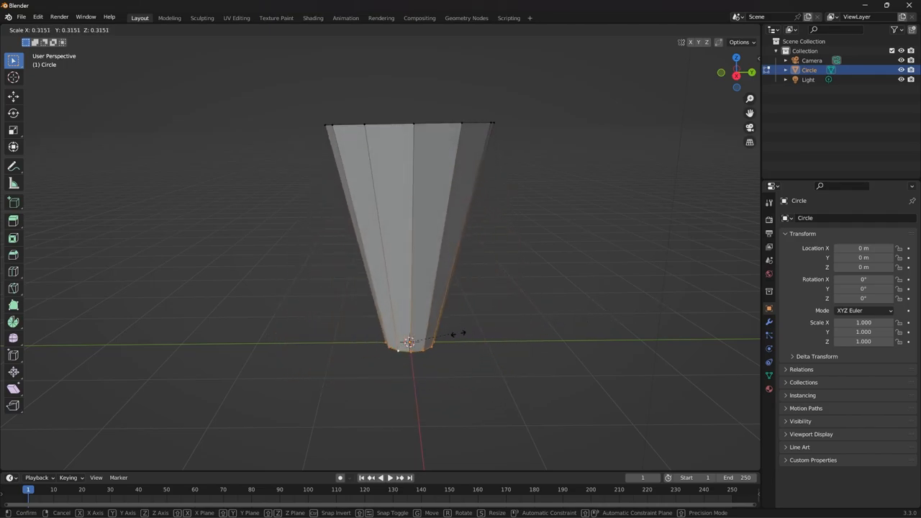
mouse_move(504, 341)
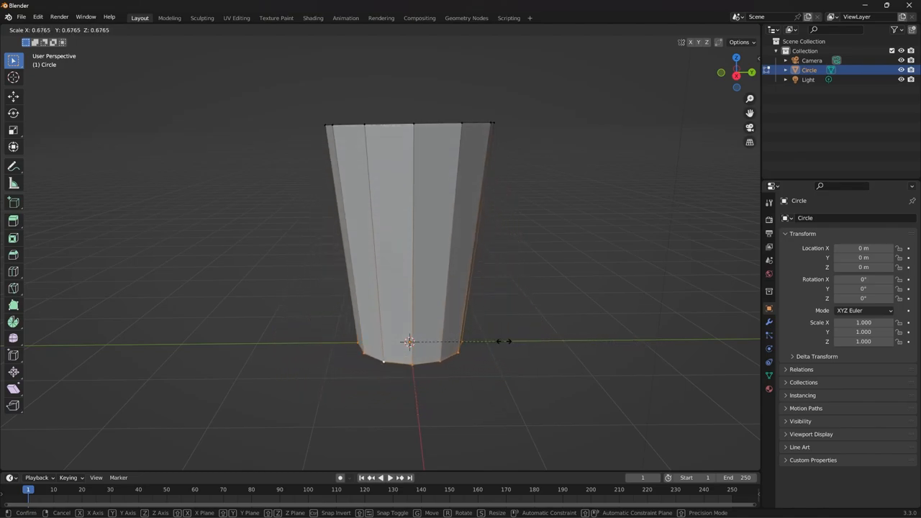
mouse_move(518, 341)
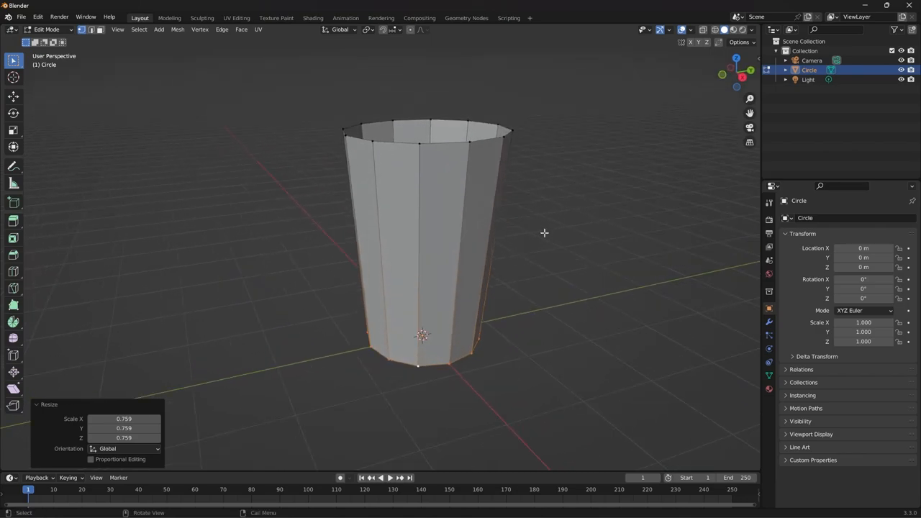
mouse_move(93, 208)
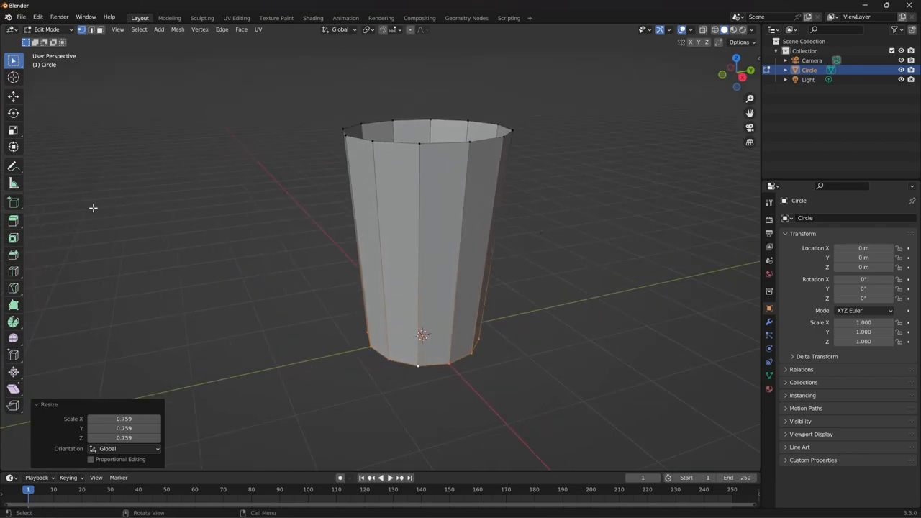
mouse_move(13, 287)
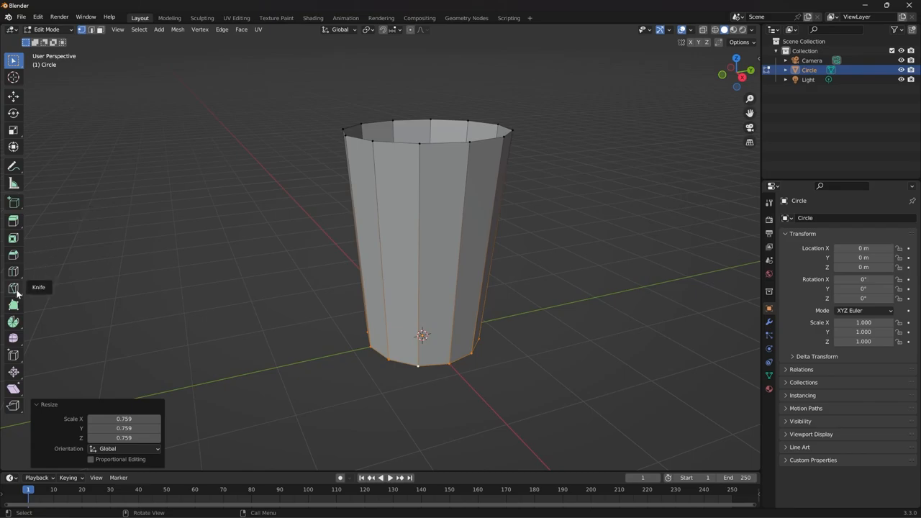
mouse_move(13, 272)
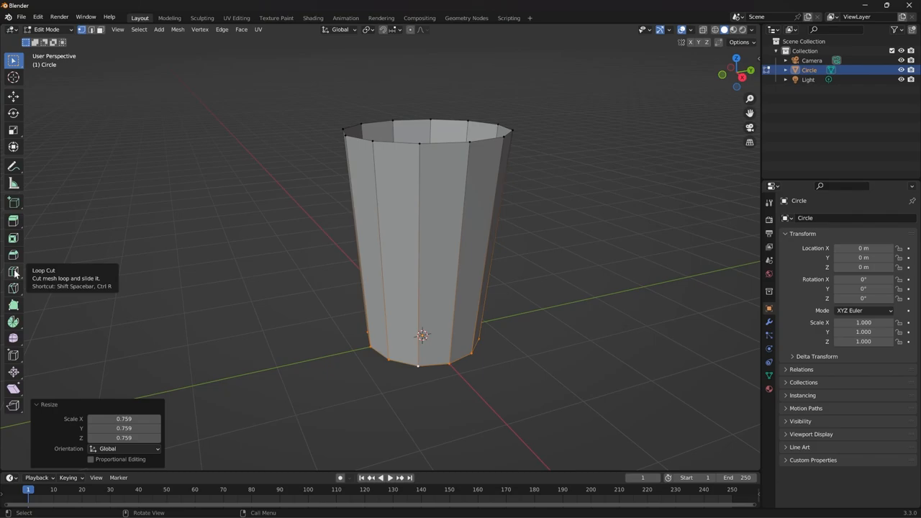
- Select the Loop Cut tool to add an edge loop mid-height
click(13, 272)
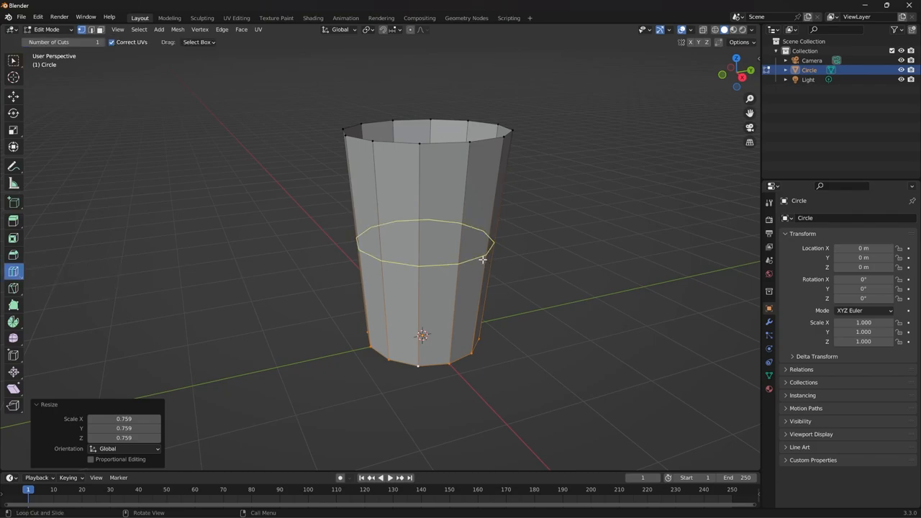
mouse_move(459, 268)
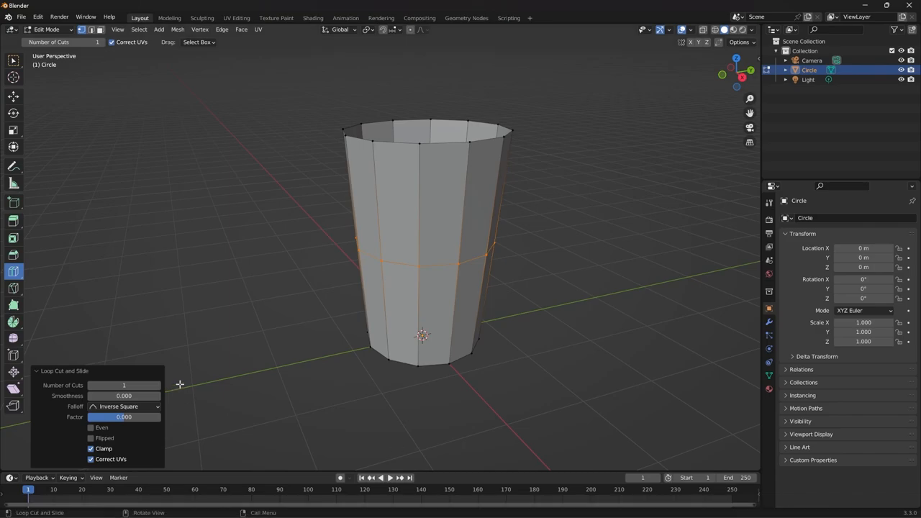
mouse_move(13, 355)
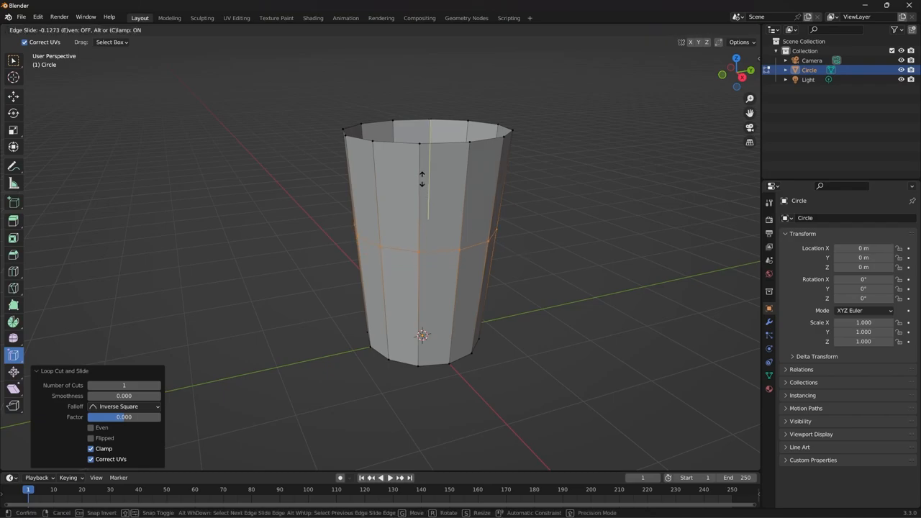
mouse_move(403, 241)
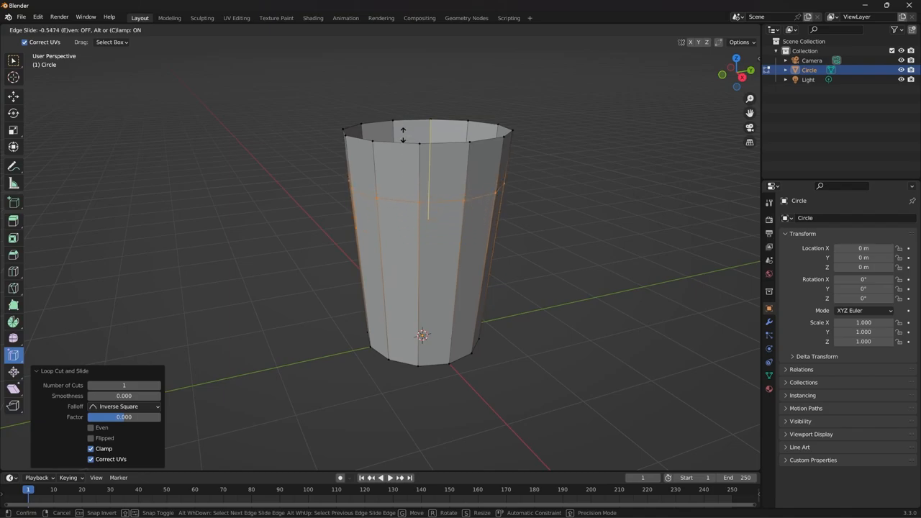
mouse_move(401, 176)
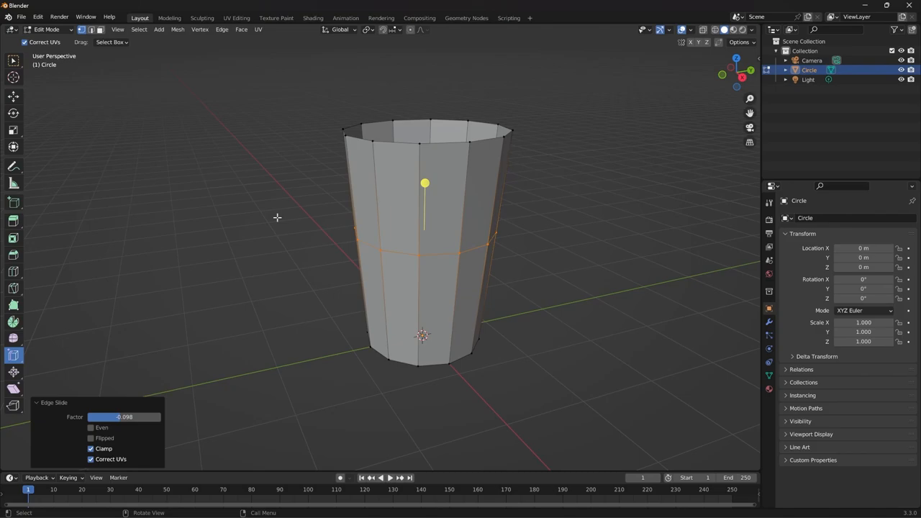
- Start scaling the new middle edge loop outward to about 1.168
key(s)
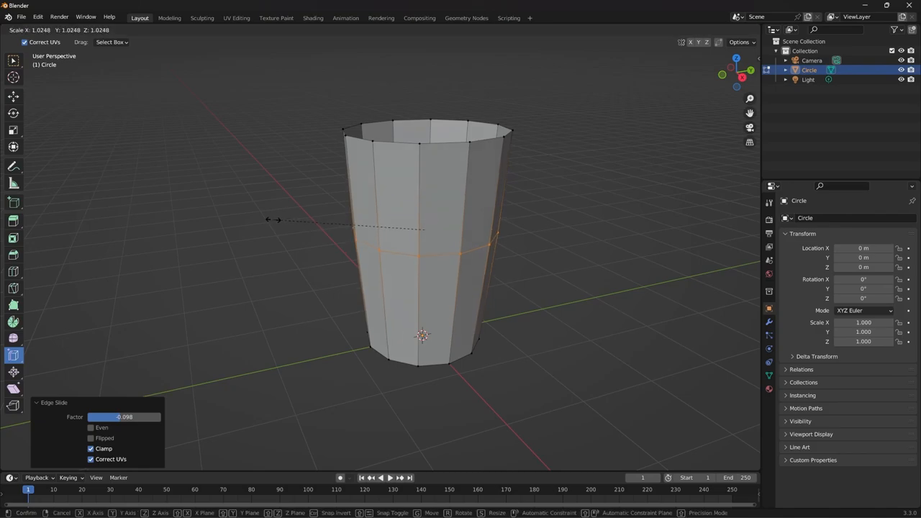
mouse_move(229, 229)
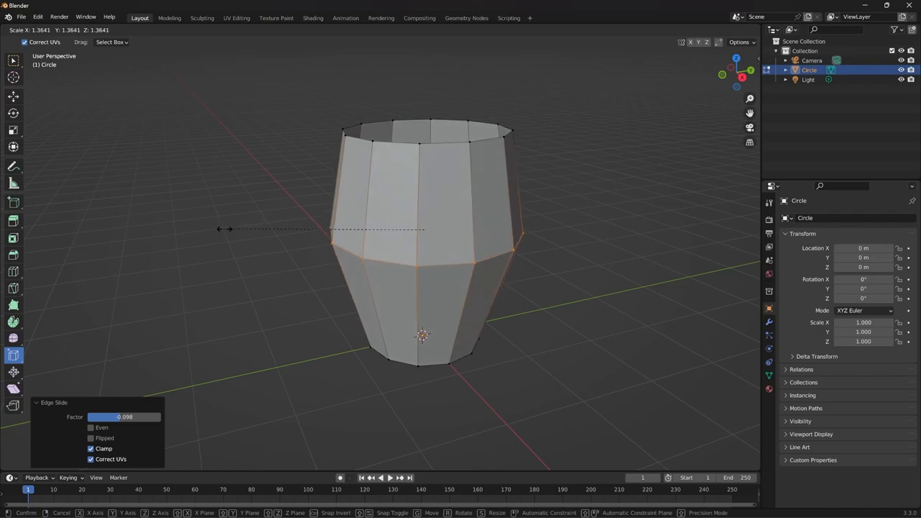
mouse_move(327, 221)
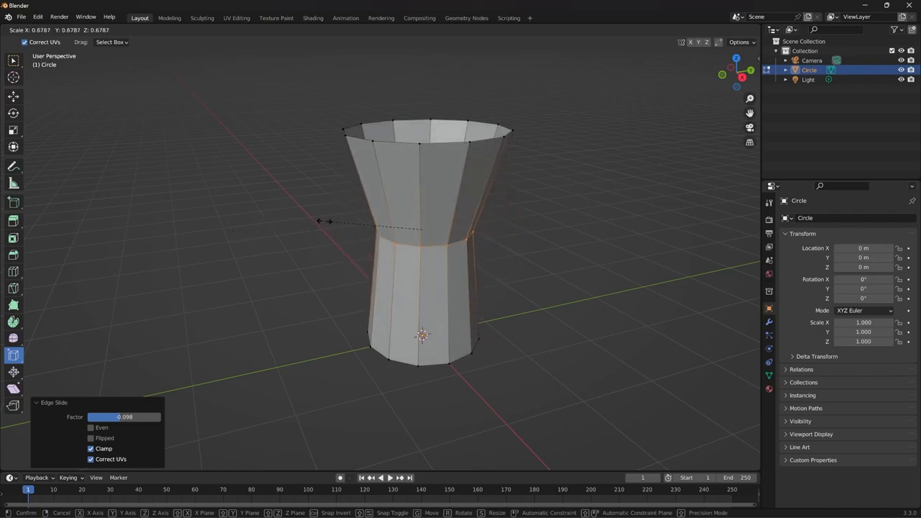
mouse_move(249, 220)
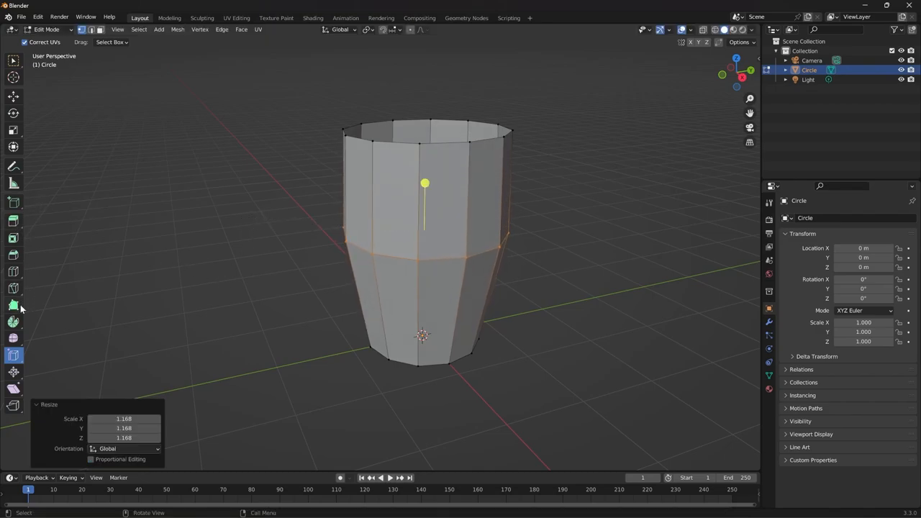
- Cut a loop near the base scaled to 0.9, then a loop near the rim
click(13, 271)
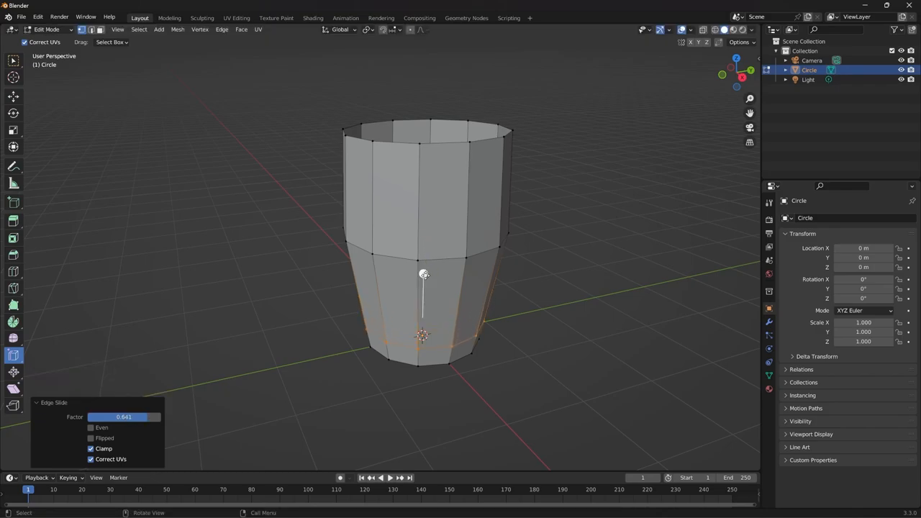
key(s)
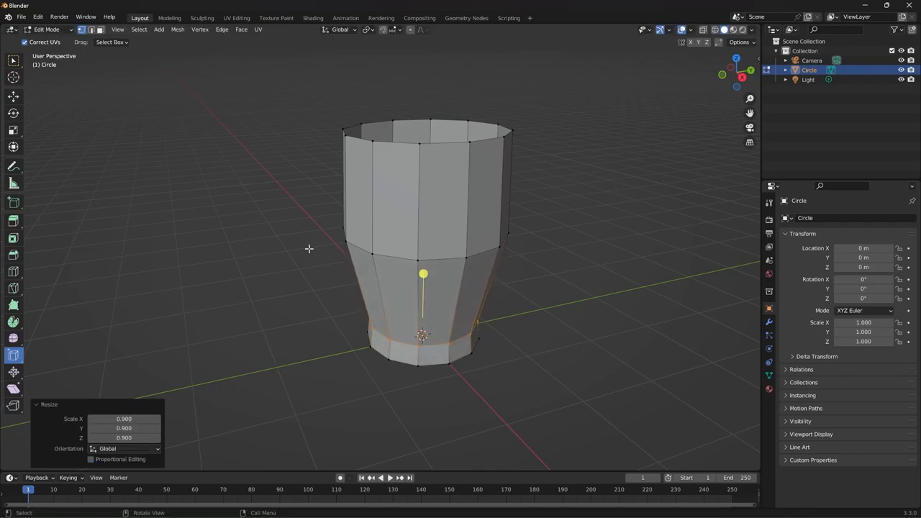
click(13, 271)
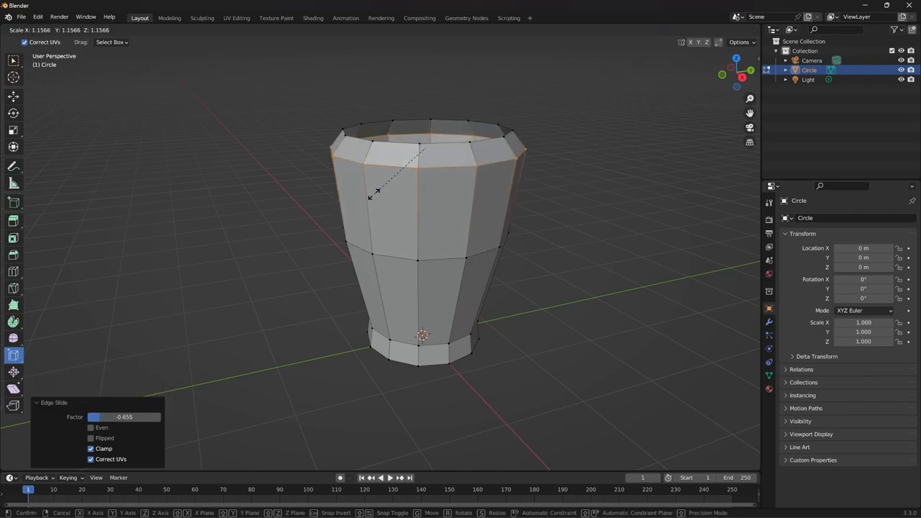
mouse_move(393, 194)
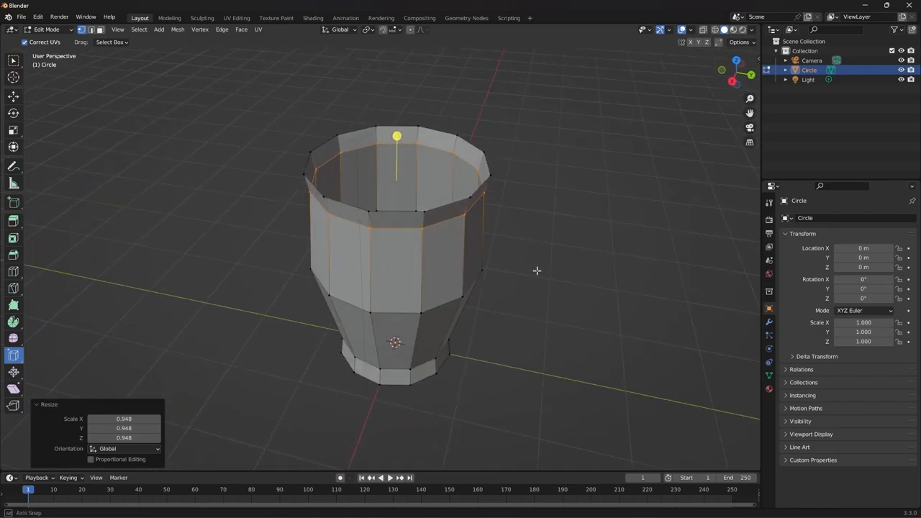
- Orbit the view to inspect the rim after scaling the loop to 0.948
drag(396, 266, 432, 252)
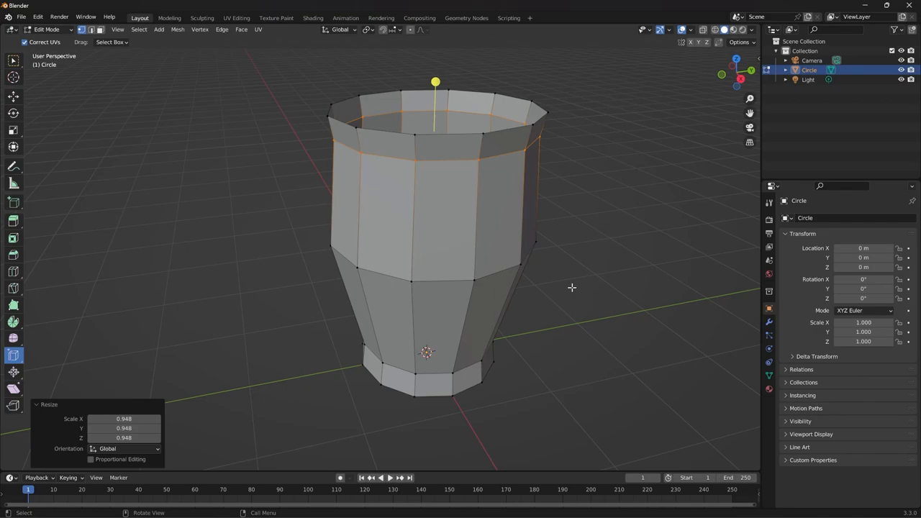
mouse_move(567, 218)
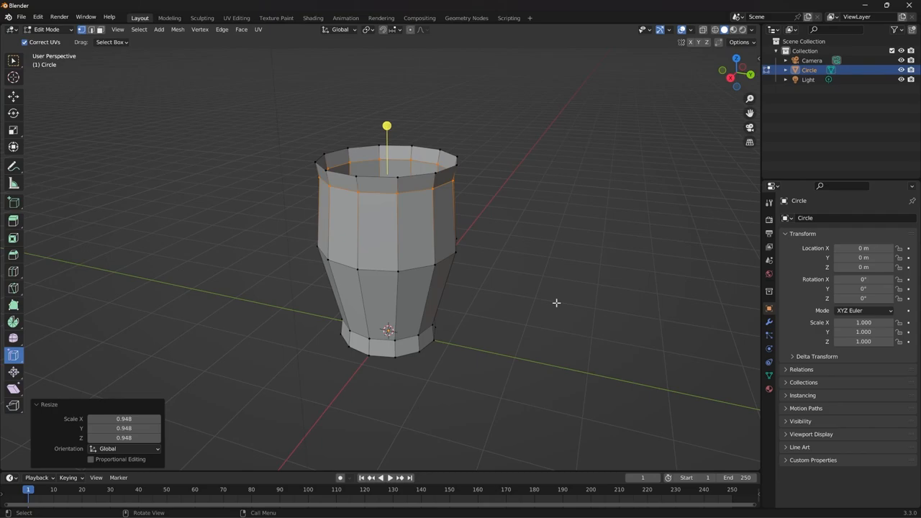
key(Tab)
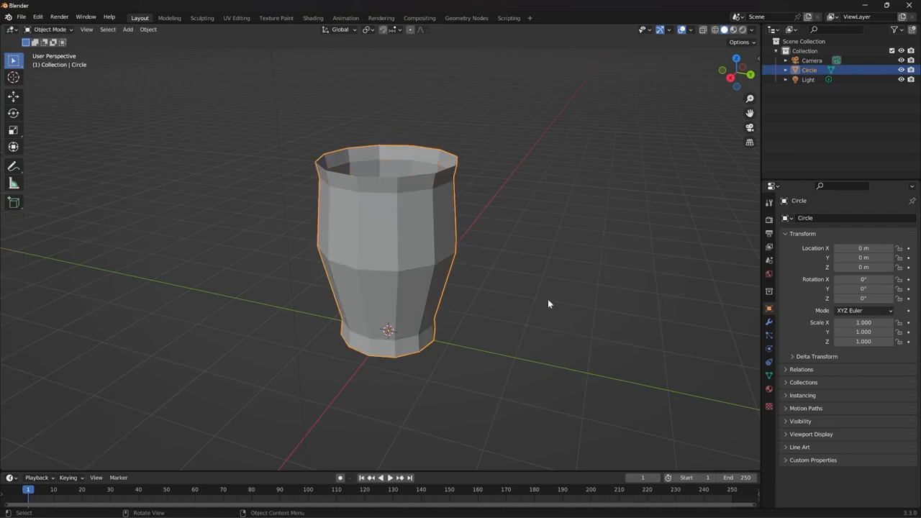
click(50, 29)
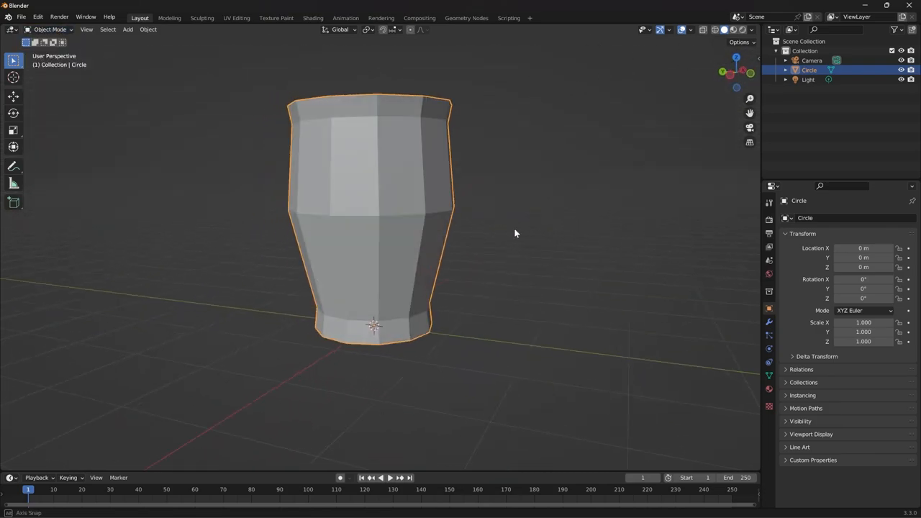
drag(515, 234, 281, 269)
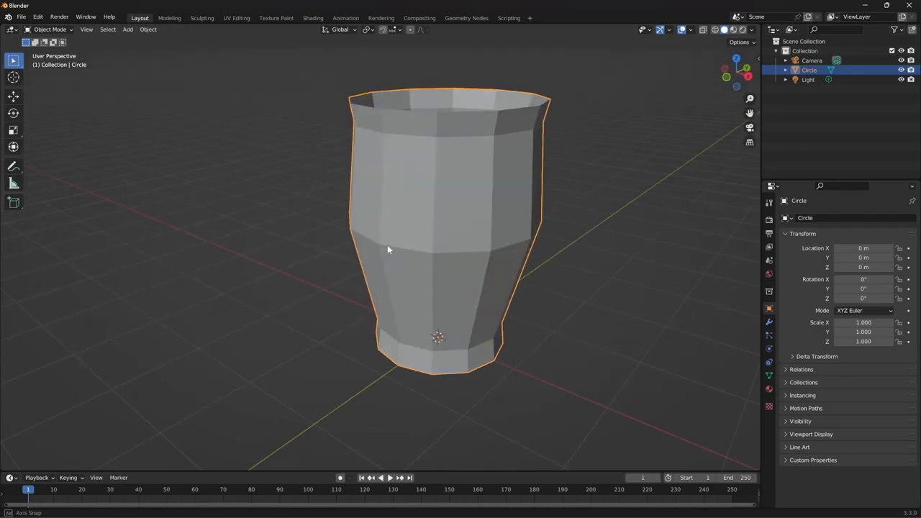
drag(388, 249, 516, 276)
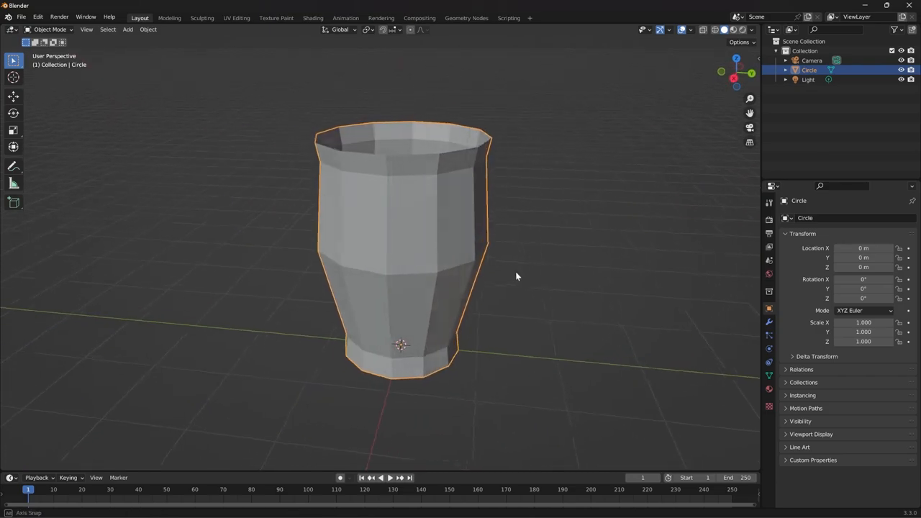
drag(516, 276, 412, 279)
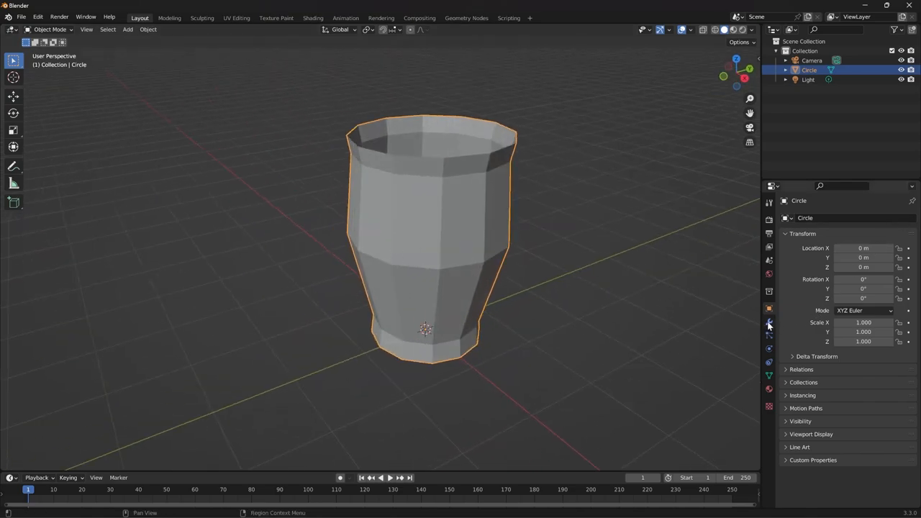
mouse_move(769, 322)
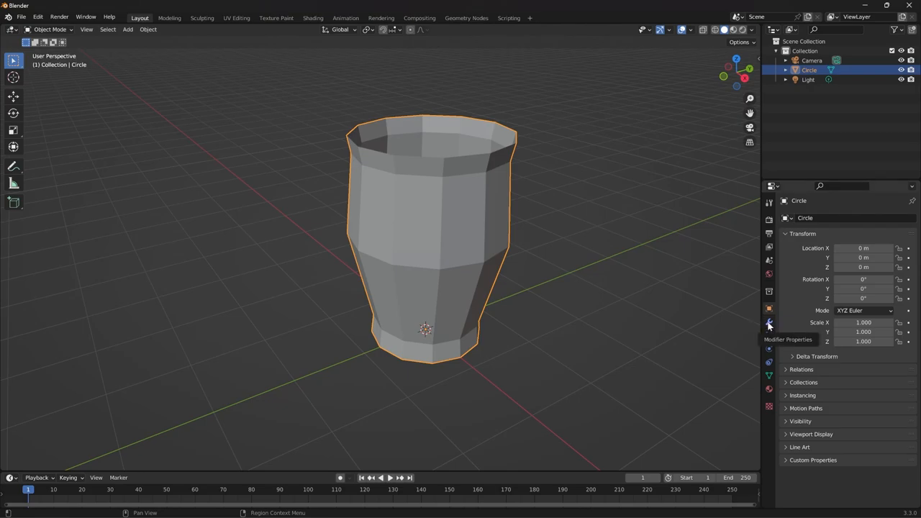
- Add a Subdivision Surface modifier to the cup from Modifier Properties
click(769, 321)
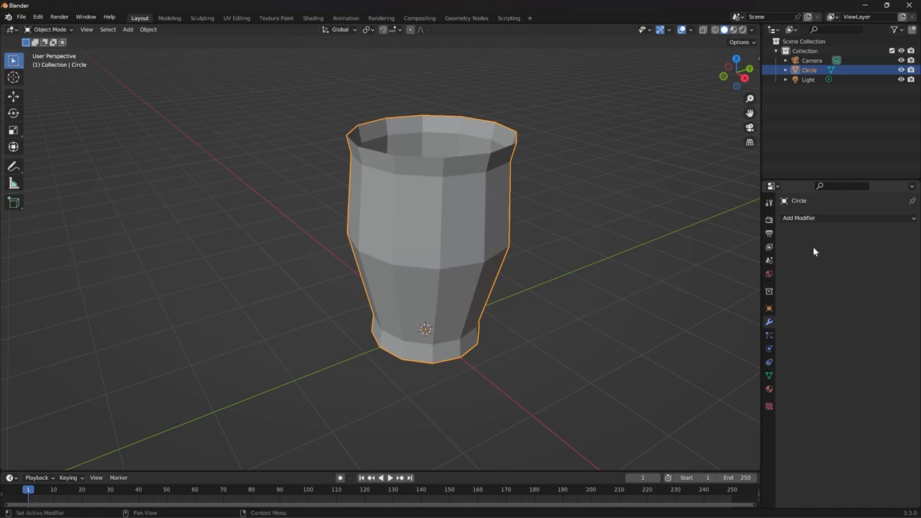
mouse_move(813, 220)
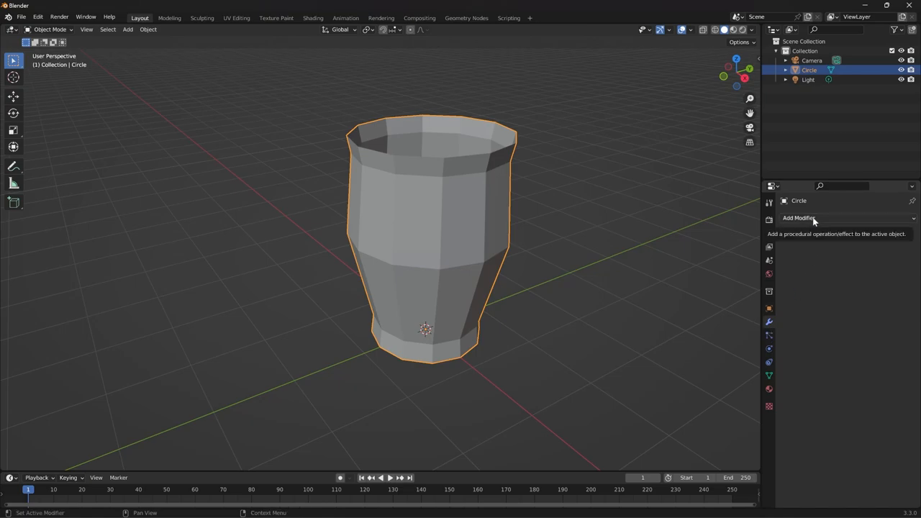
click(799, 218)
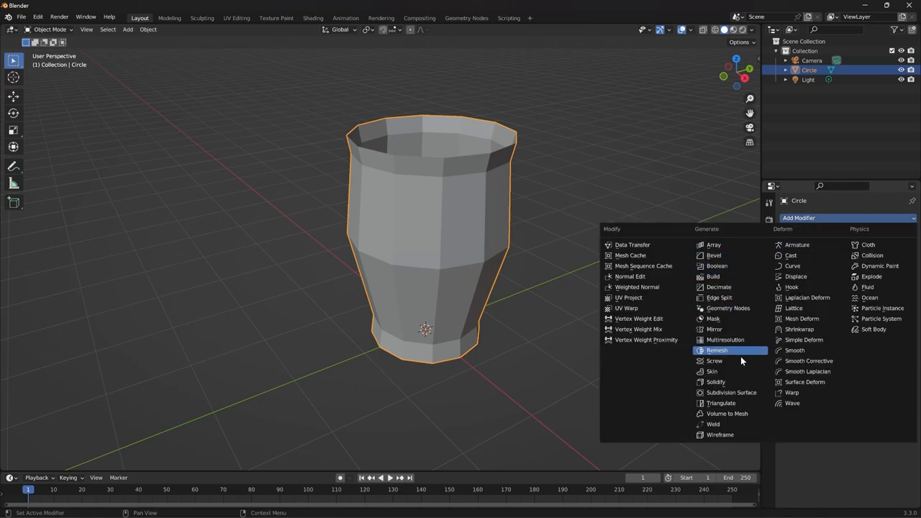
mouse_move(731, 392)
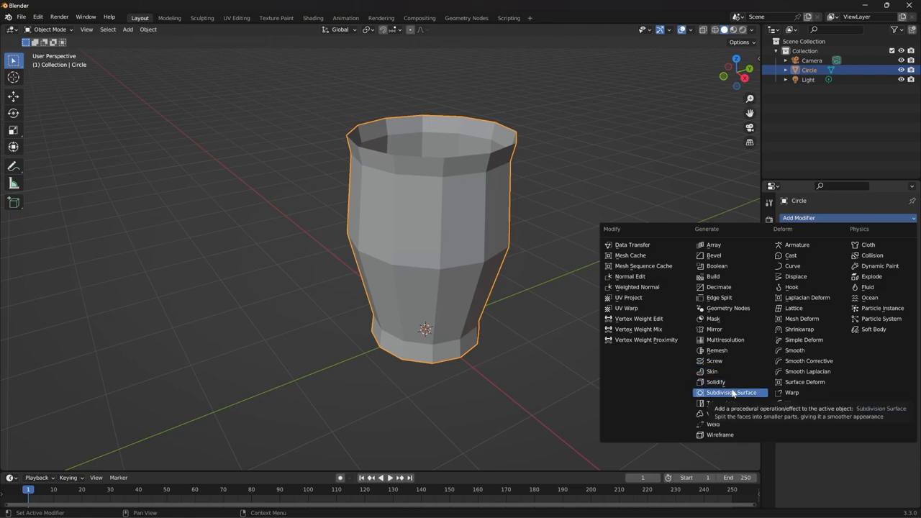
click(732, 393)
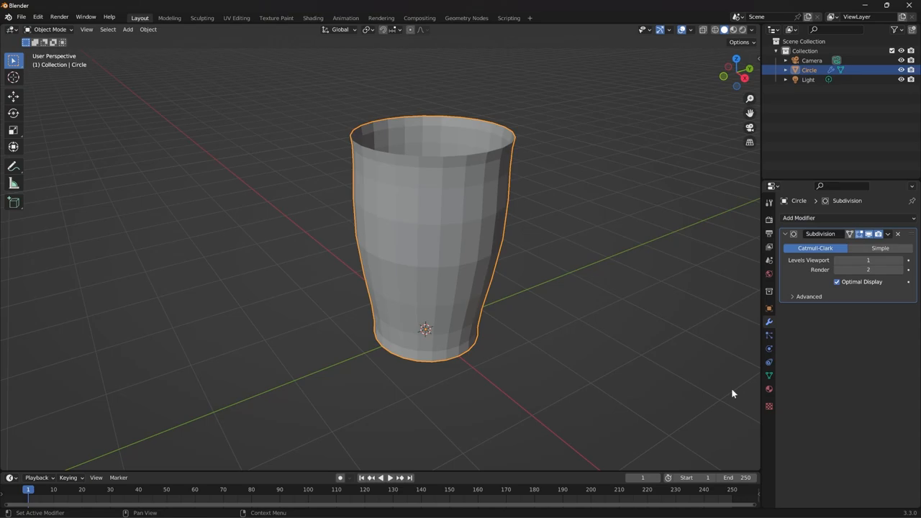
mouse_move(634, 322)
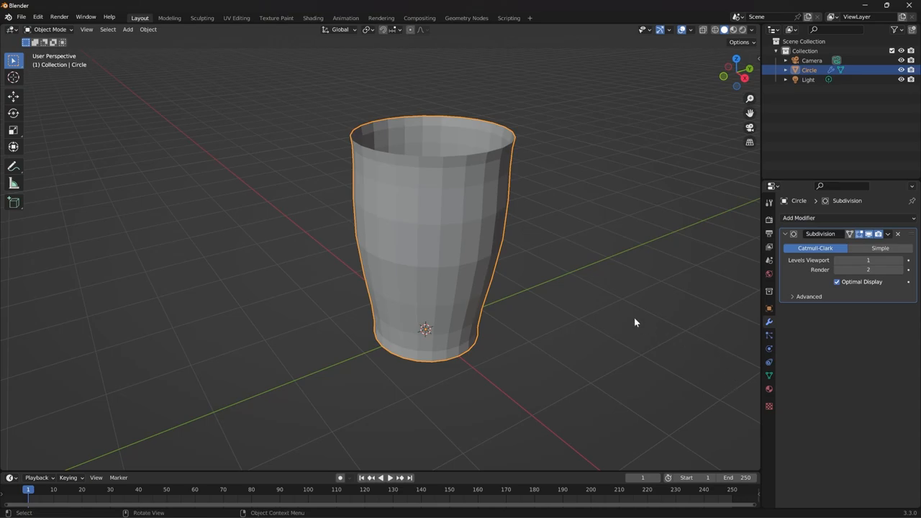
mouse_move(414, 333)
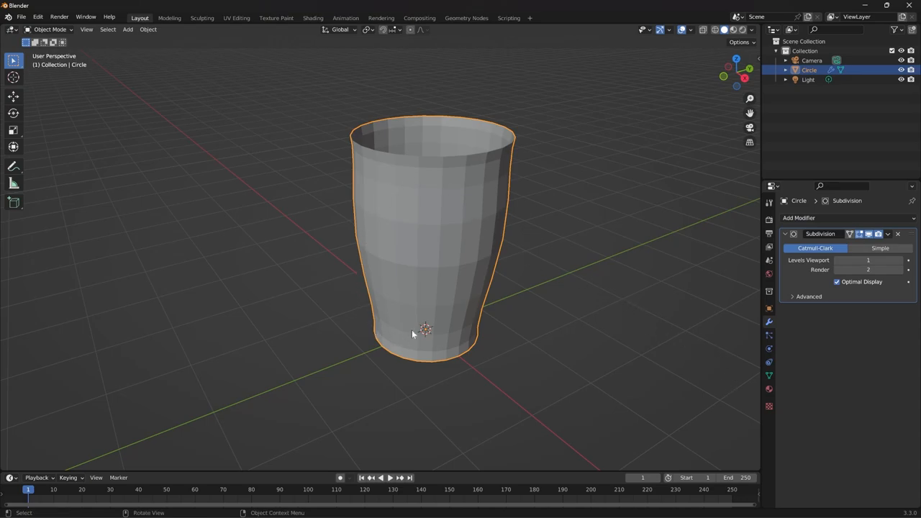
mouse_move(439, 236)
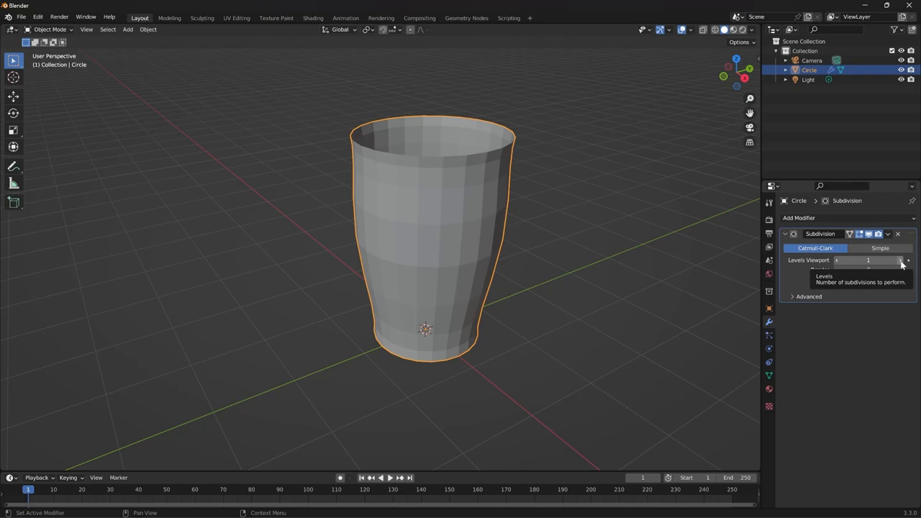
- Raise the Subdivision viewport level to 4, settle on 3, and toggle the smoothing display off and on
click(900, 260)
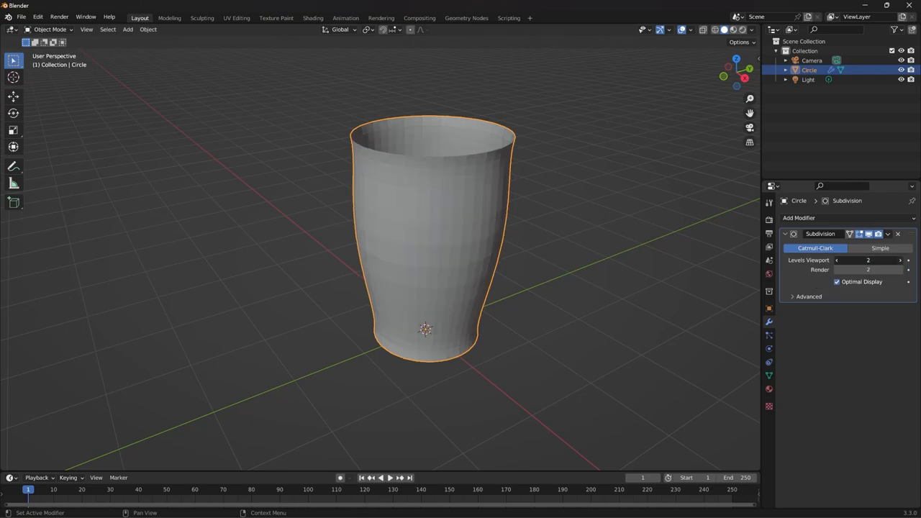
click(900, 260)
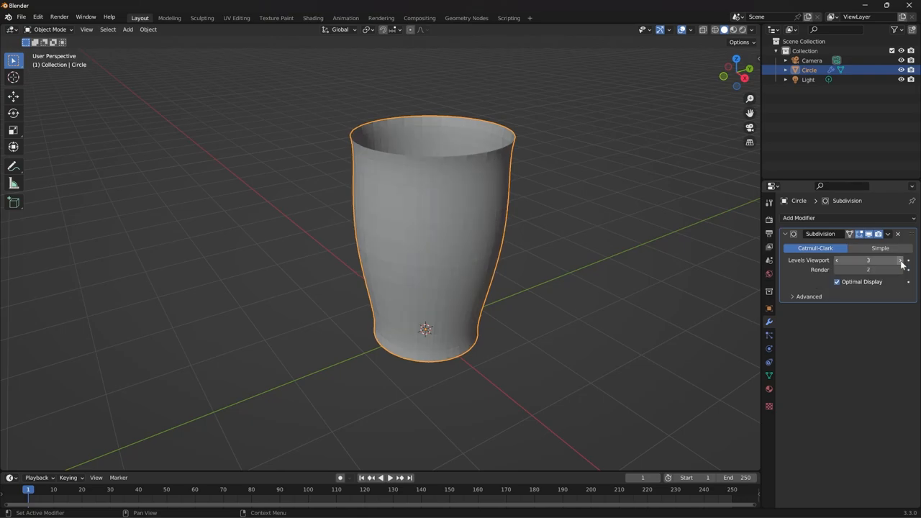
click(906, 260)
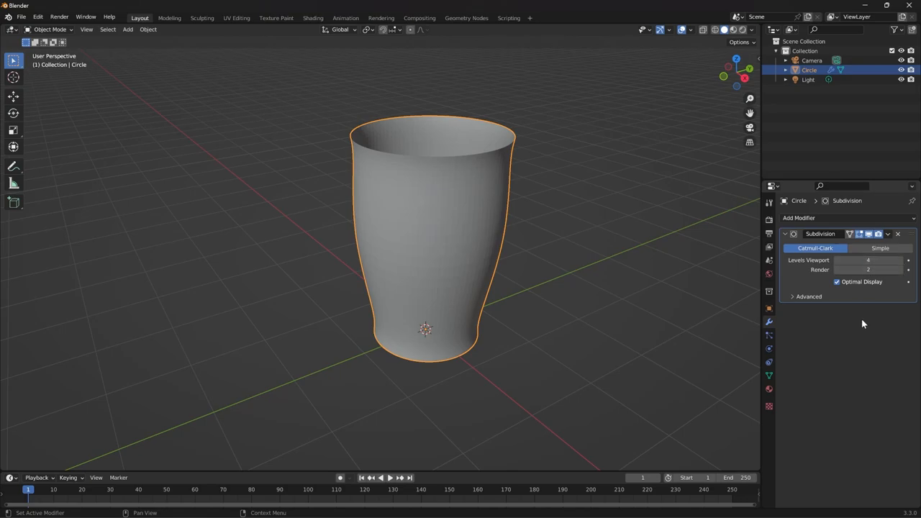
mouse_move(687, 318)
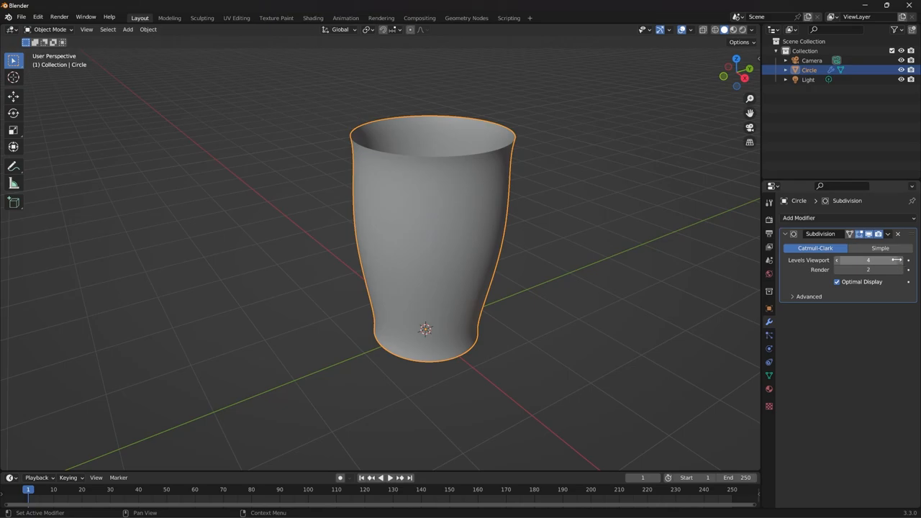
mouse_move(868, 260)
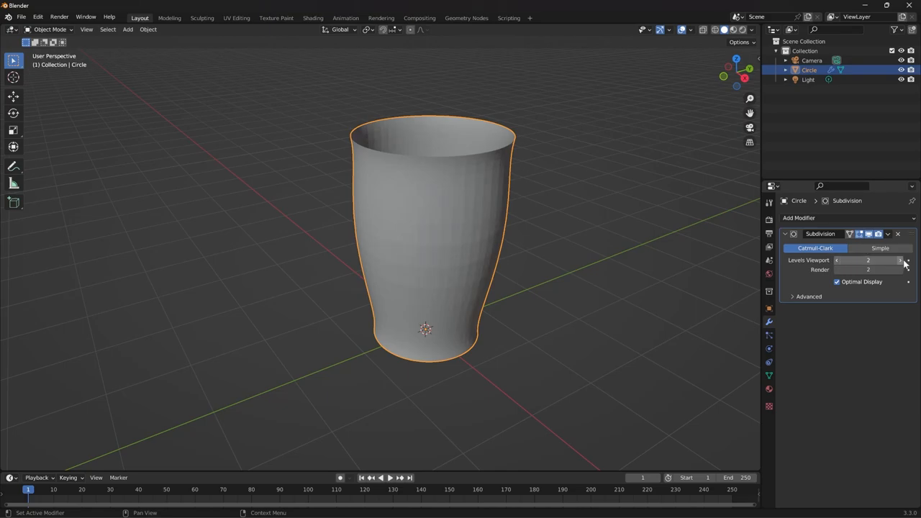
click(899, 260)
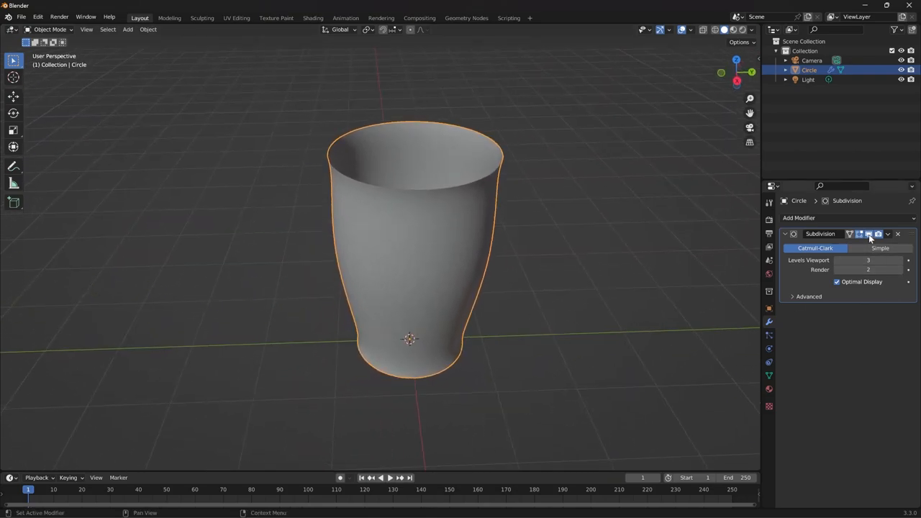
mouse_move(868, 234)
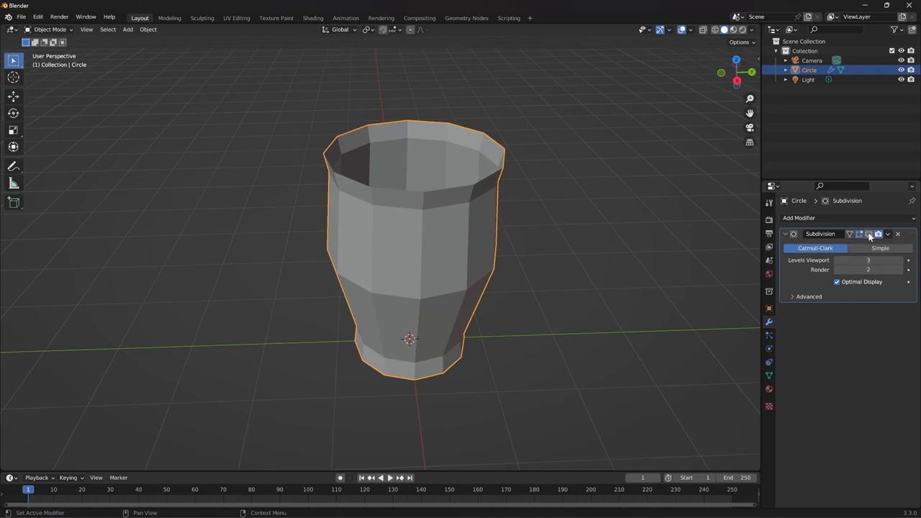
click(869, 234)
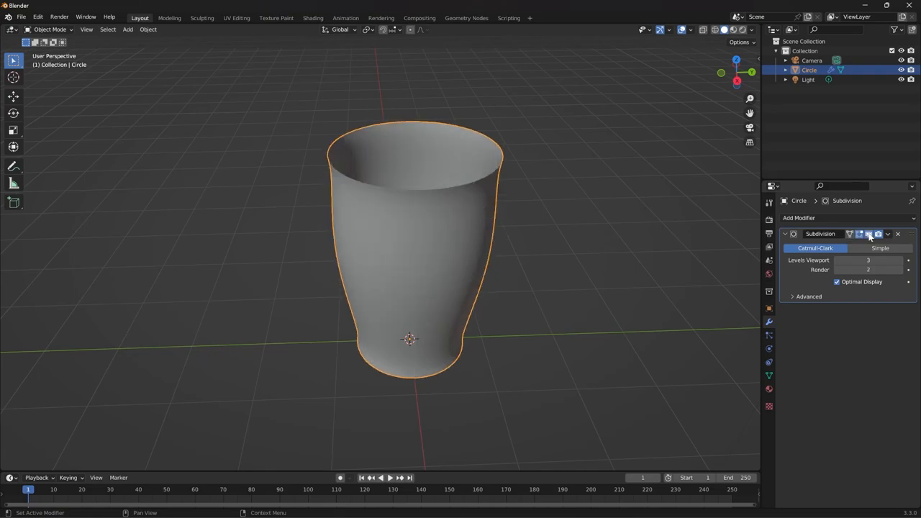
click(869, 234)
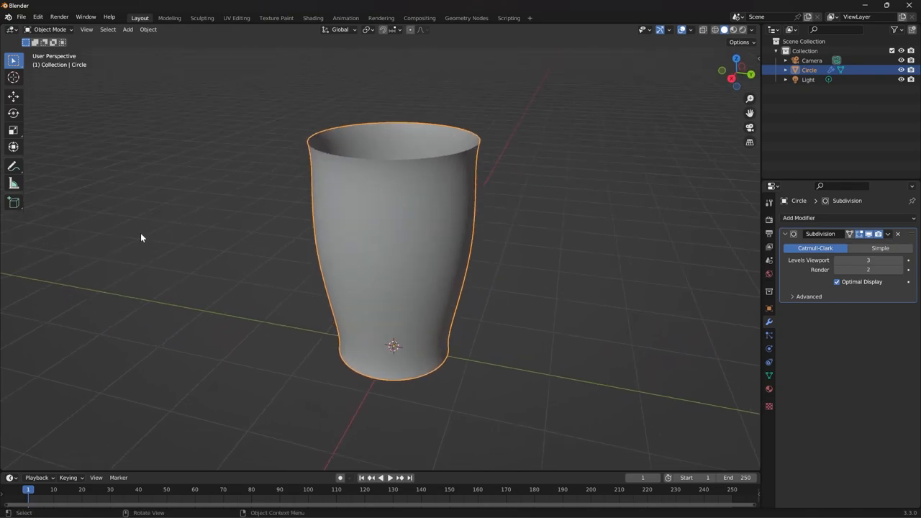
- In Edit Mode, scale the middle loop wider and flare the top rim, then exit to Object Mode
click(49, 29)
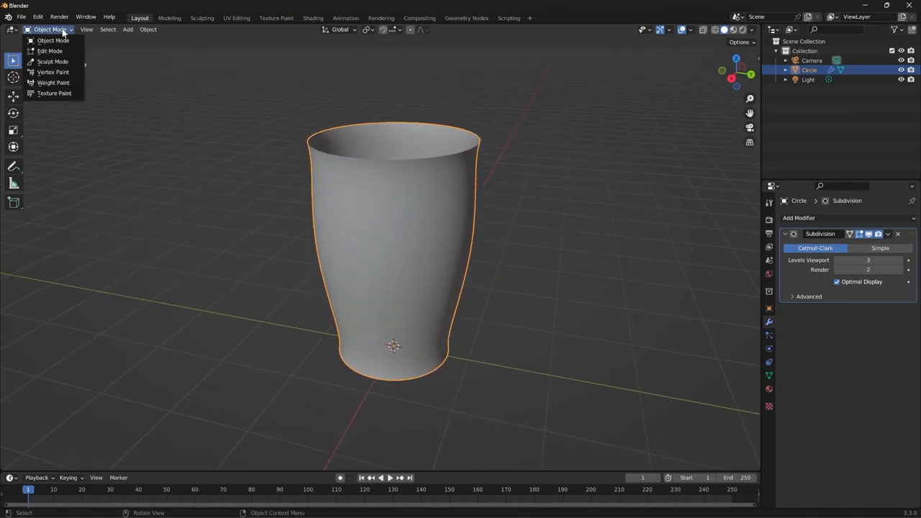
click(50, 50)
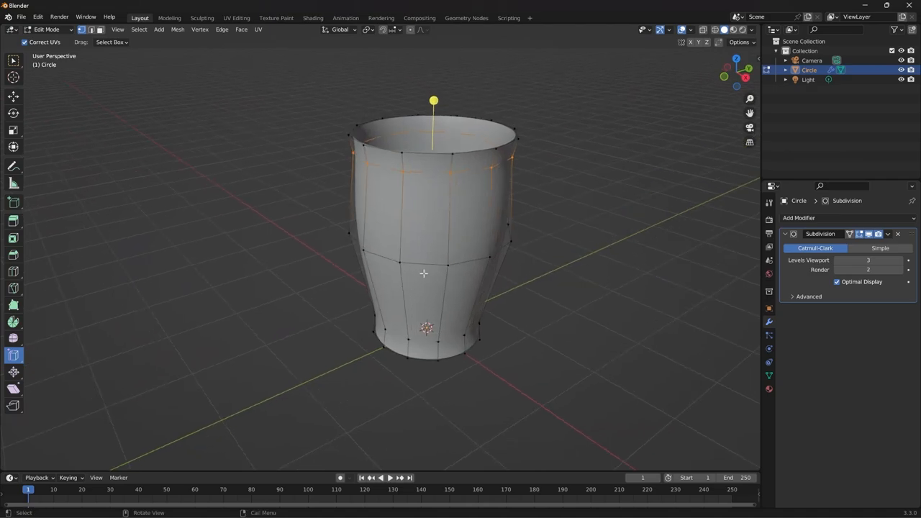
mouse_move(429, 265)
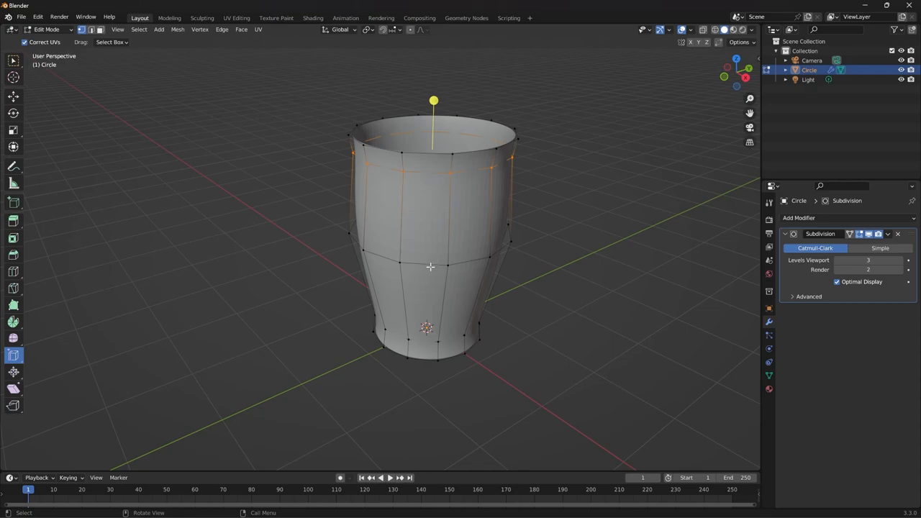
mouse_move(445, 267)
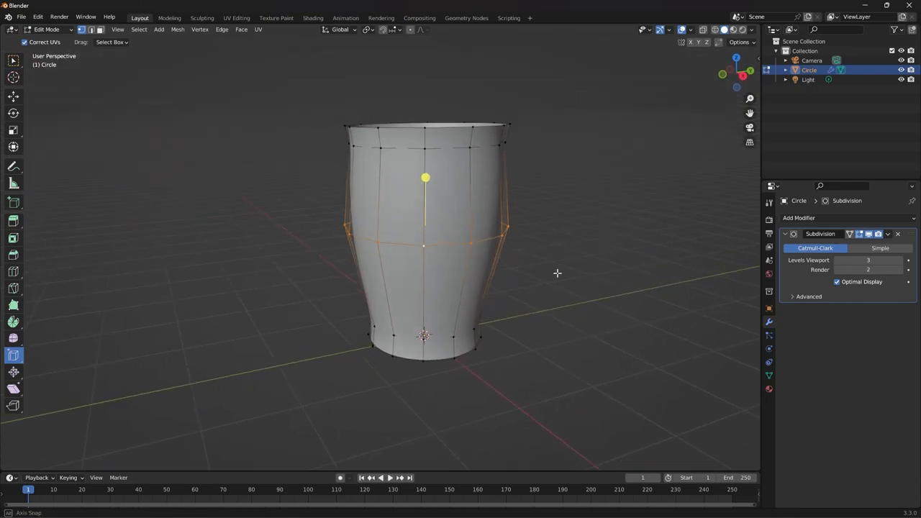
key(s)
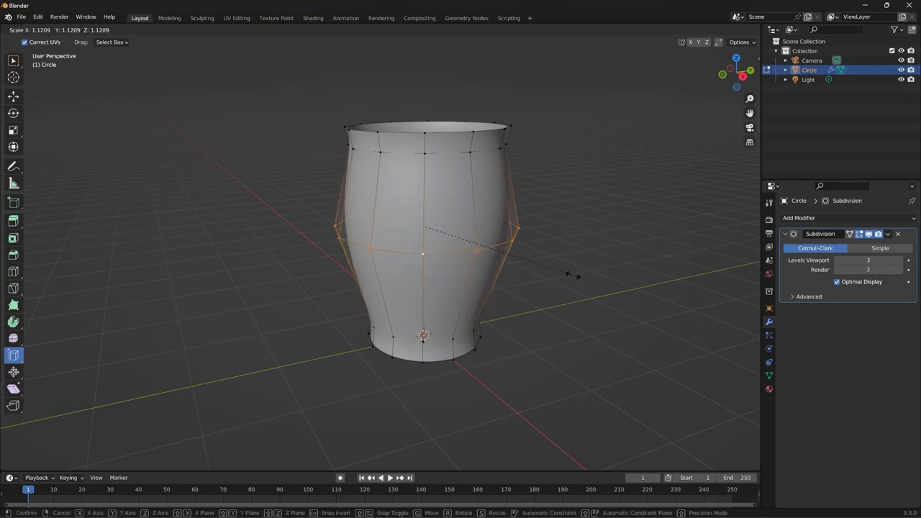
mouse_move(514, 268)
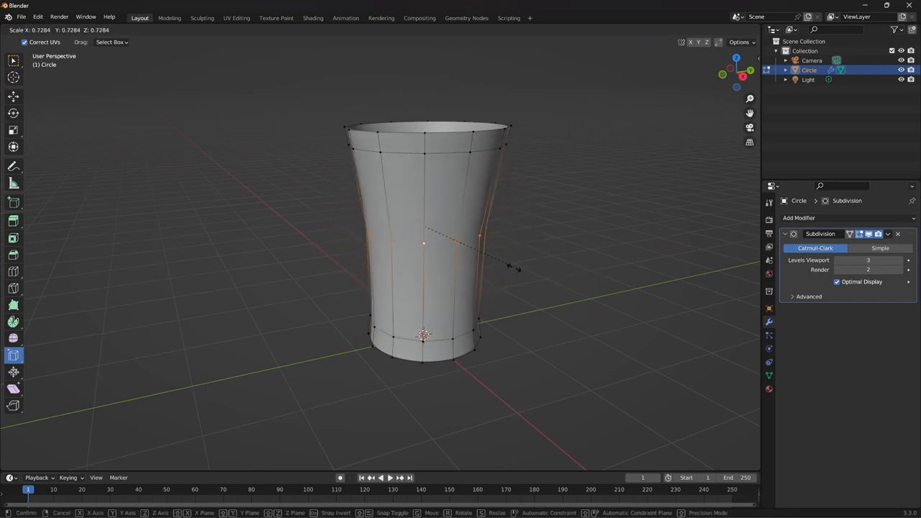
mouse_move(511, 263)
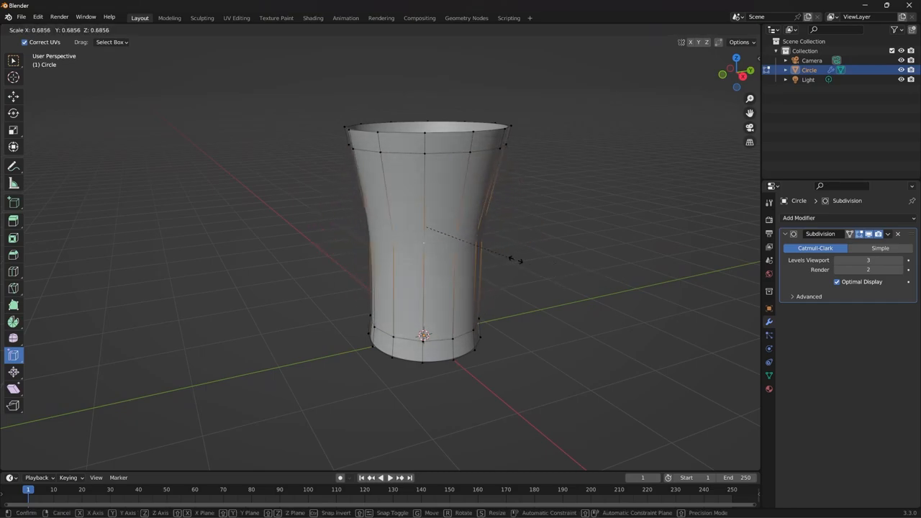
mouse_move(583, 265)
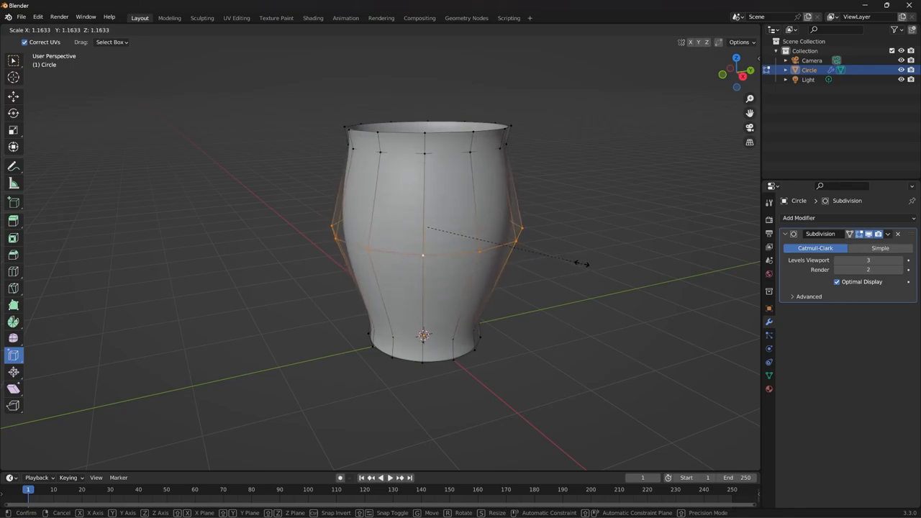
mouse_move(569, 261)
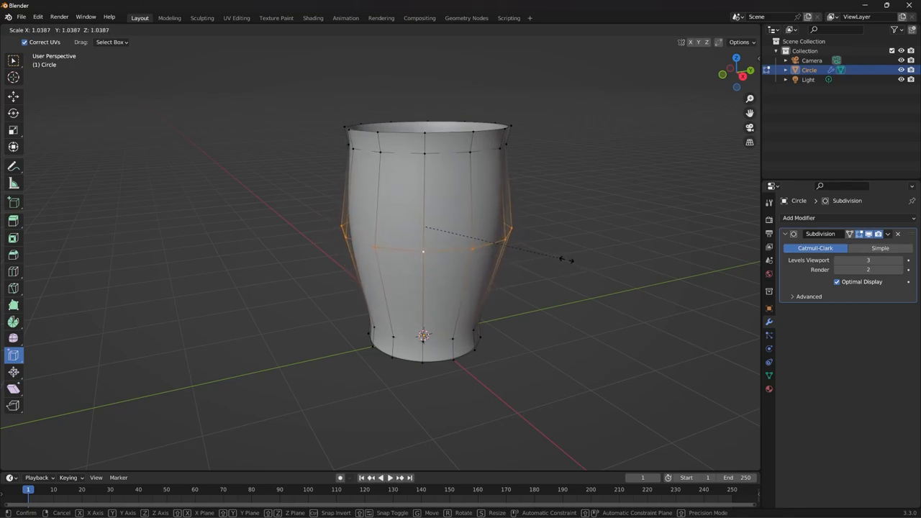
mouse_move(575, 262)
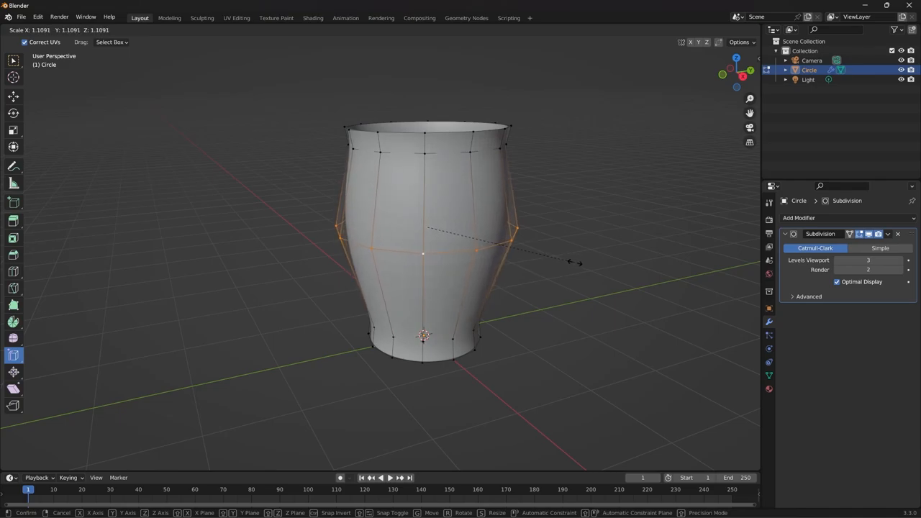
click(563, 317)
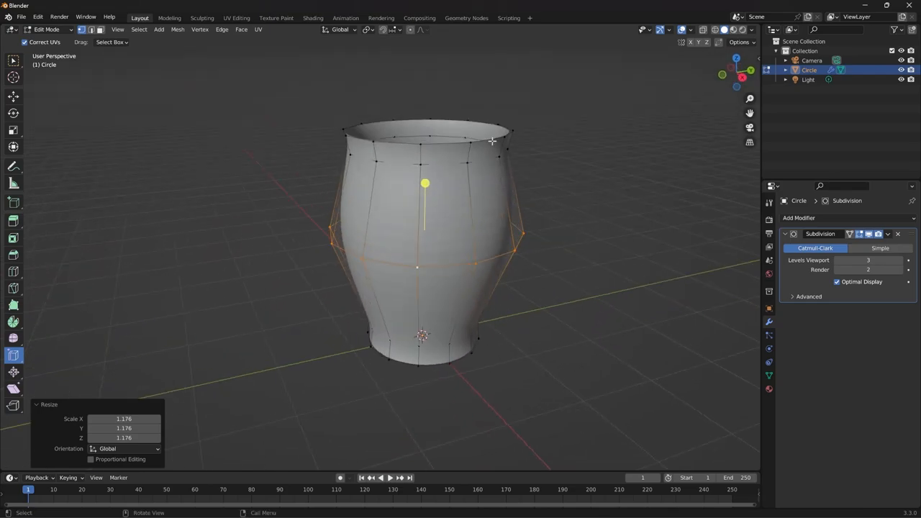
mouse_move(484, 142)
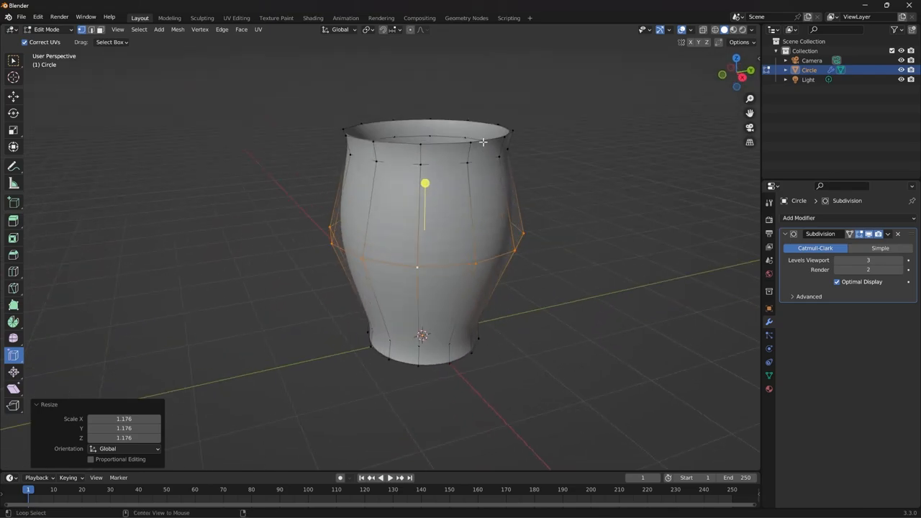
key(s)
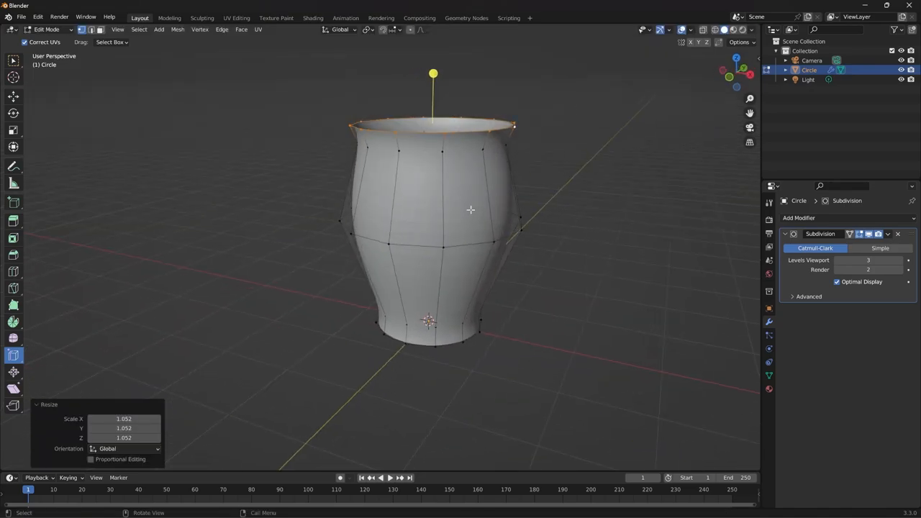
key(Tab)
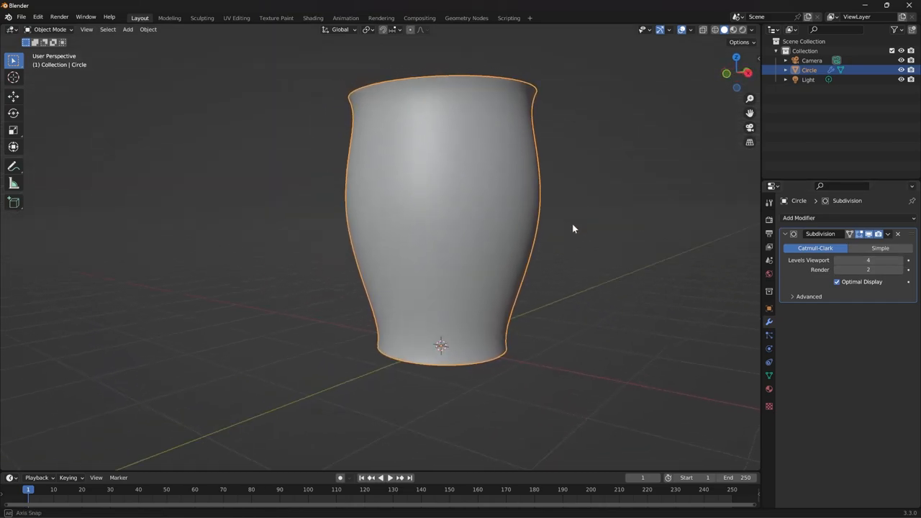
drag(574, 229, 459, 306)
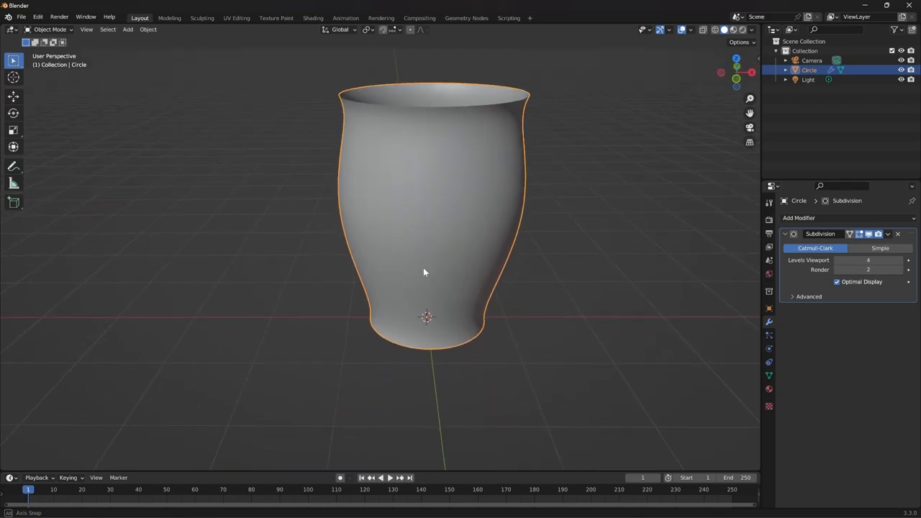
drag(425, 272, 313, 279)
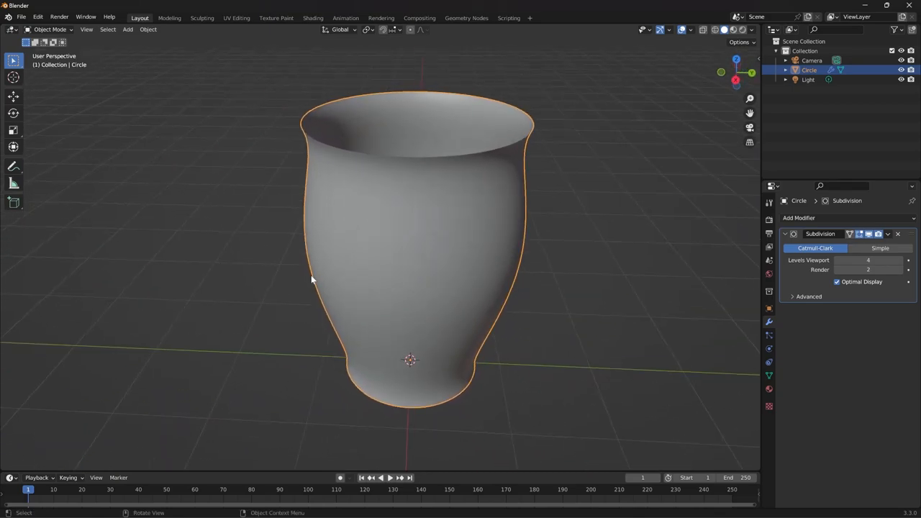
mouse_move(271, 272)
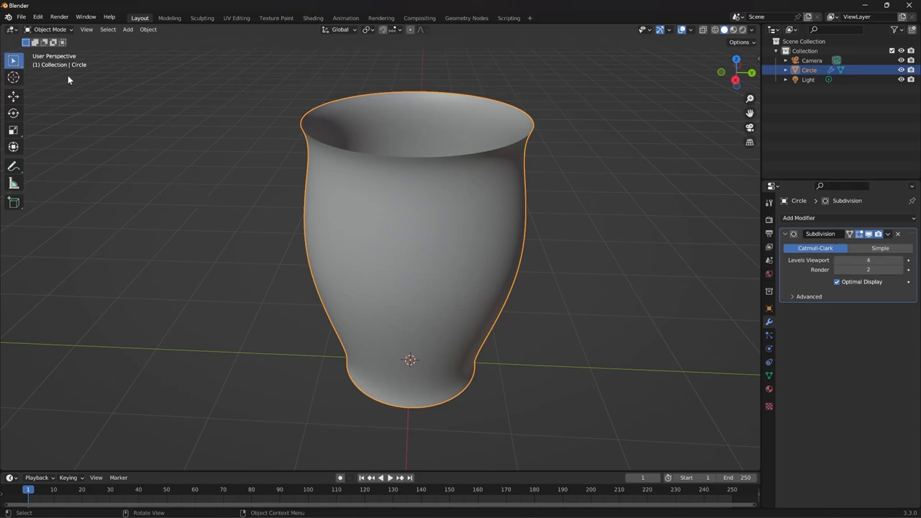
- Export the cup from File > Export as an STL named 'cupstl' on the Desktop
click(21, 17)
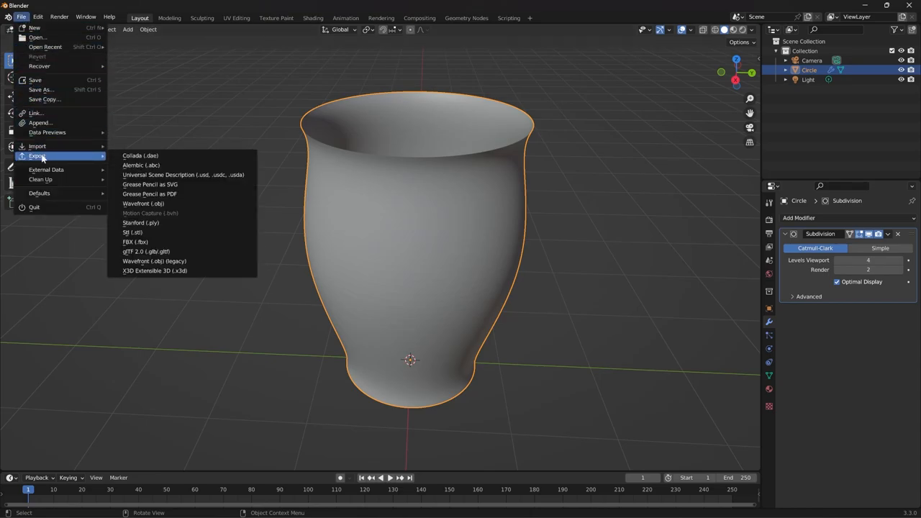
mouse_move(133, 232)
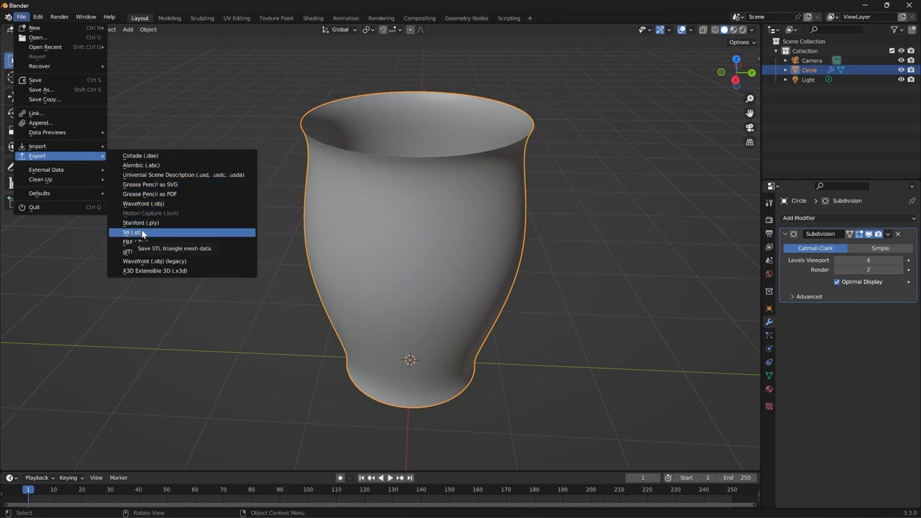
click(142, 234)
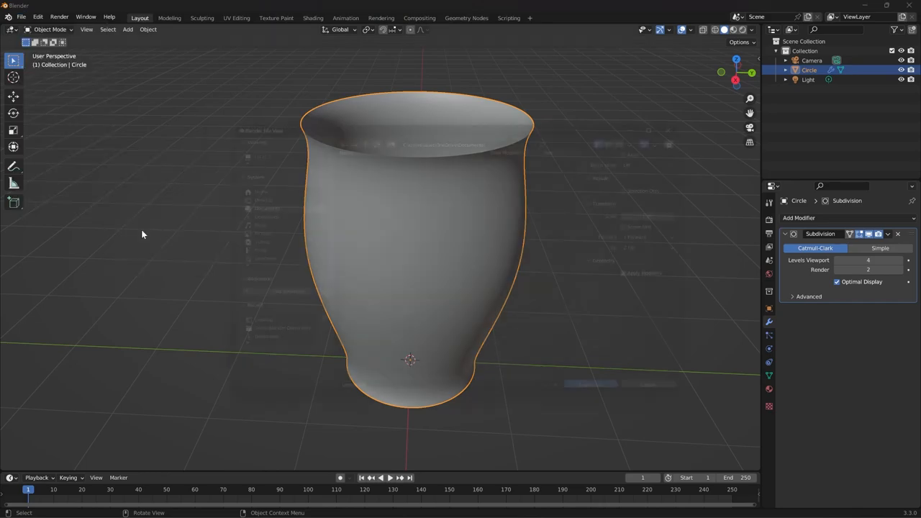
click(21, 16)
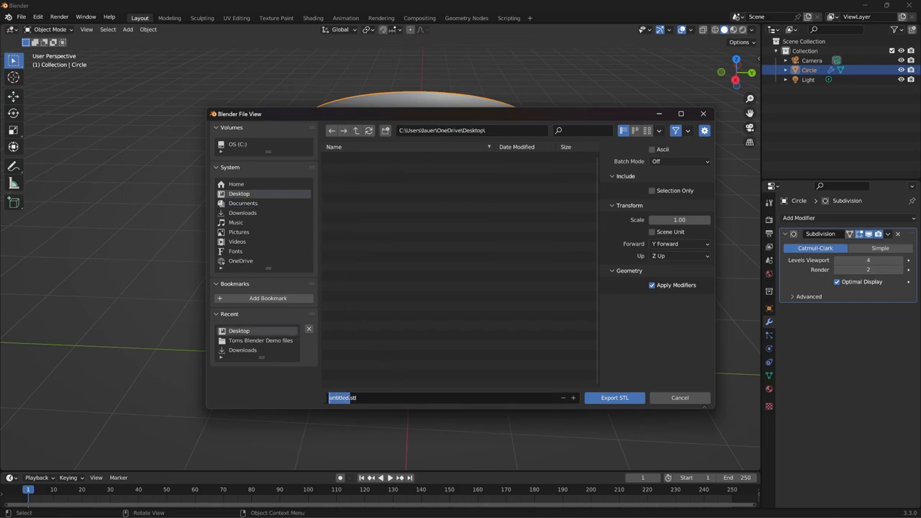
text(cupstl)
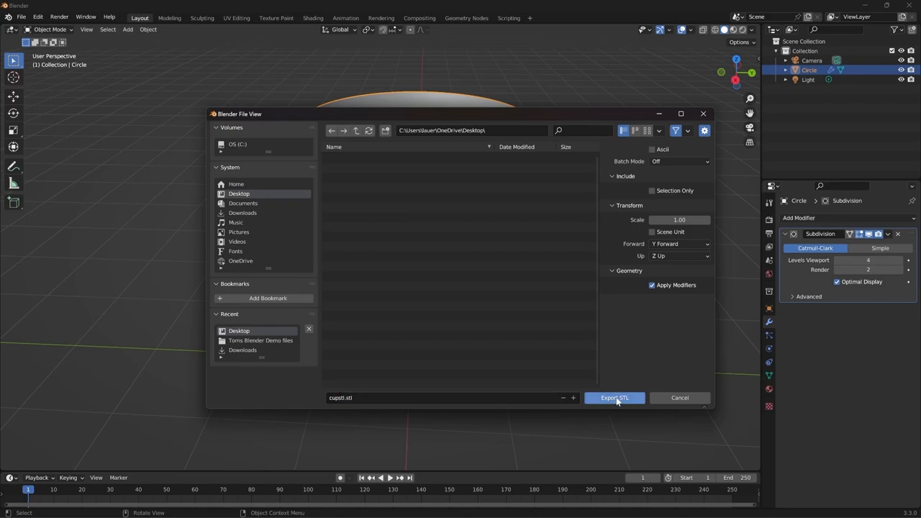
click(614, 397)
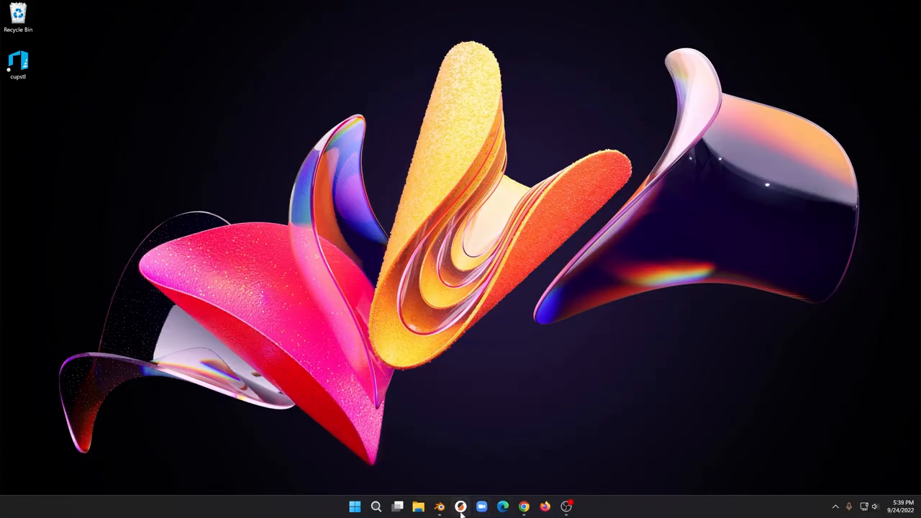
- Launch PrusaSlicer from the taskbar and dismiss the injected DLL warning
click(461, 506)
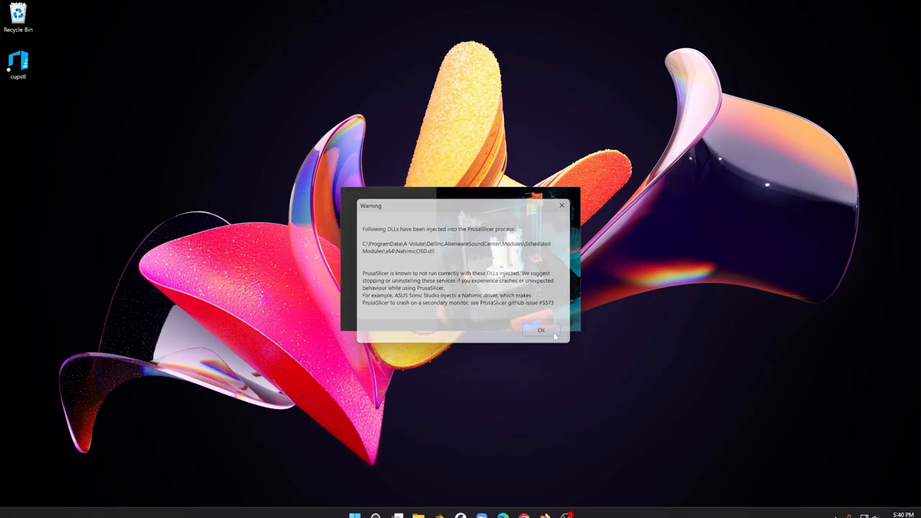
click(541, 329)
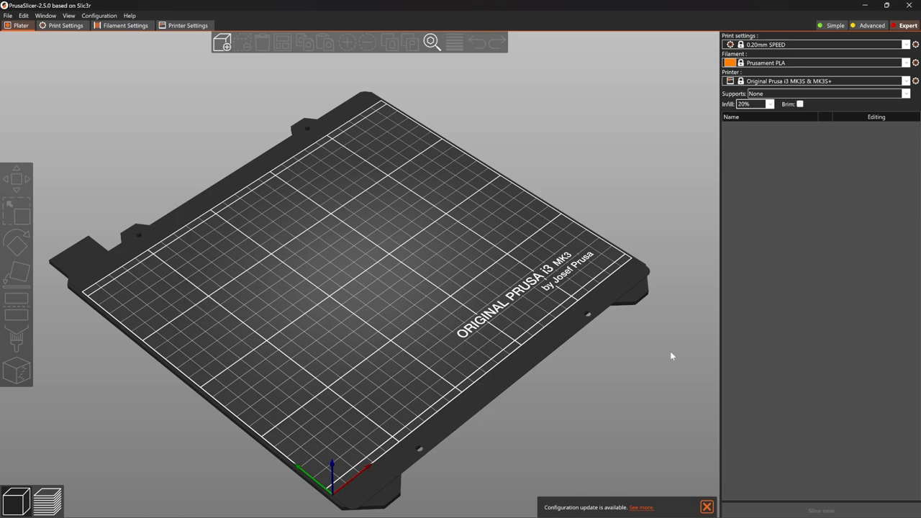
mouse_move(54, 73)
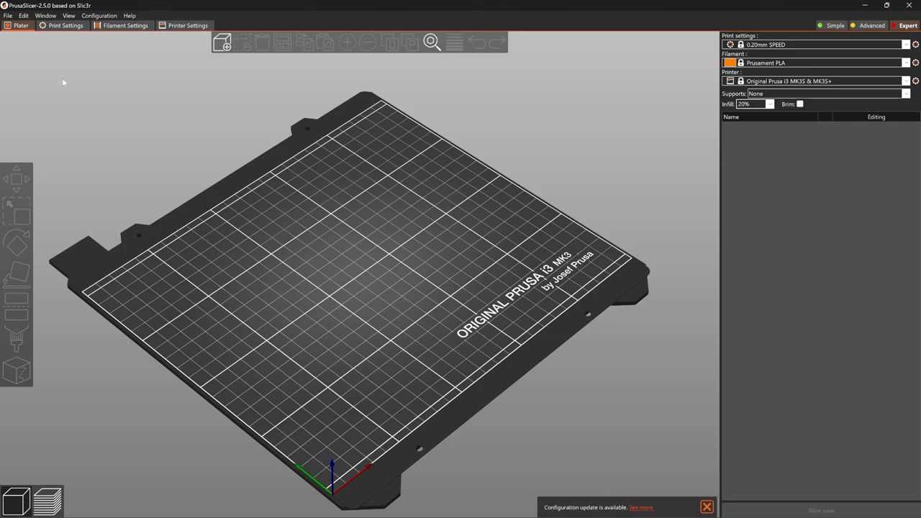
mouse_move(169, 89)
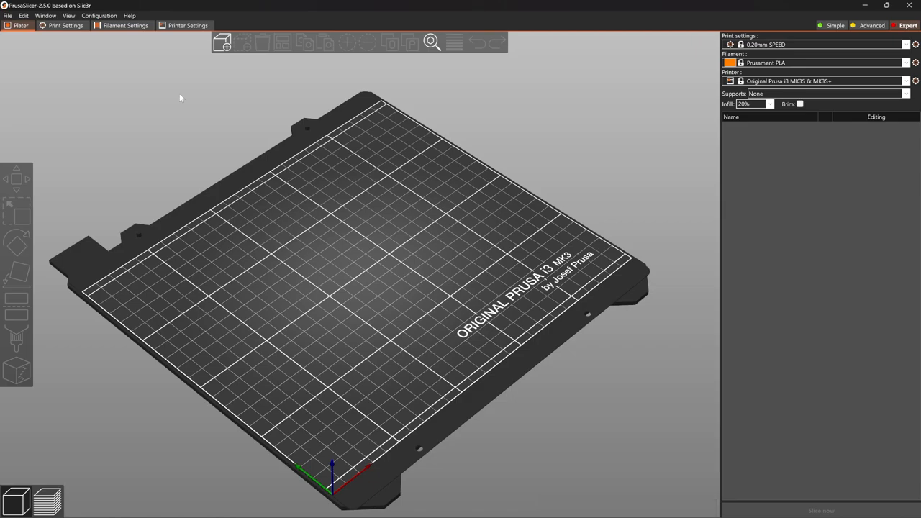
mouse_move(223, 42)
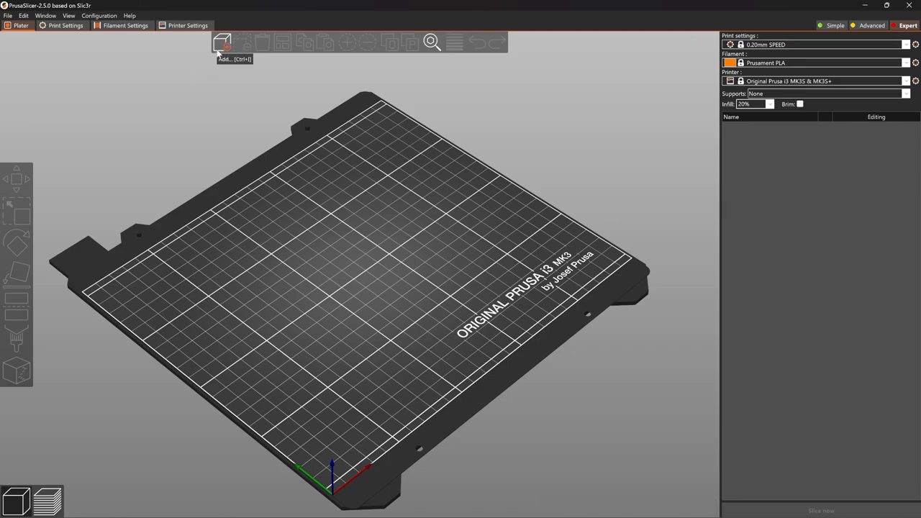
- Import cupstl from the Desktop through the Add model dialog
click(222, 42)
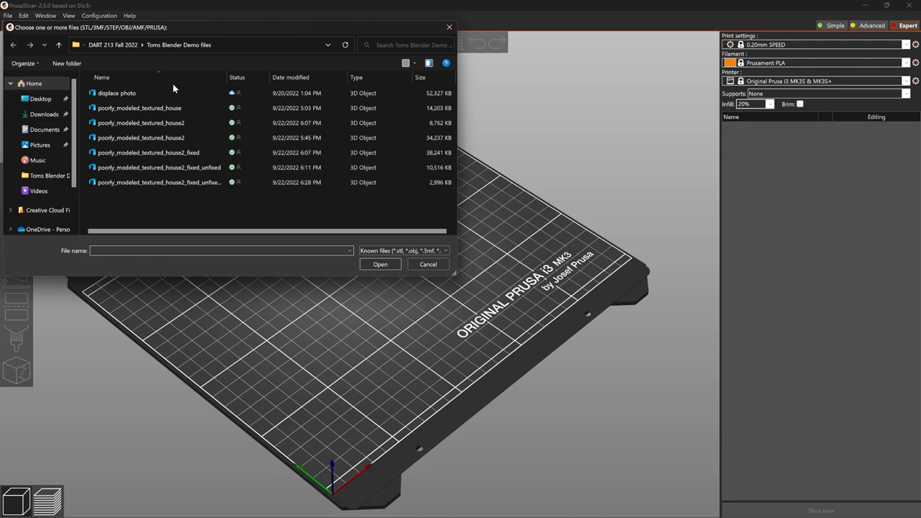
click(40, 98)
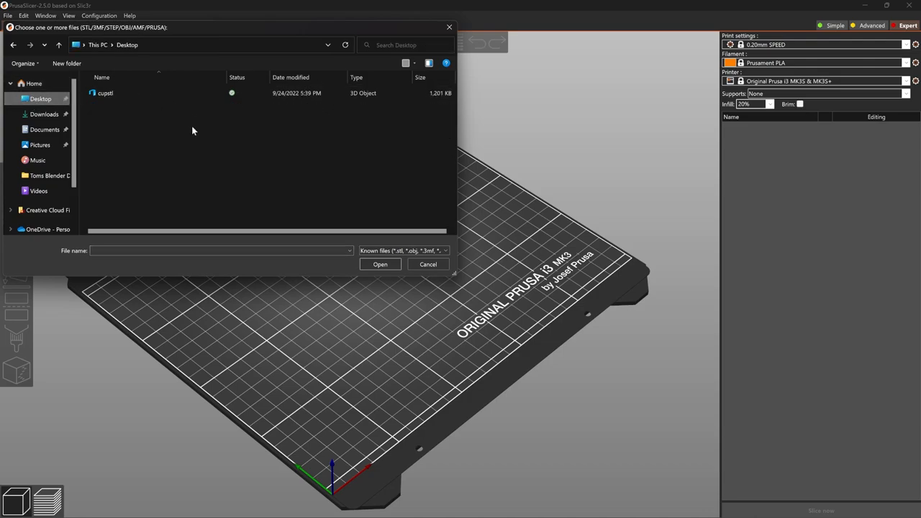
mouse_move(193, 138)
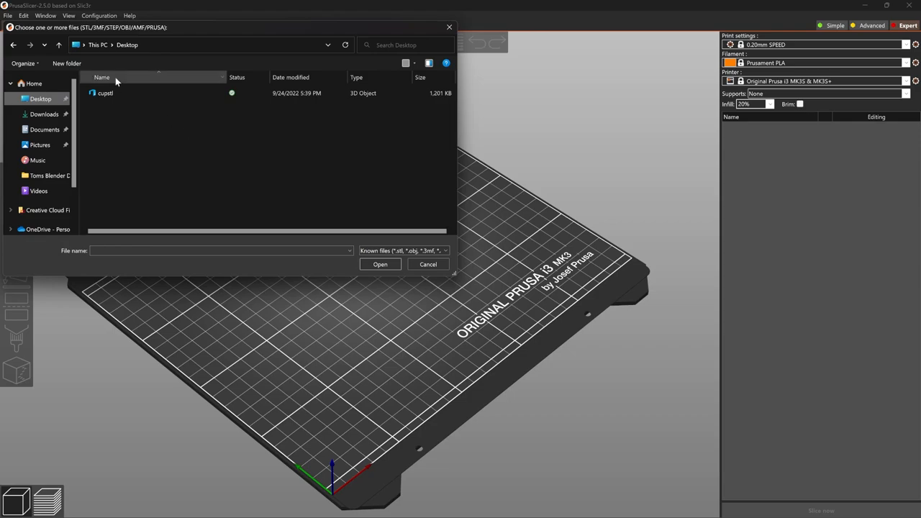
click(105, 93)
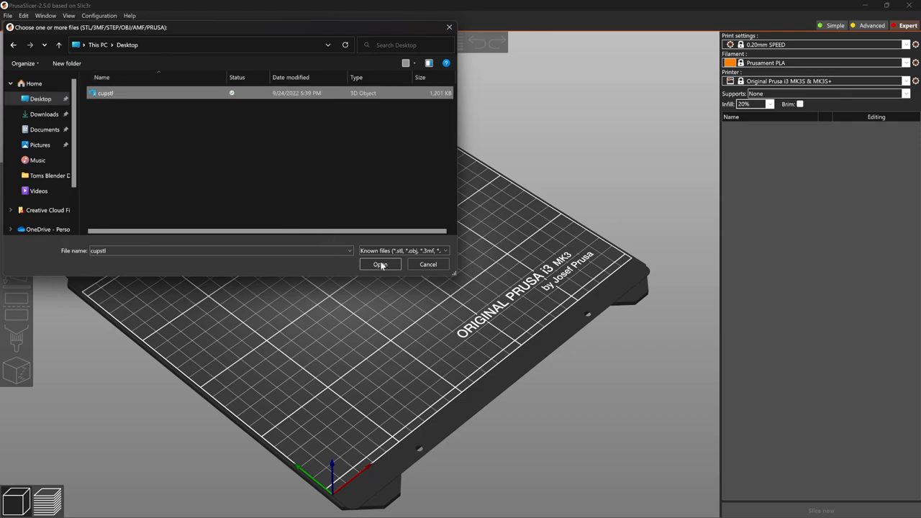
click(379, 264)
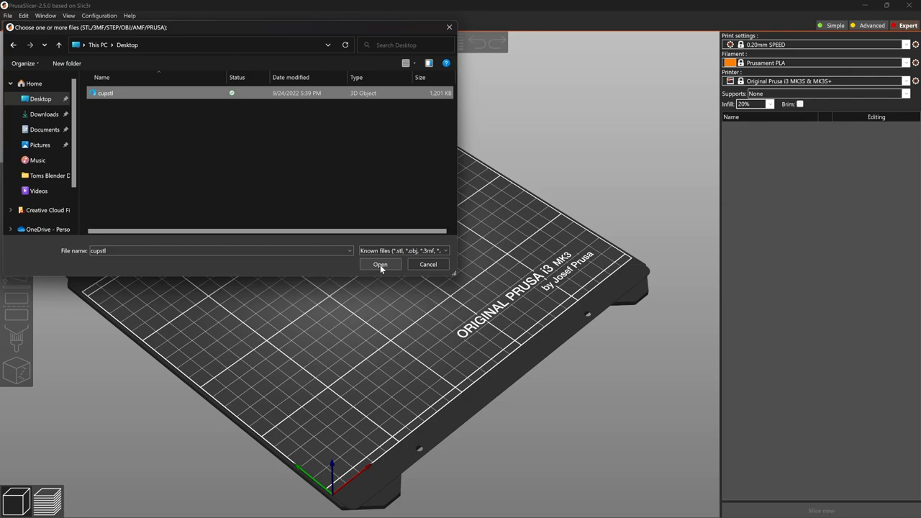
click(380, 264)
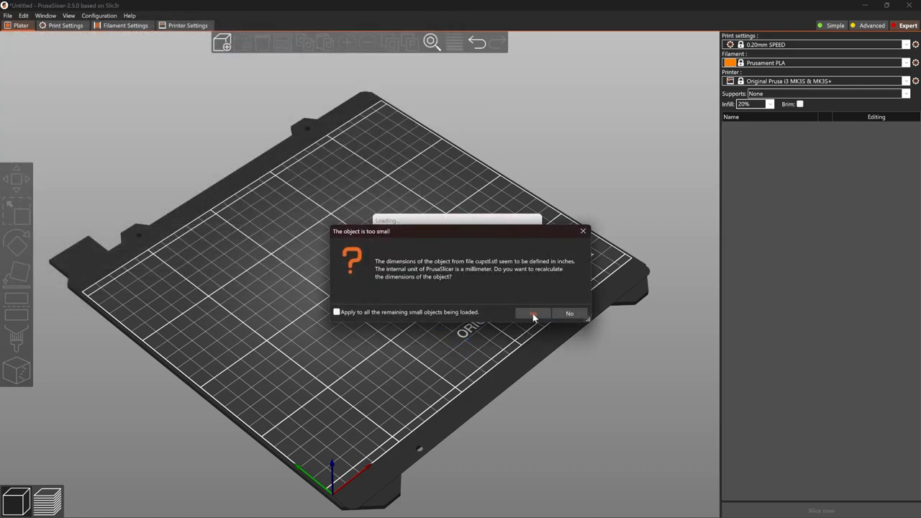
- Convert the cup from inches and untick Inches, giving 53.69 × 53.69 × 70.41 mm
click(532, 313)
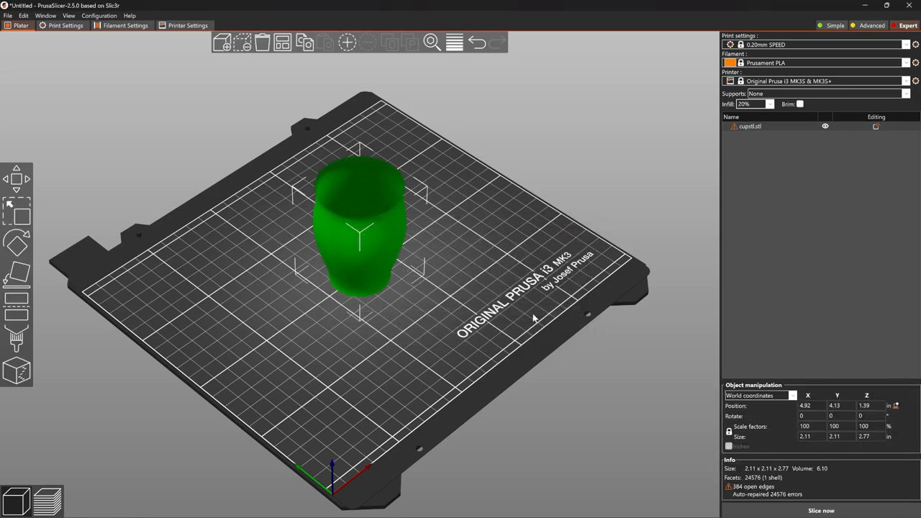
click(729, 447)
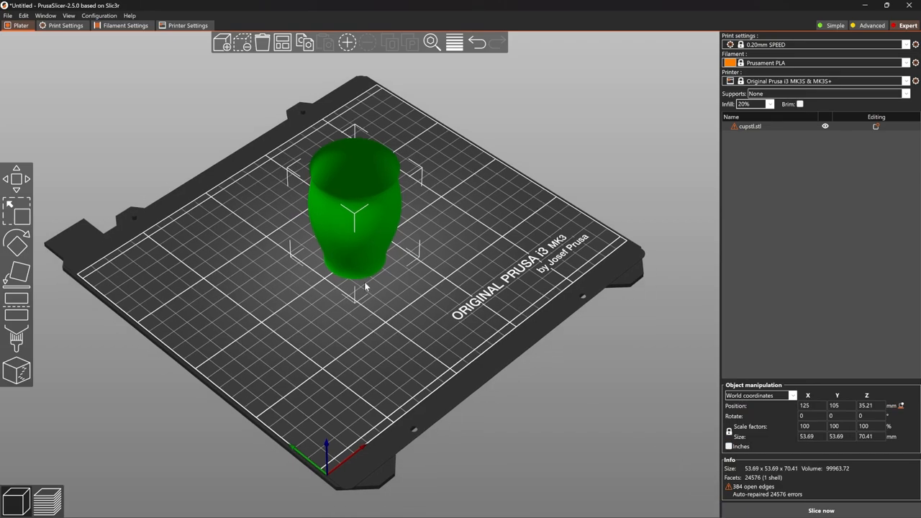
drag(364, 288, 367, 324)
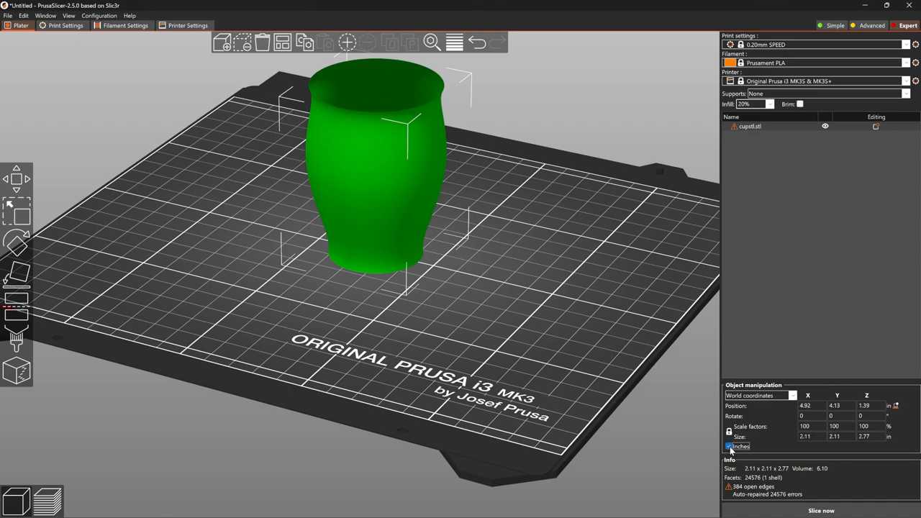
click(728, 446)
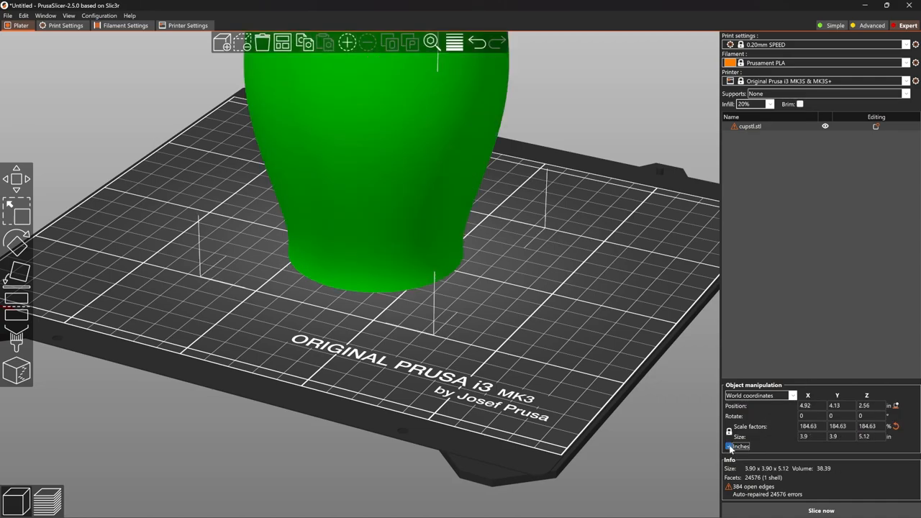
click(729, 446)
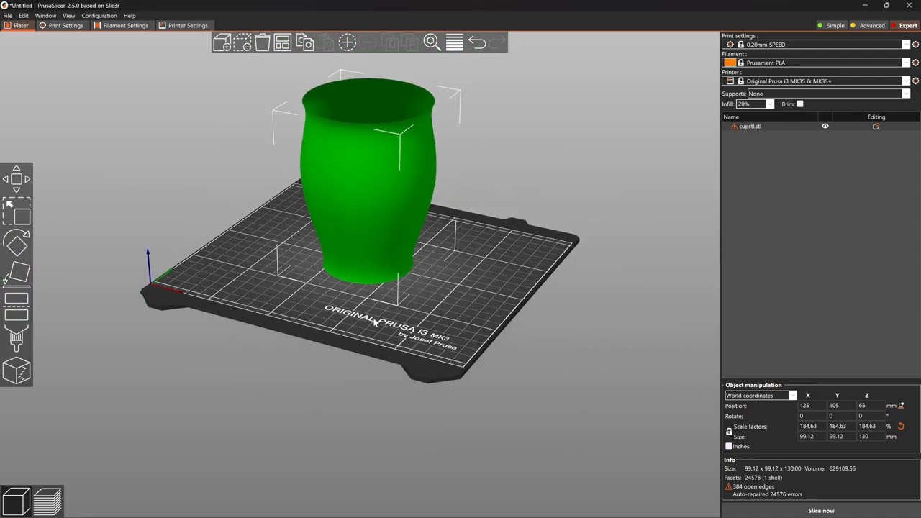
drag(375, 324, 410, 335)
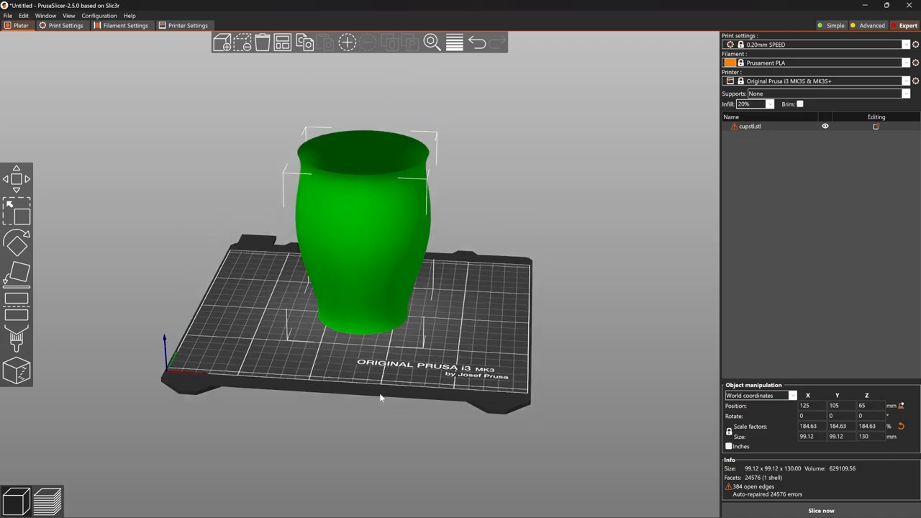
drag(381, 396, 572, 356)
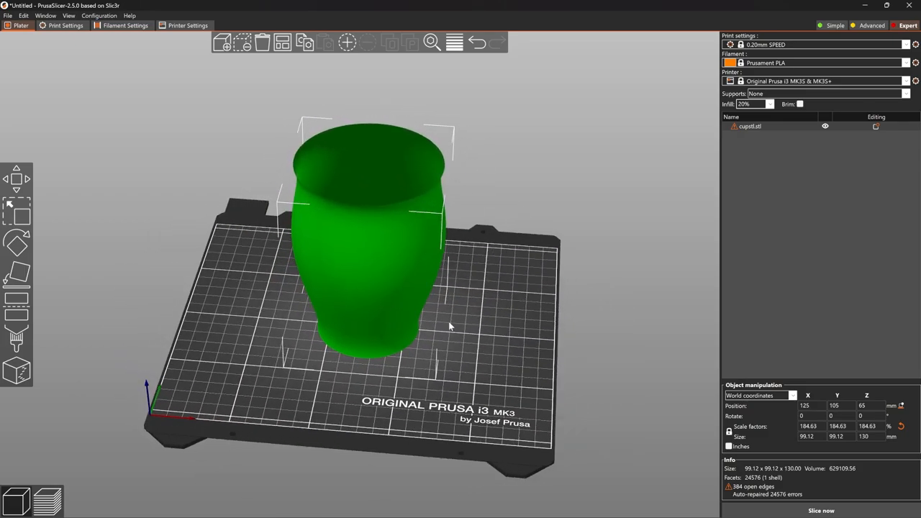
mouse_move(821, 510)
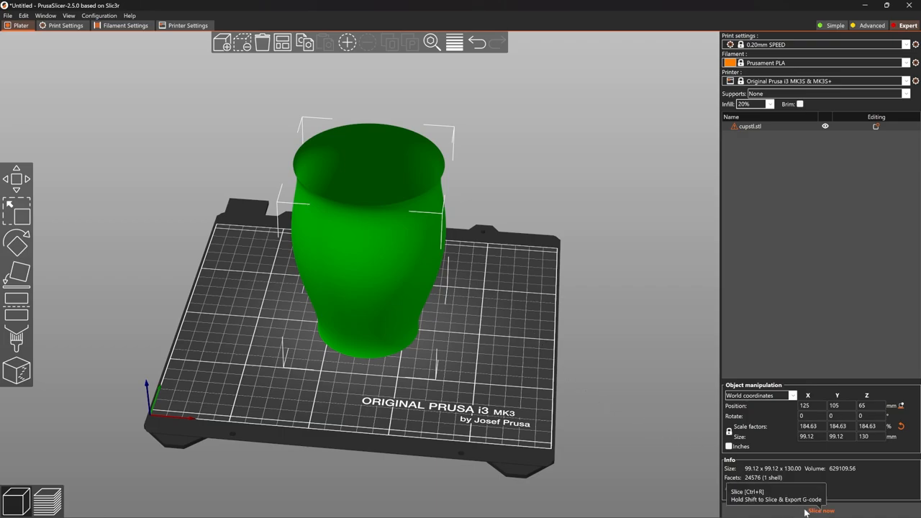
mouse_move(804, 511)
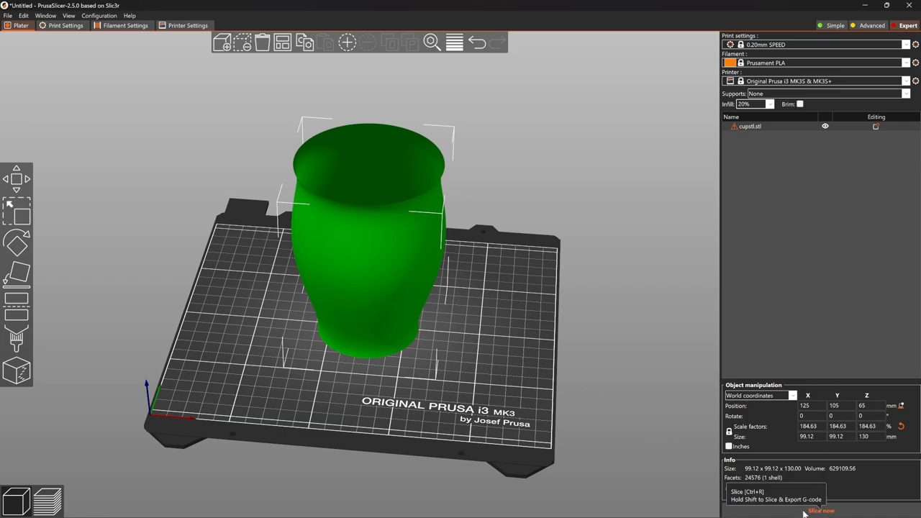
- Slice the cup, dismiss the notice, and drag the layer slider down to reveal the infill
click(820, 511)
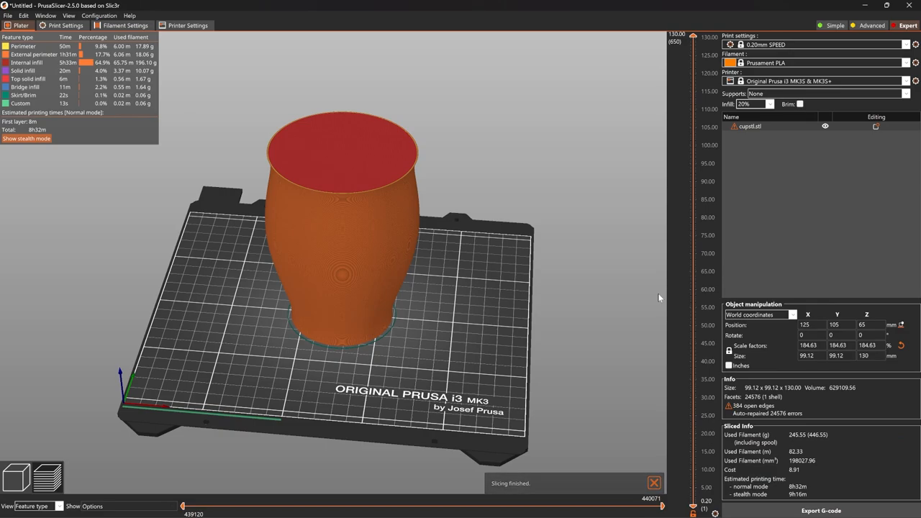
click(654, 482)
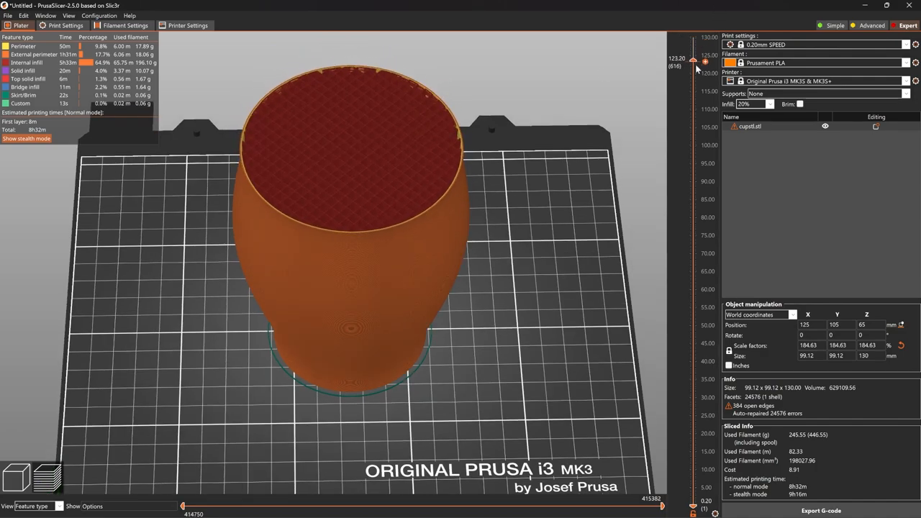
drag(694, 62, 694, 186)
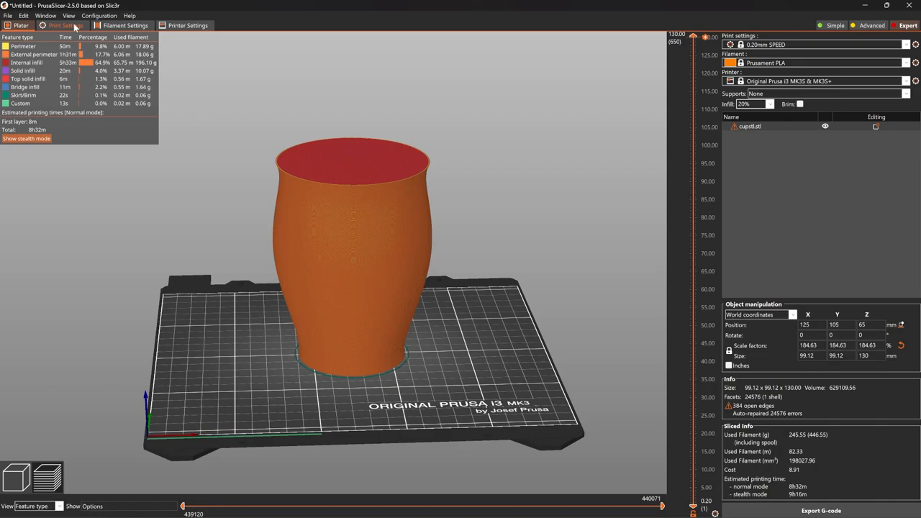
- Tick Spiral vase under Layers and perimeters and accept the one-perimeter, zero-top-layer changes
click(63, 26)
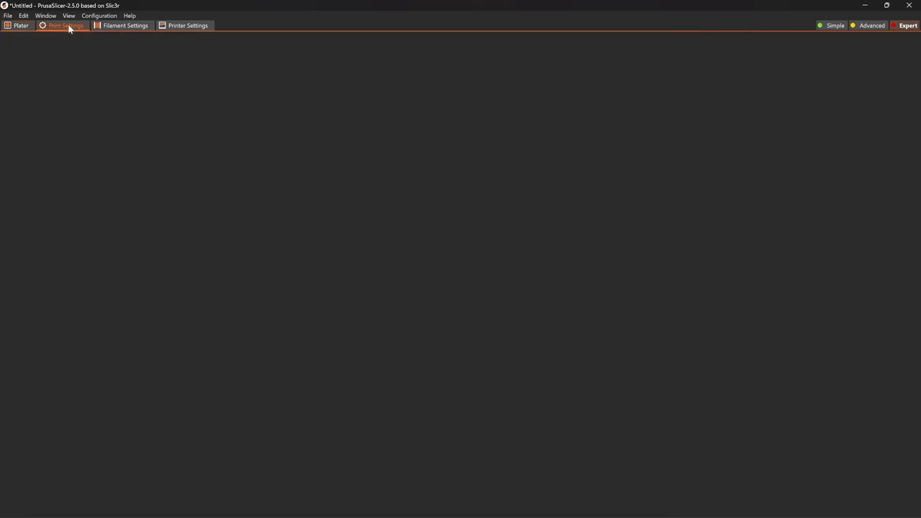
click(65, 25)
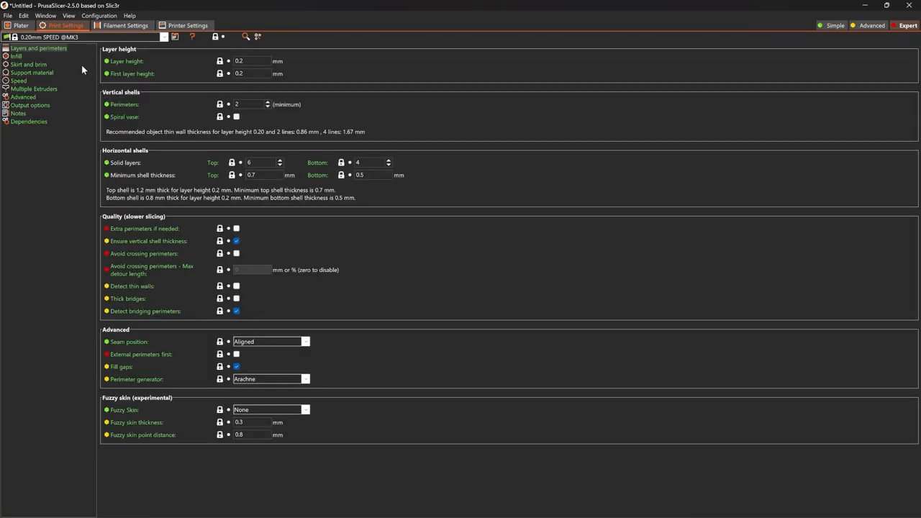
mouse_move(121, 117)
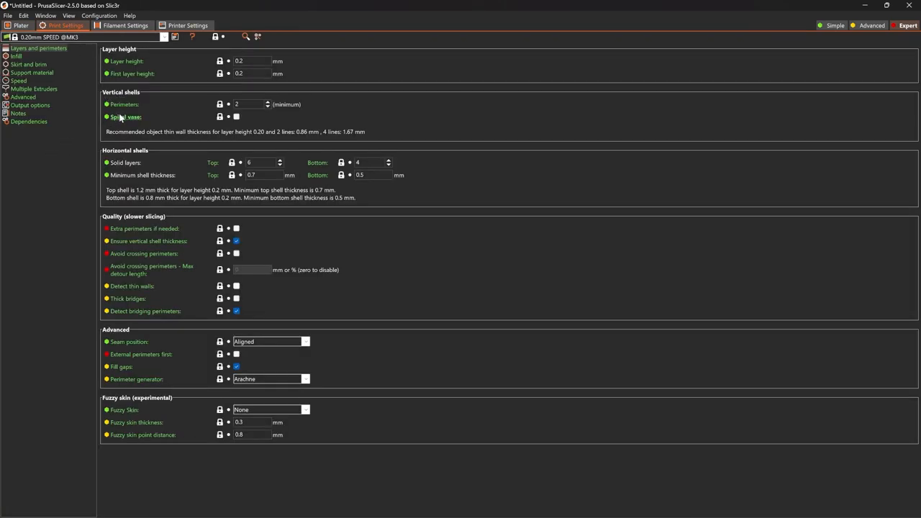
mouse_move(125, 117)
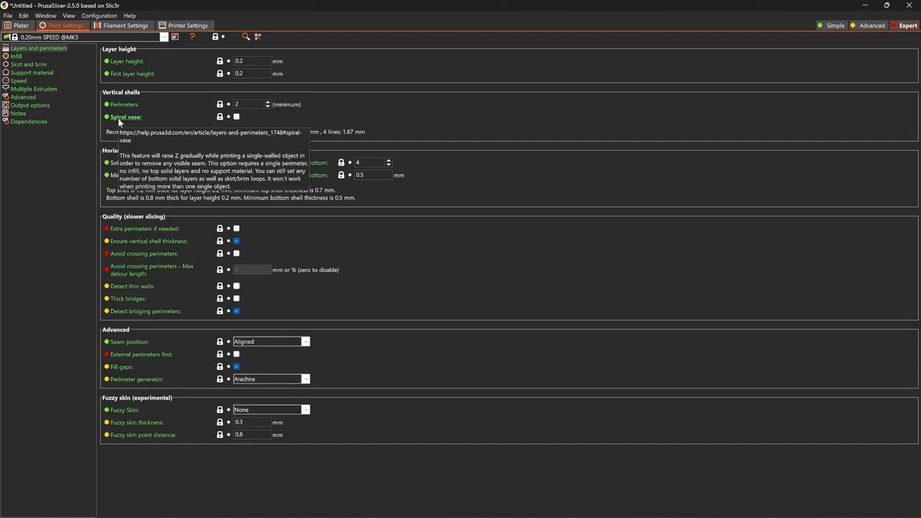
click(236, 117)
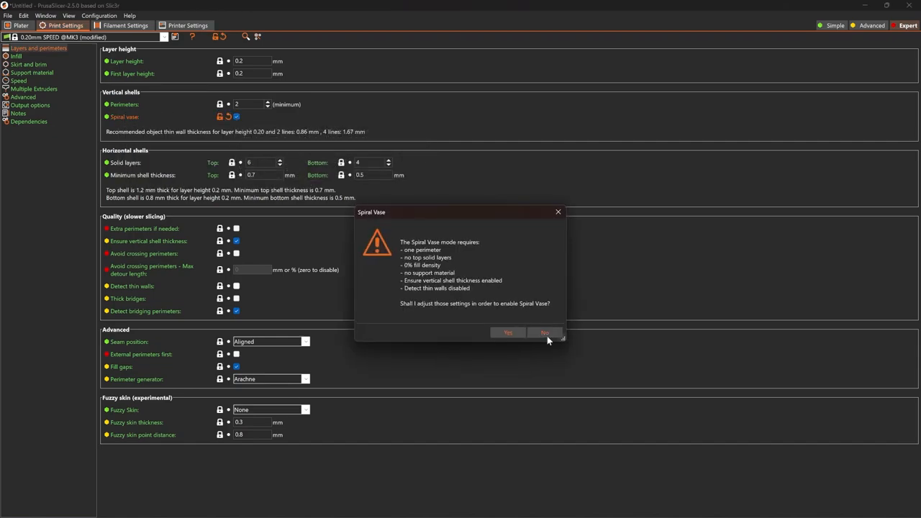
mouse_move(503, 253)
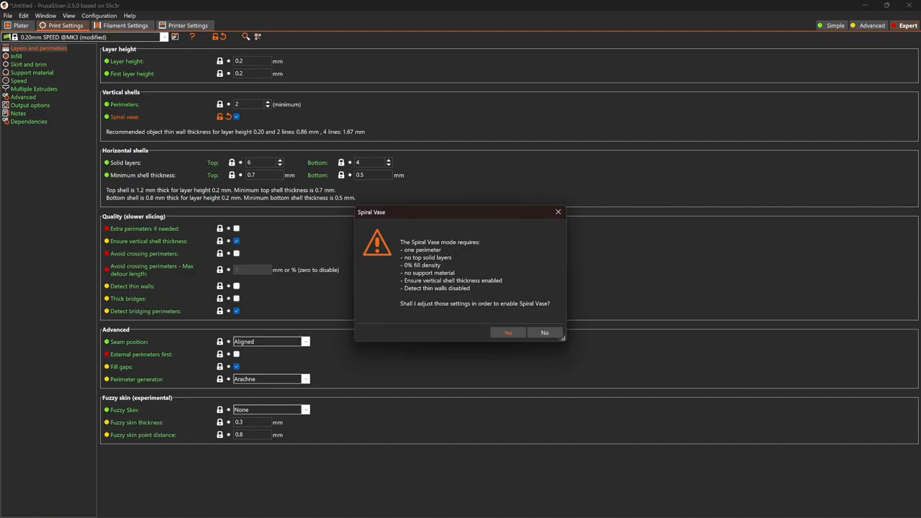
mouse_move(462, 268)
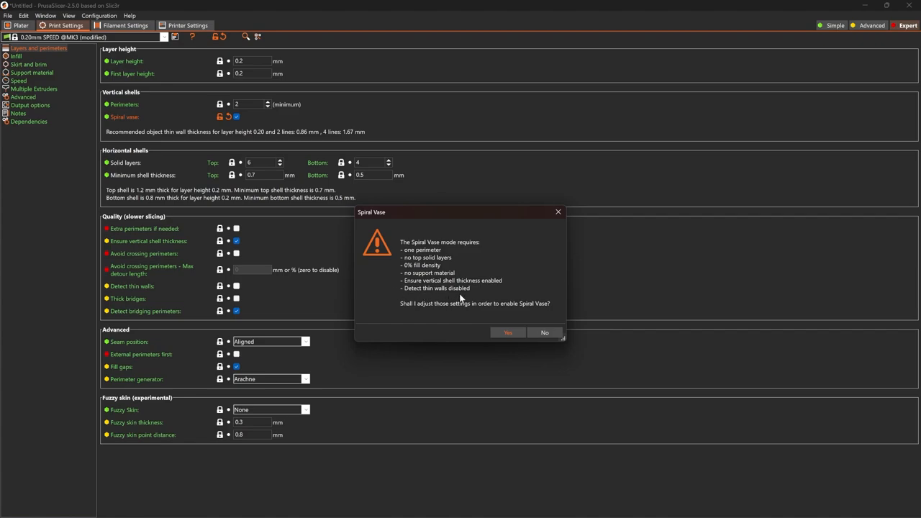
mouse_move(494, 332)
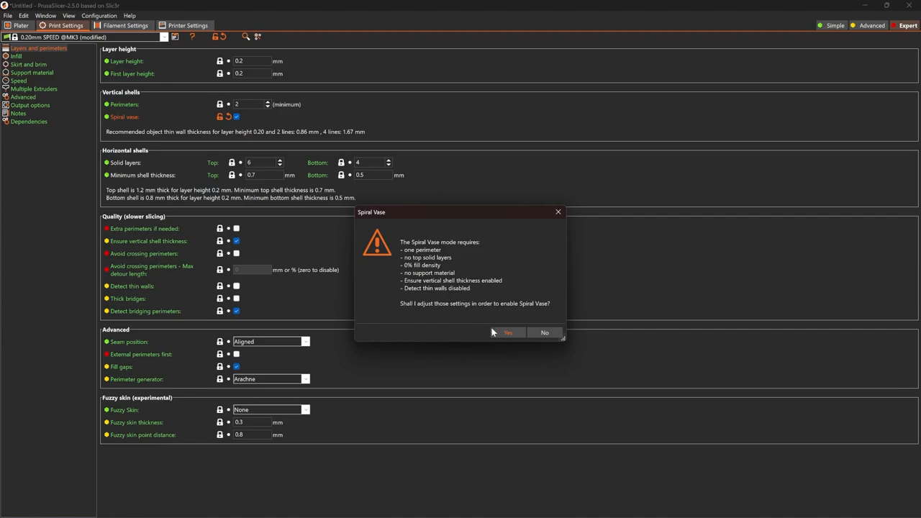
click(507, 332)
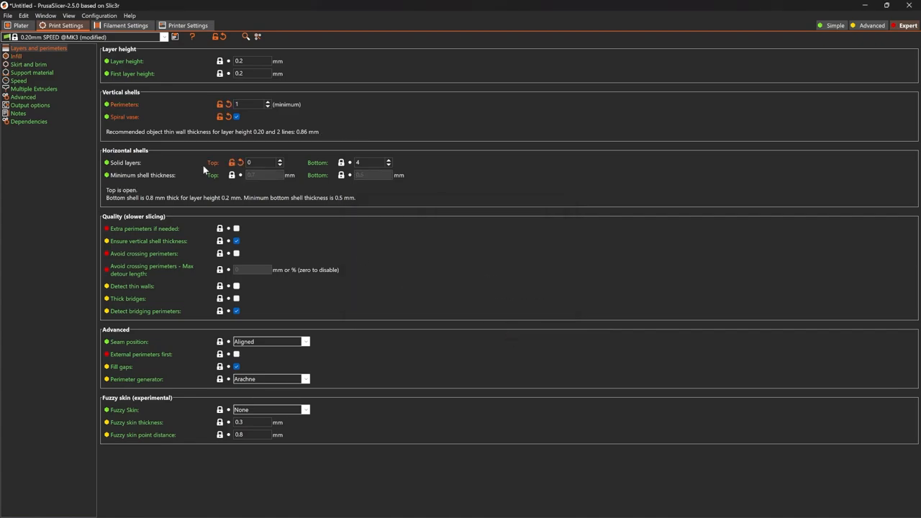
- Return to the Plater and orbit the re-sliced spiral-vase cup (2h56m, 21.70 g)
click(20, 25)
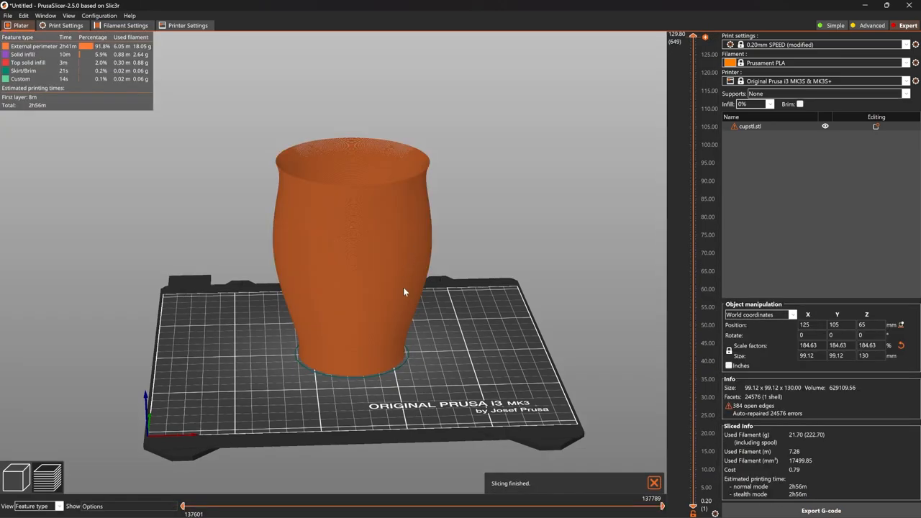
drag(403, 292, 169, 266)
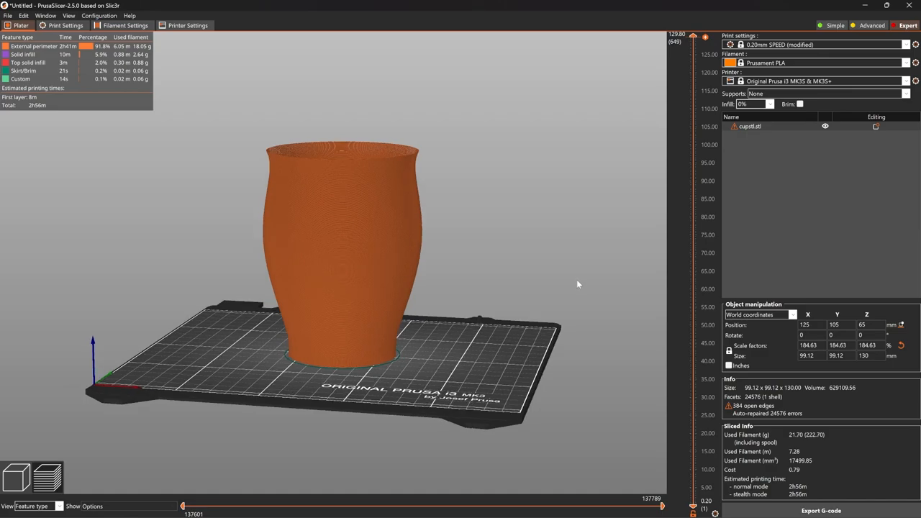
mouse_move(695, 37)
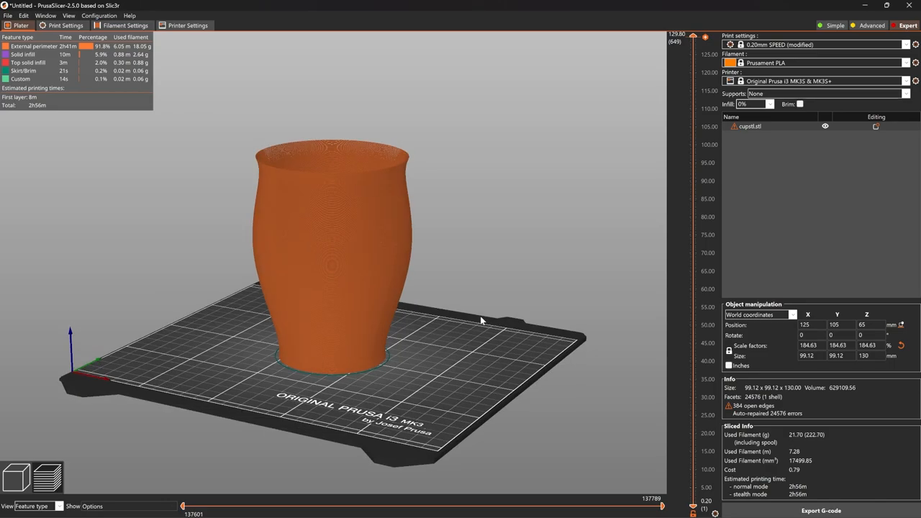
mouse_move(477, 288)
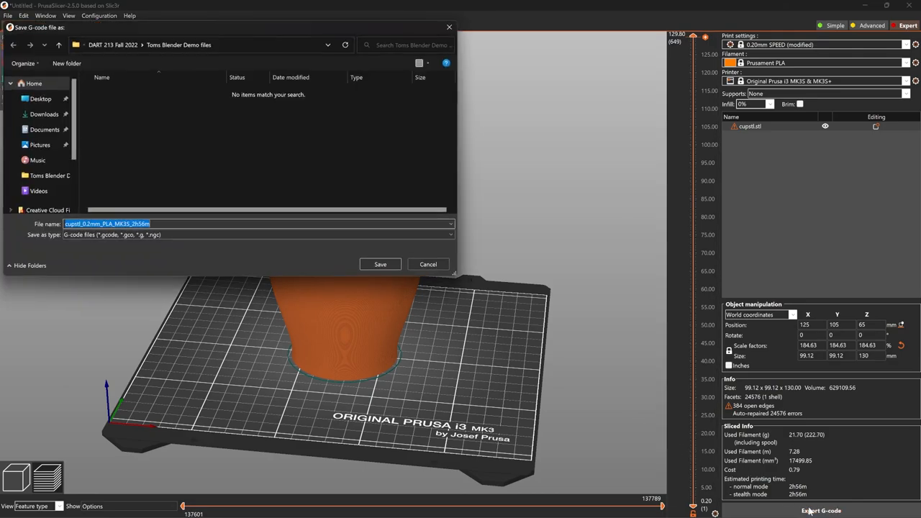
- Save cupstl_0.2mm_PLA_MK3S_2h56m.gcode to the Desktop
click(40, 99)
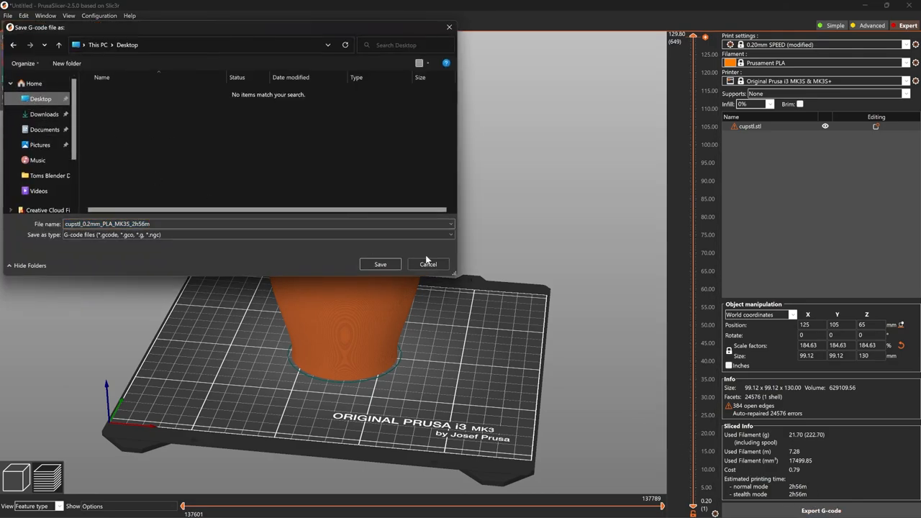
mouse_move(318, 270)
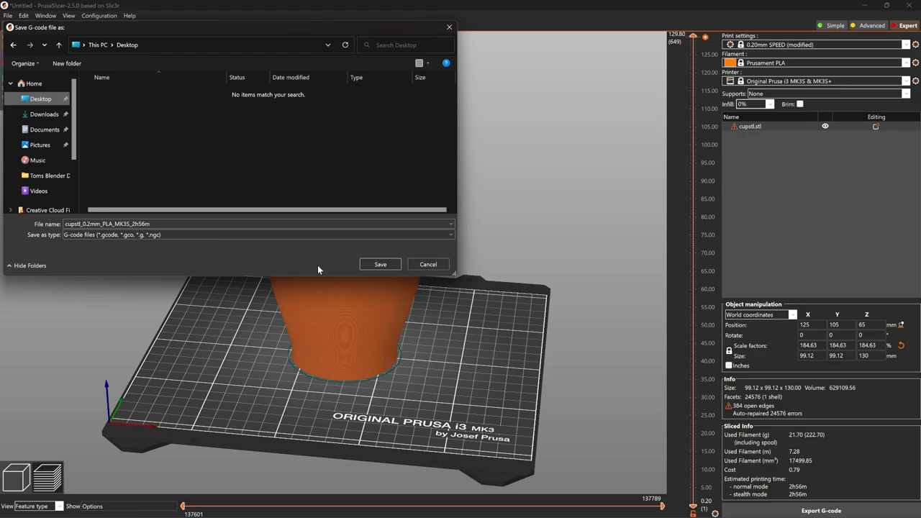
mouse_move(314, 289)
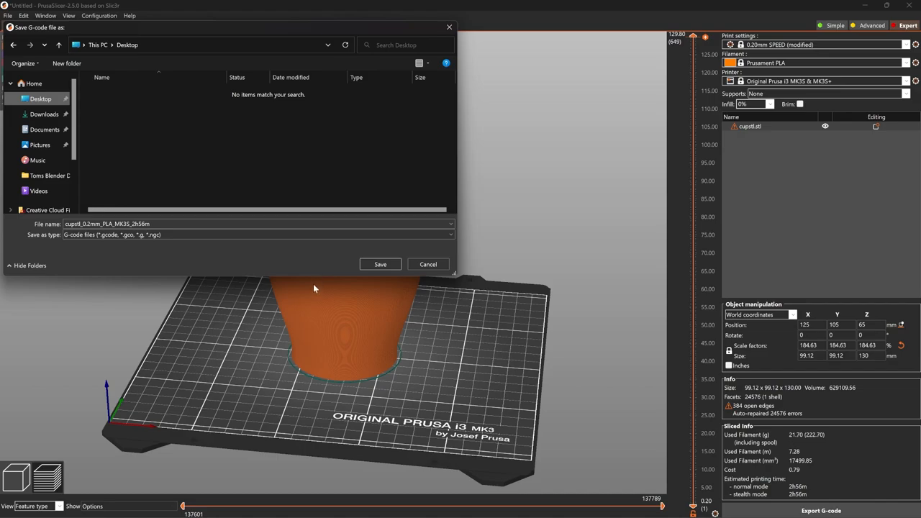
mouse_move(284, 200)
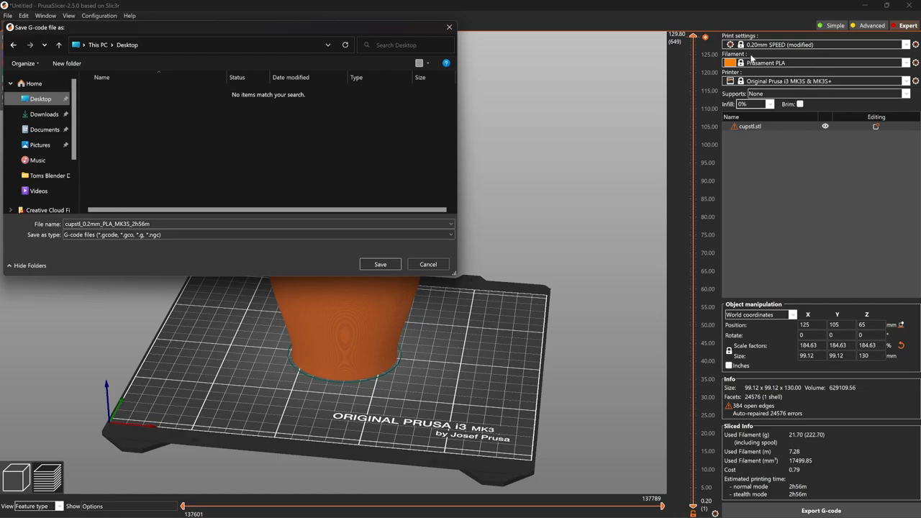
mouse_move(785, 67)
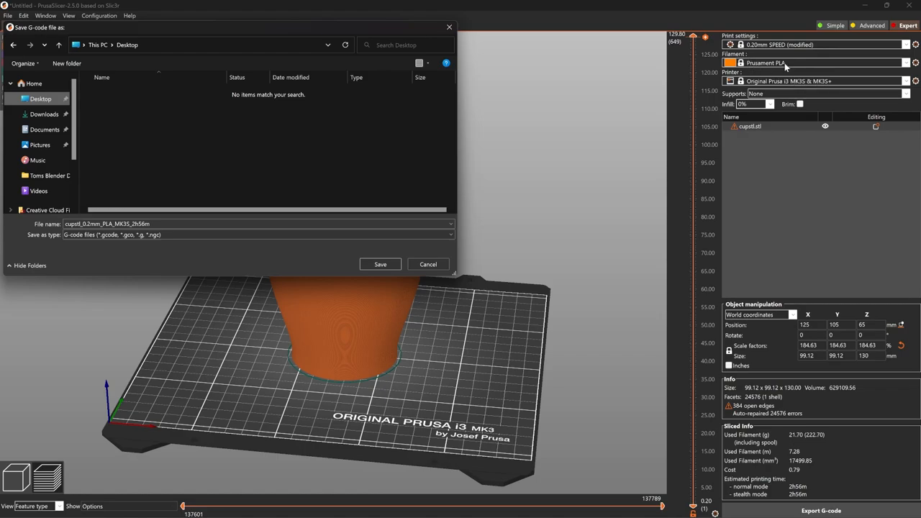
mouse_move(749, 49)
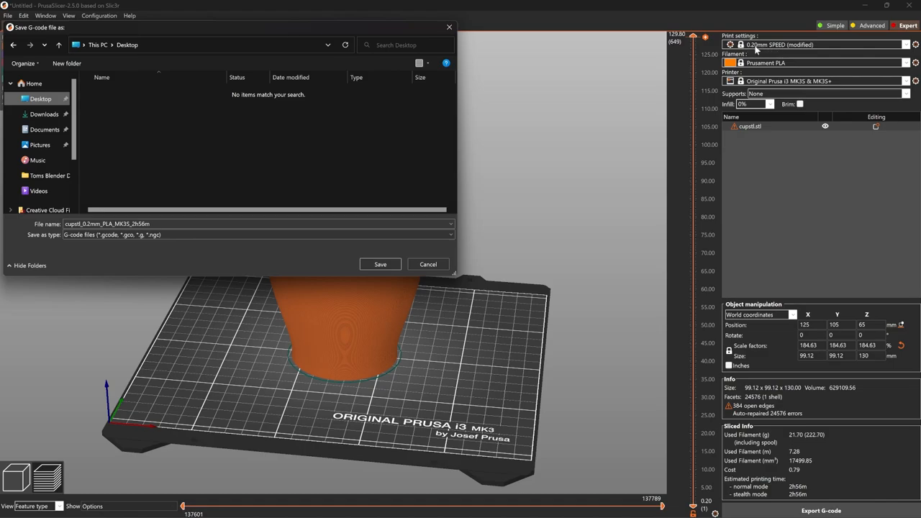
mouse_move(431, 192)
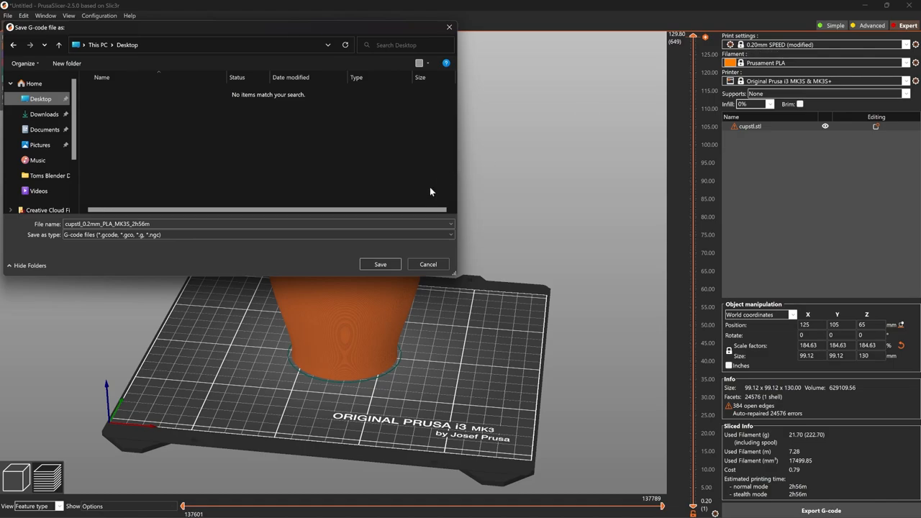
click(380, 264)
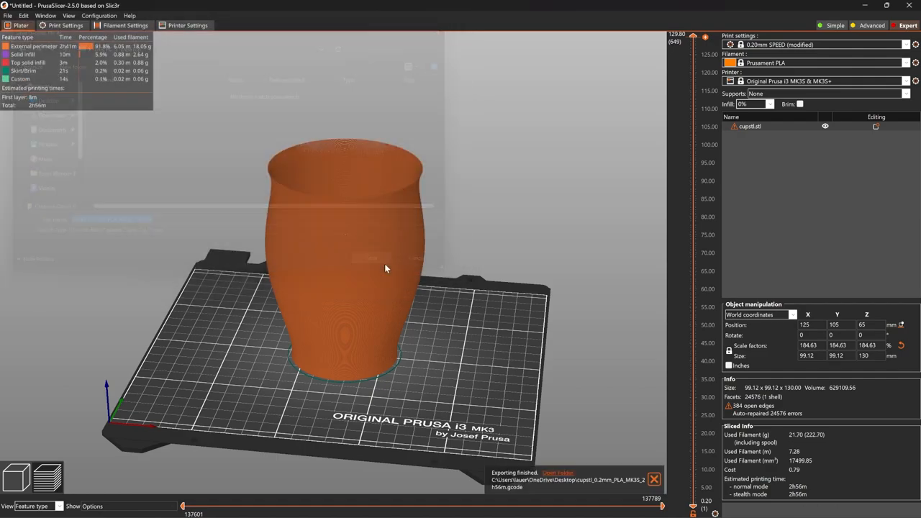